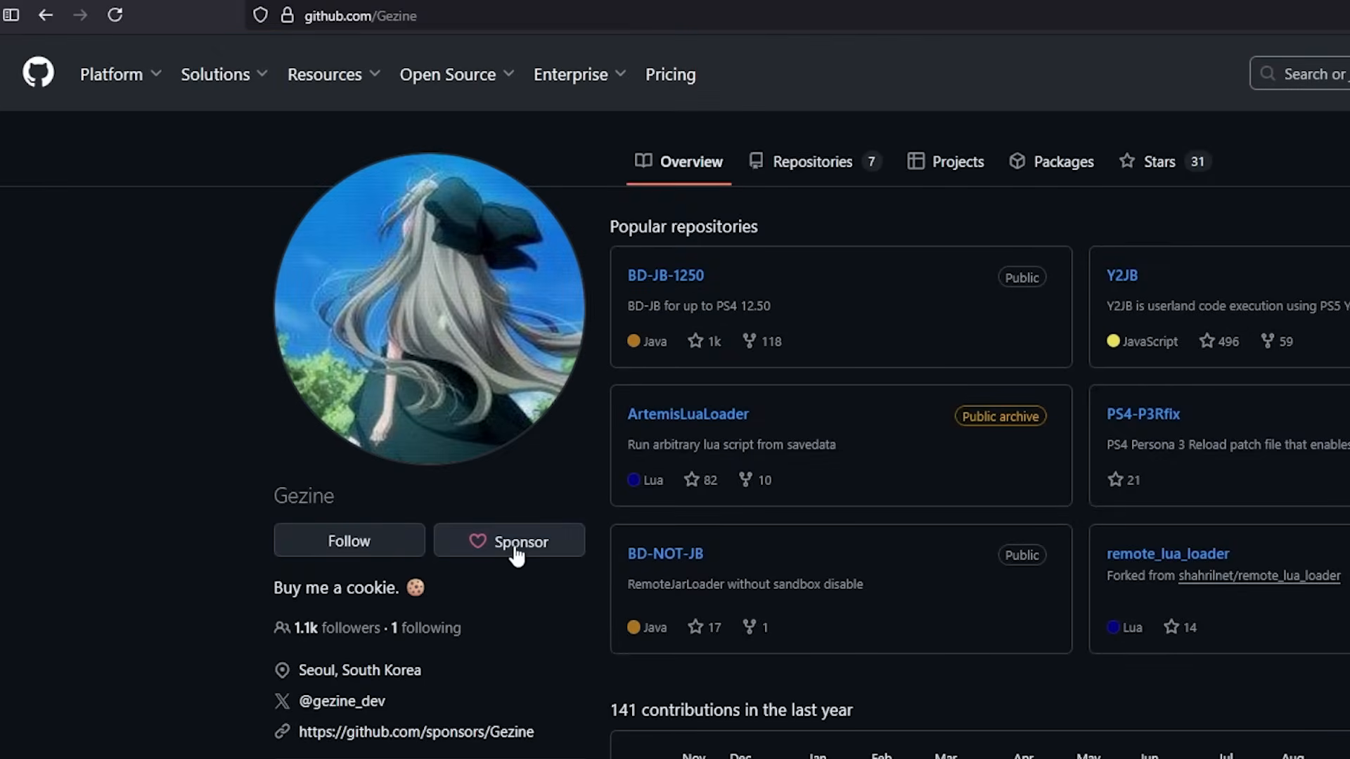
# - Reach the Y2JB repository from the Gezine profile and read its README requirements
pyautogui.click(508, 539)
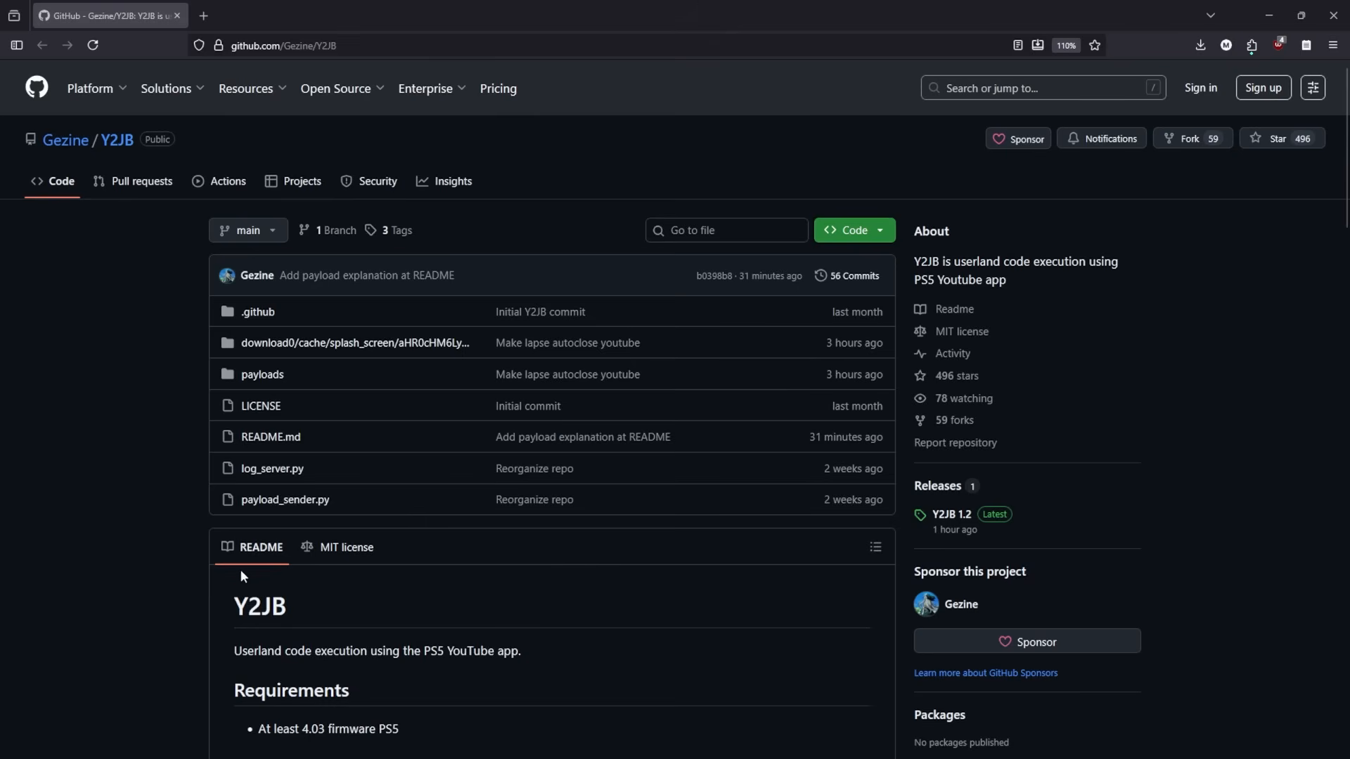
pyautogui.moveTo(830, 646)
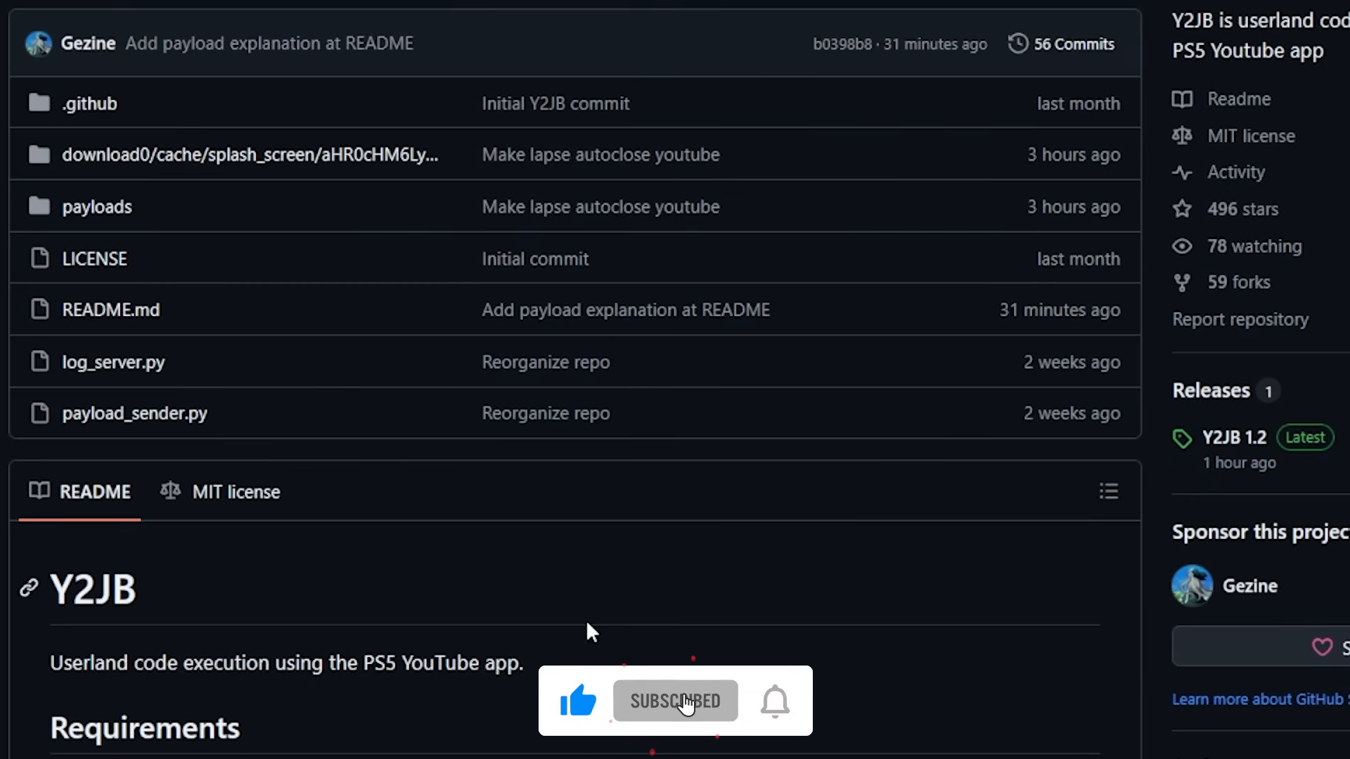
pyautogui.click(774, 701)
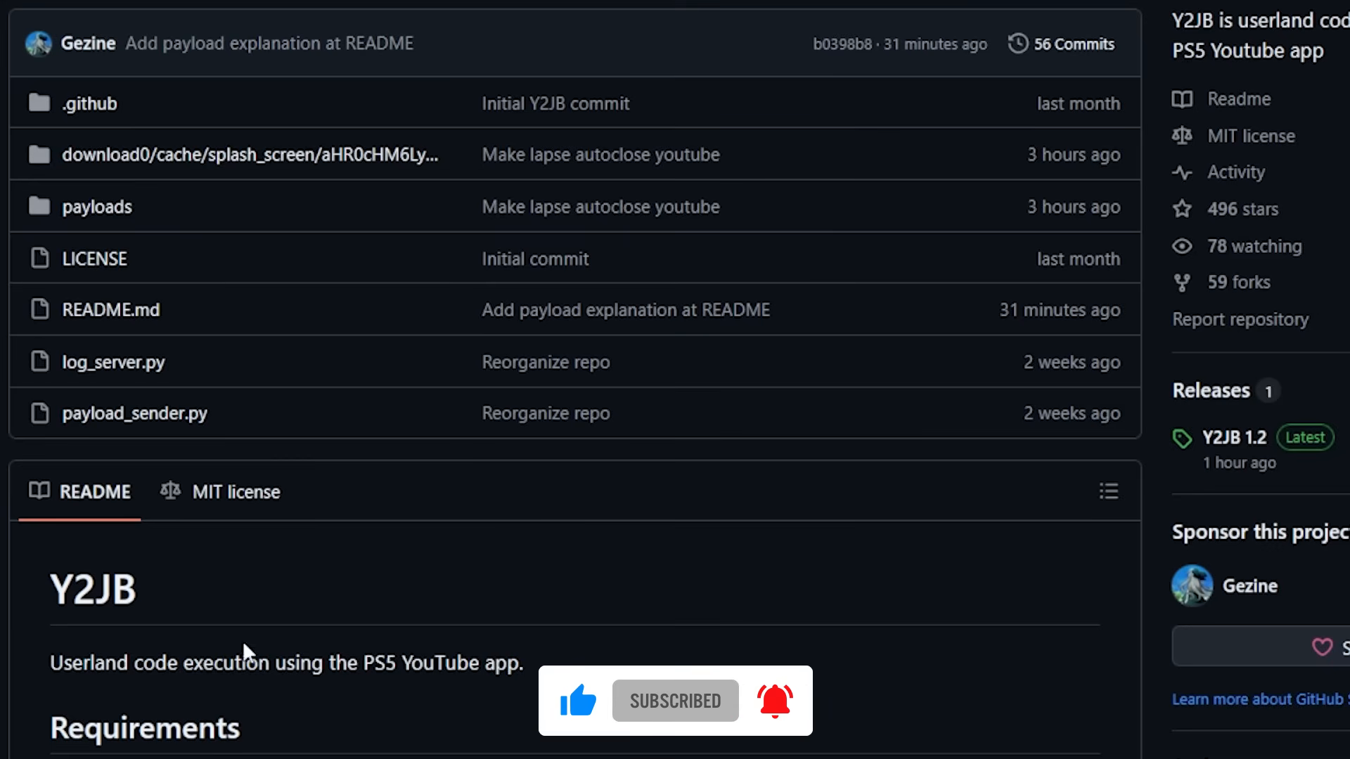
pyautogui.scroll(-3)
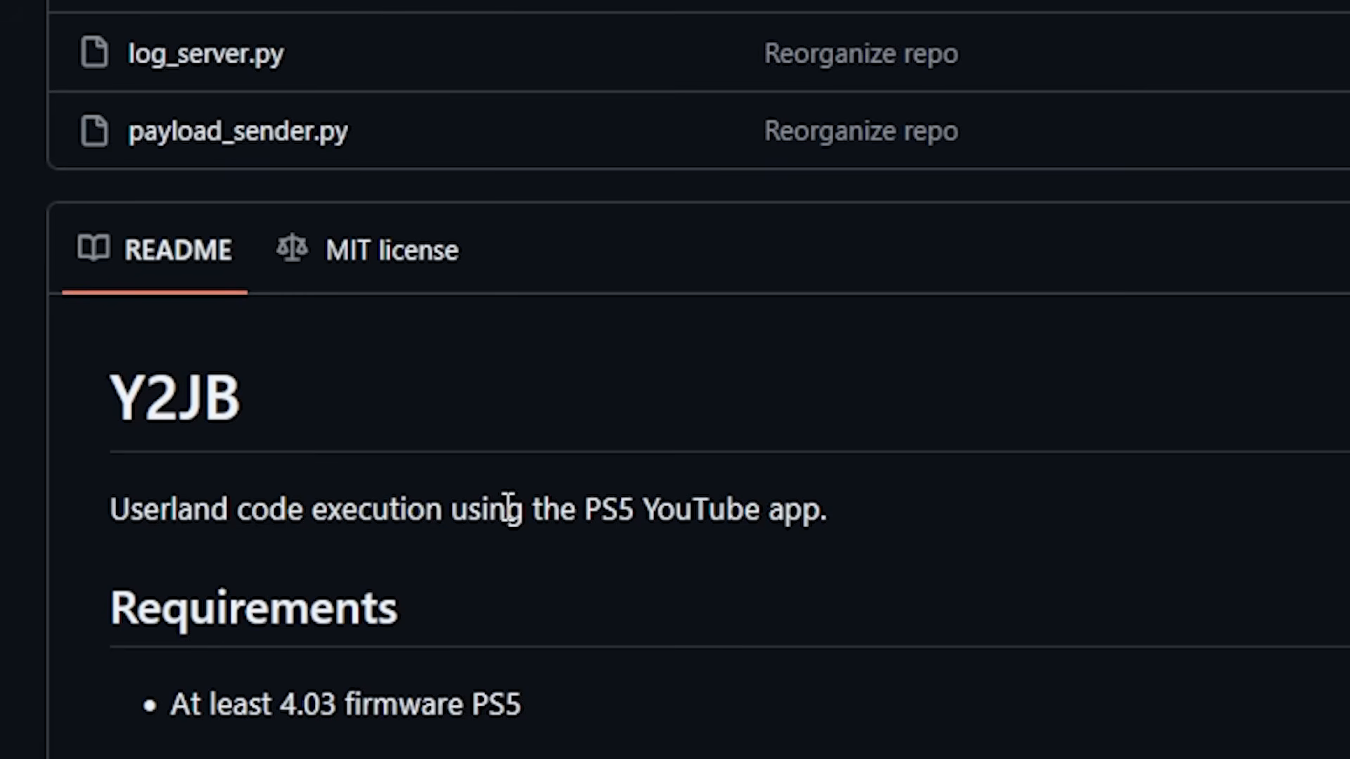
pyautogui.moveTo(852, 530)
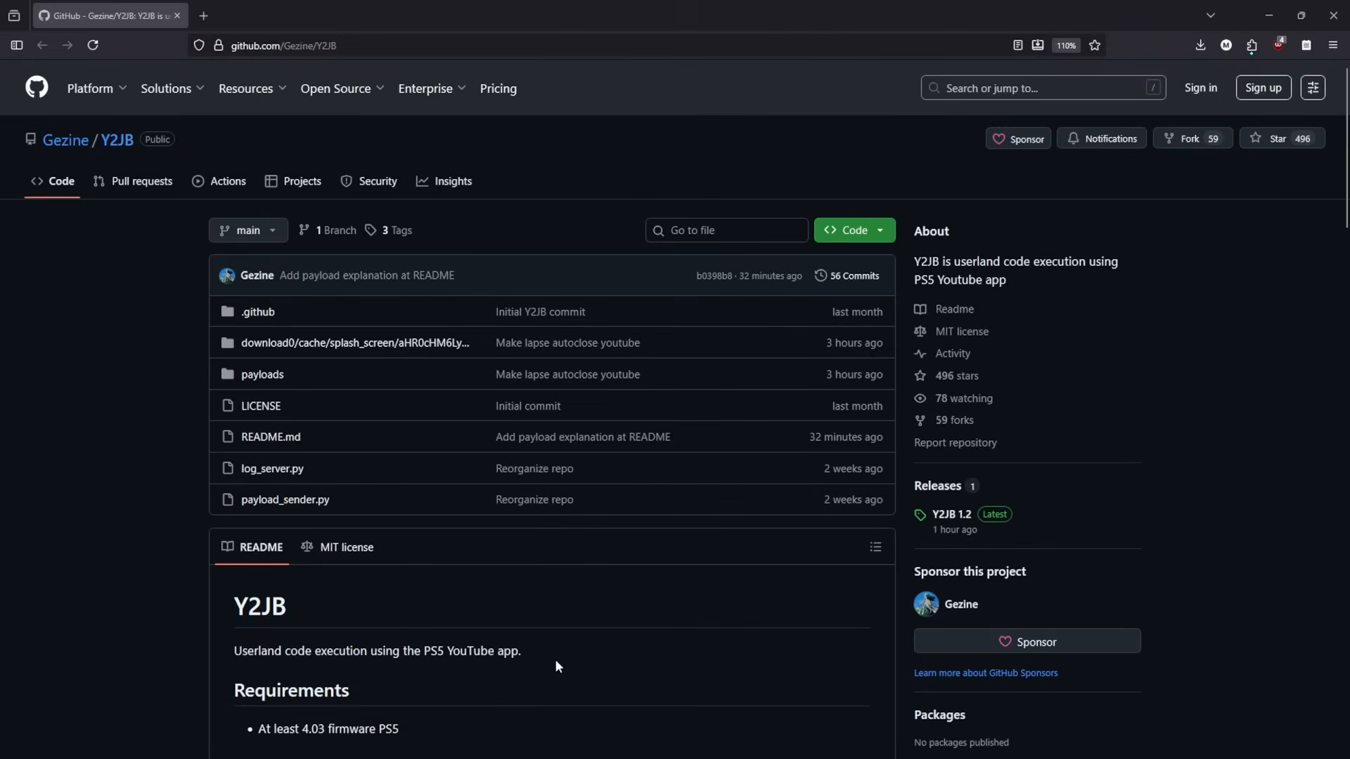
pyautogui.moveTo(487, 619)
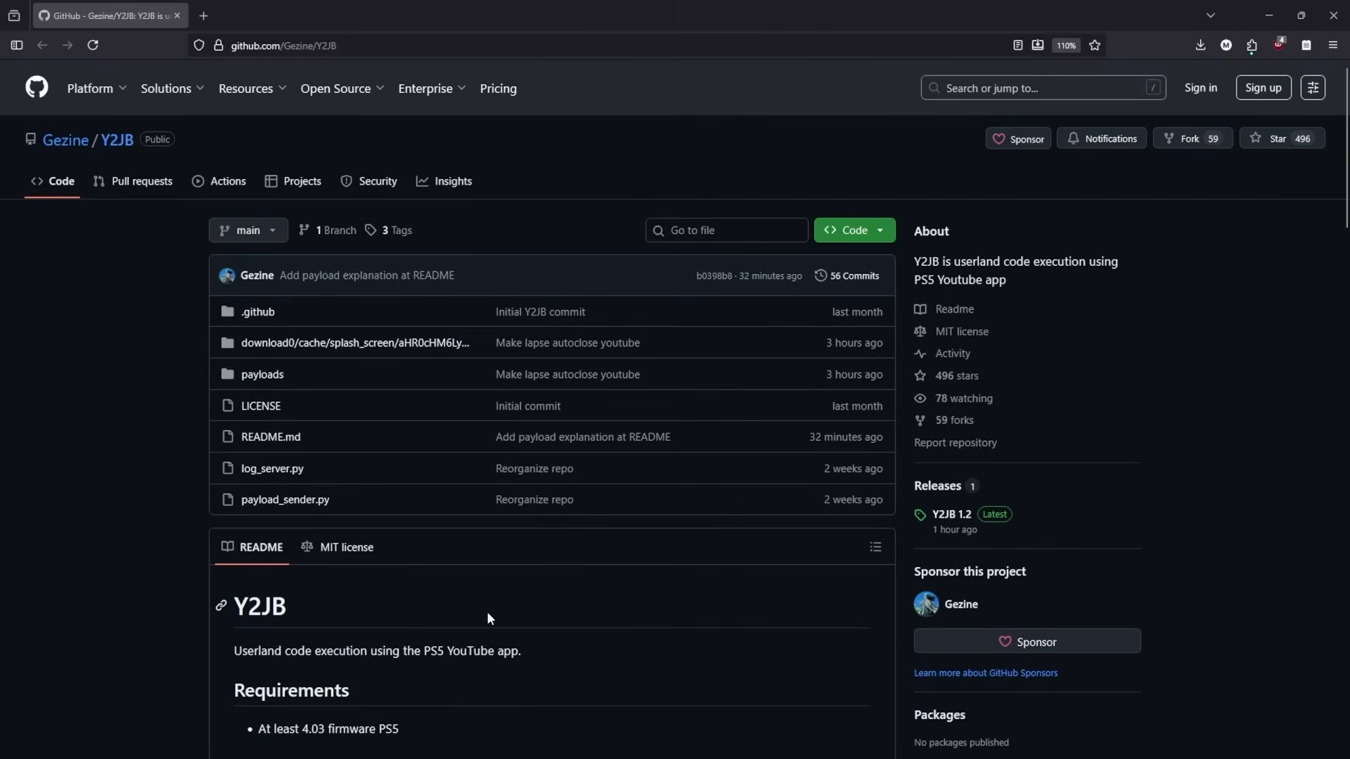
pyautogui.moveTo(567, 374)
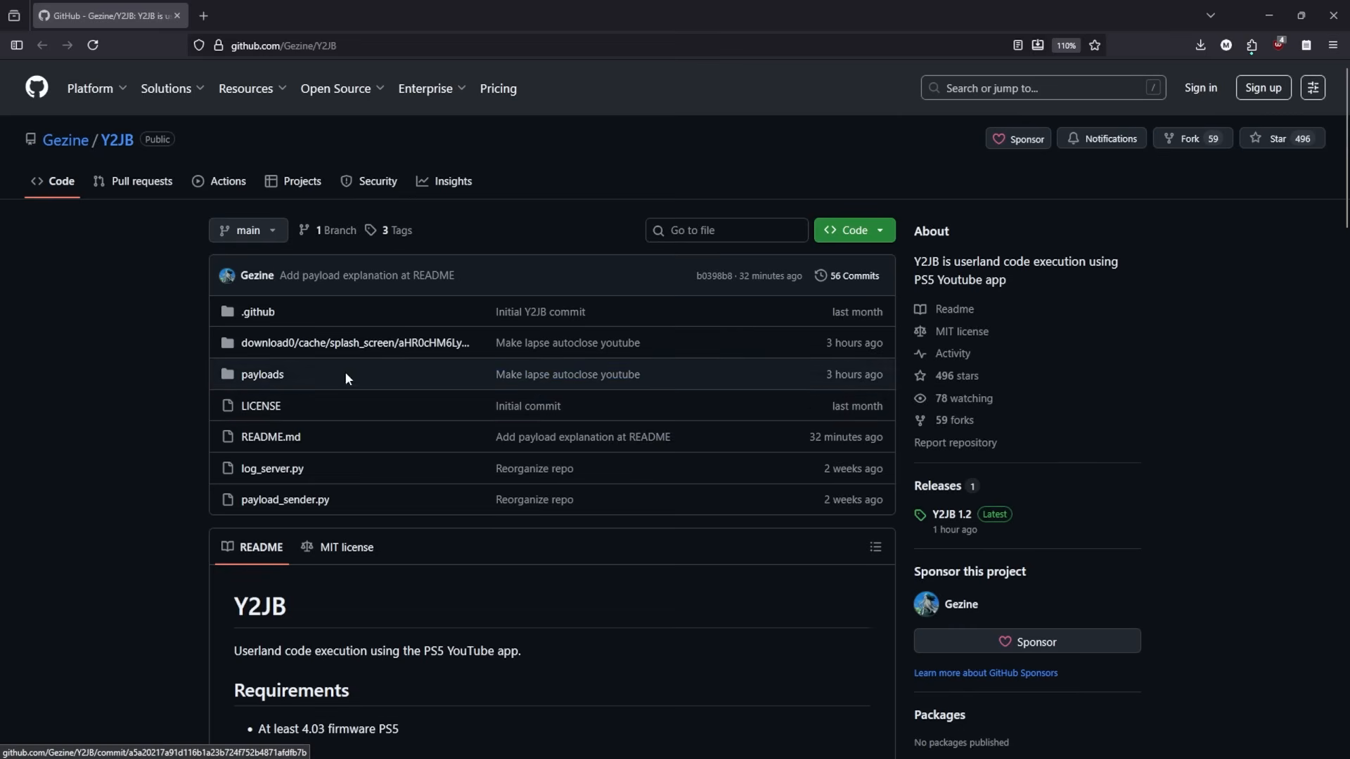
pyautogui.click(262, 374)
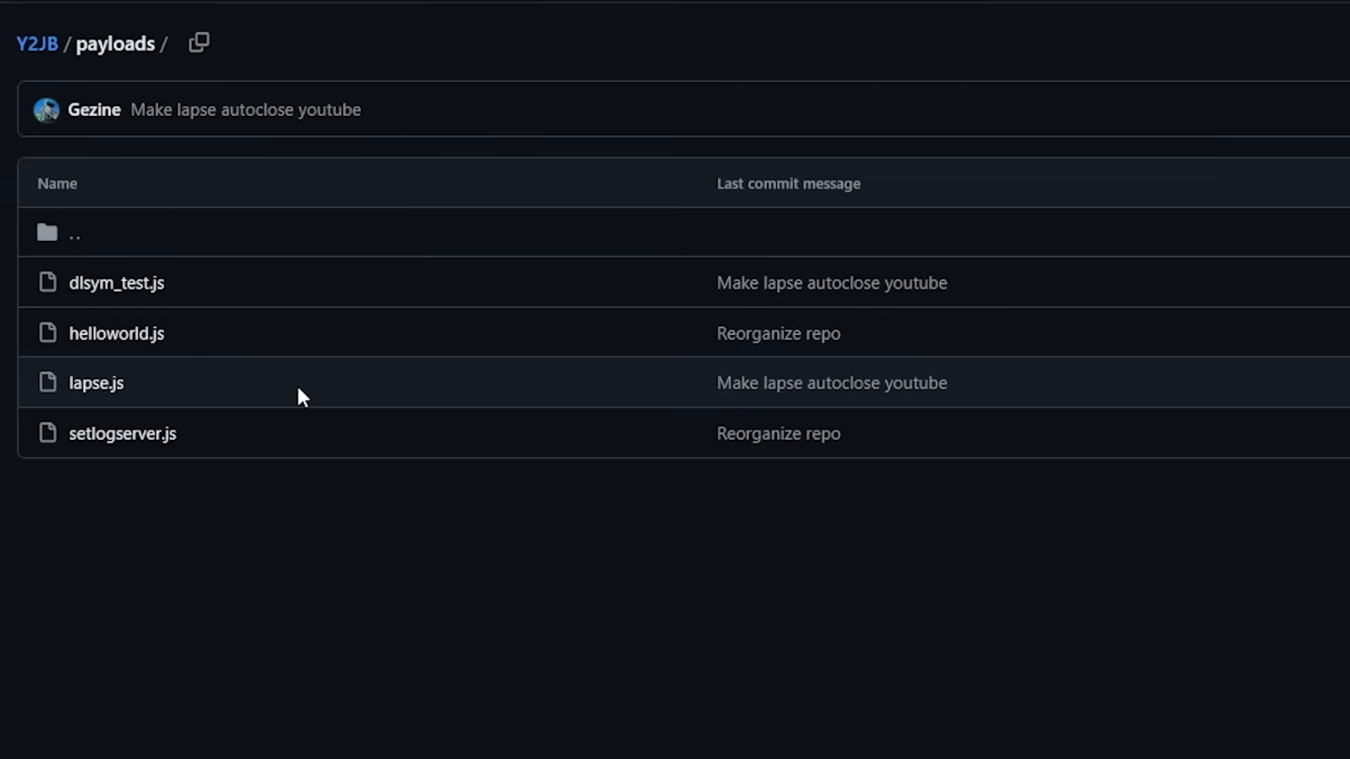
pyautogui.moveTo(95, 383)
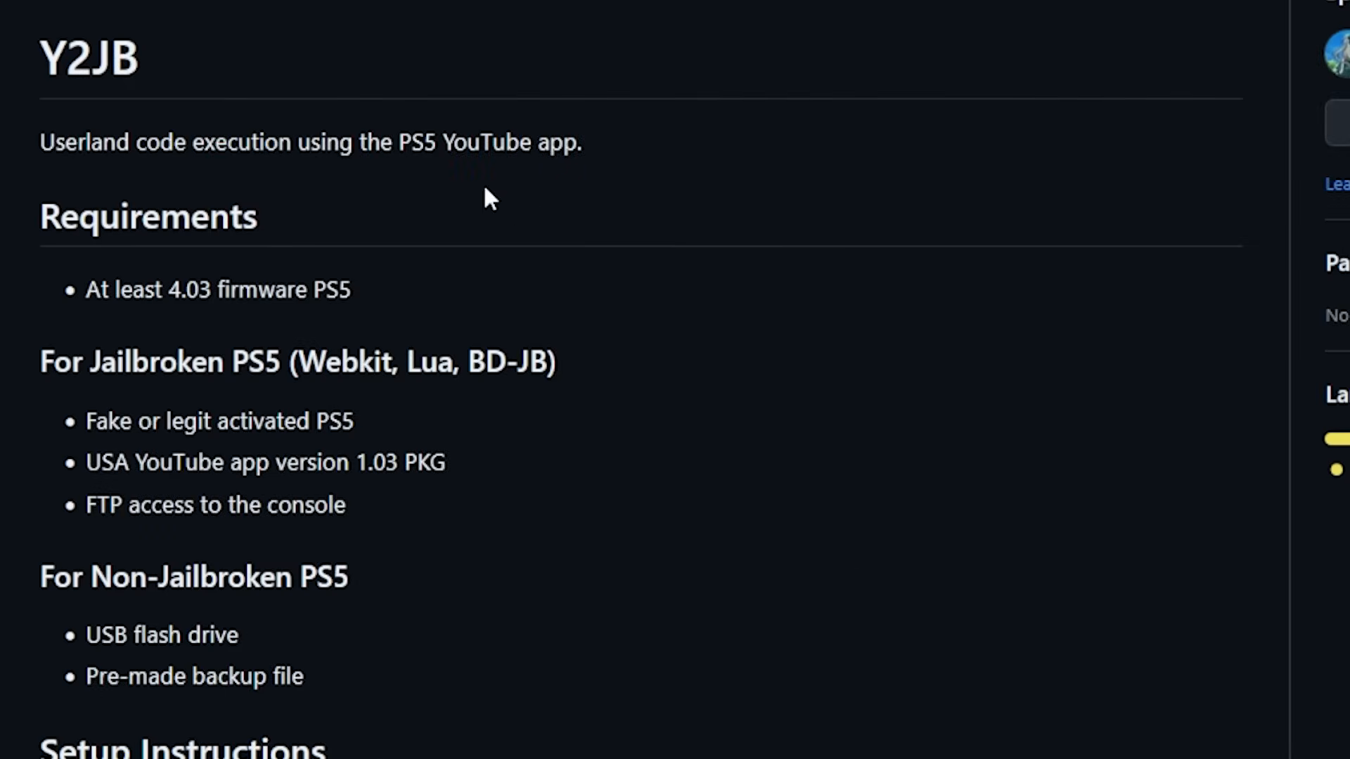
pyautogui.moveTo(131, 288)
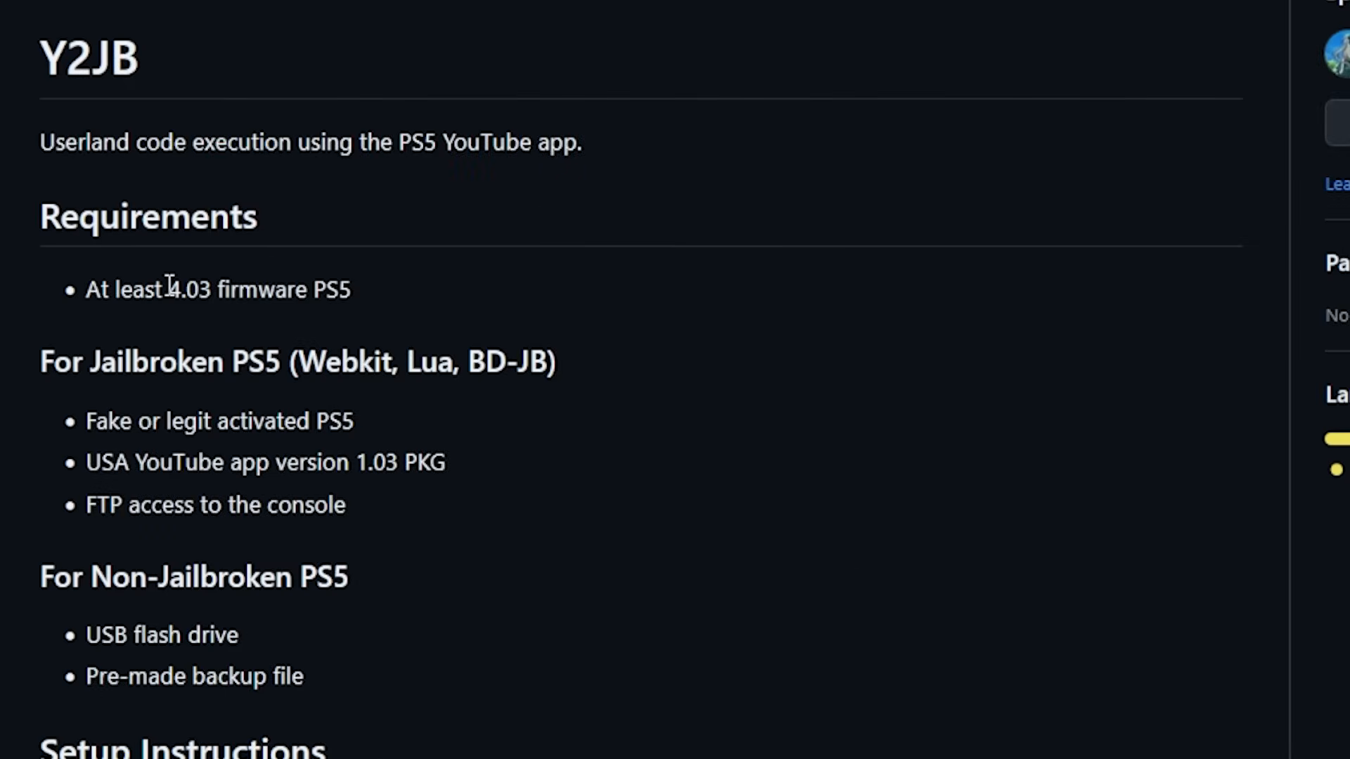
pyautogui.moveTo(168, 290); pyautogui.dragTo(352, 289)
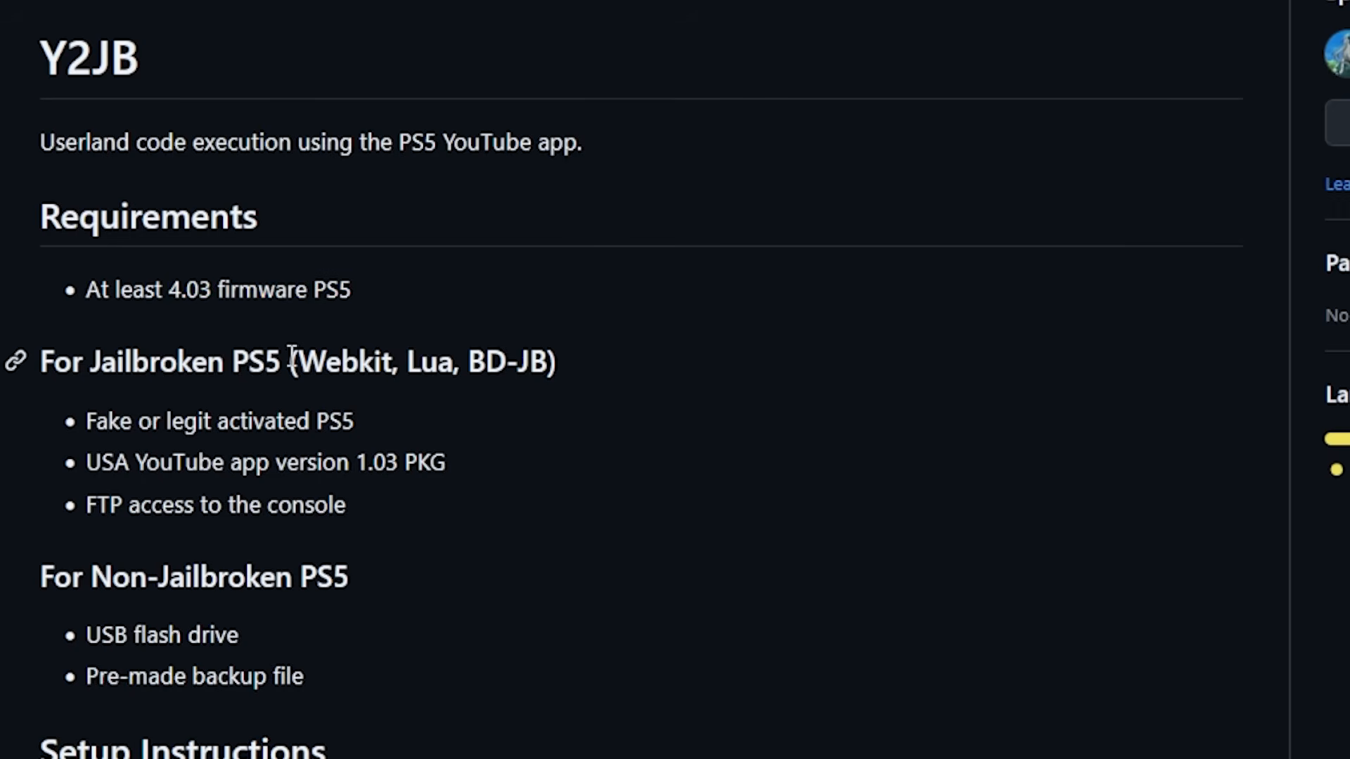
pyautogui.moveTo(361, 360)
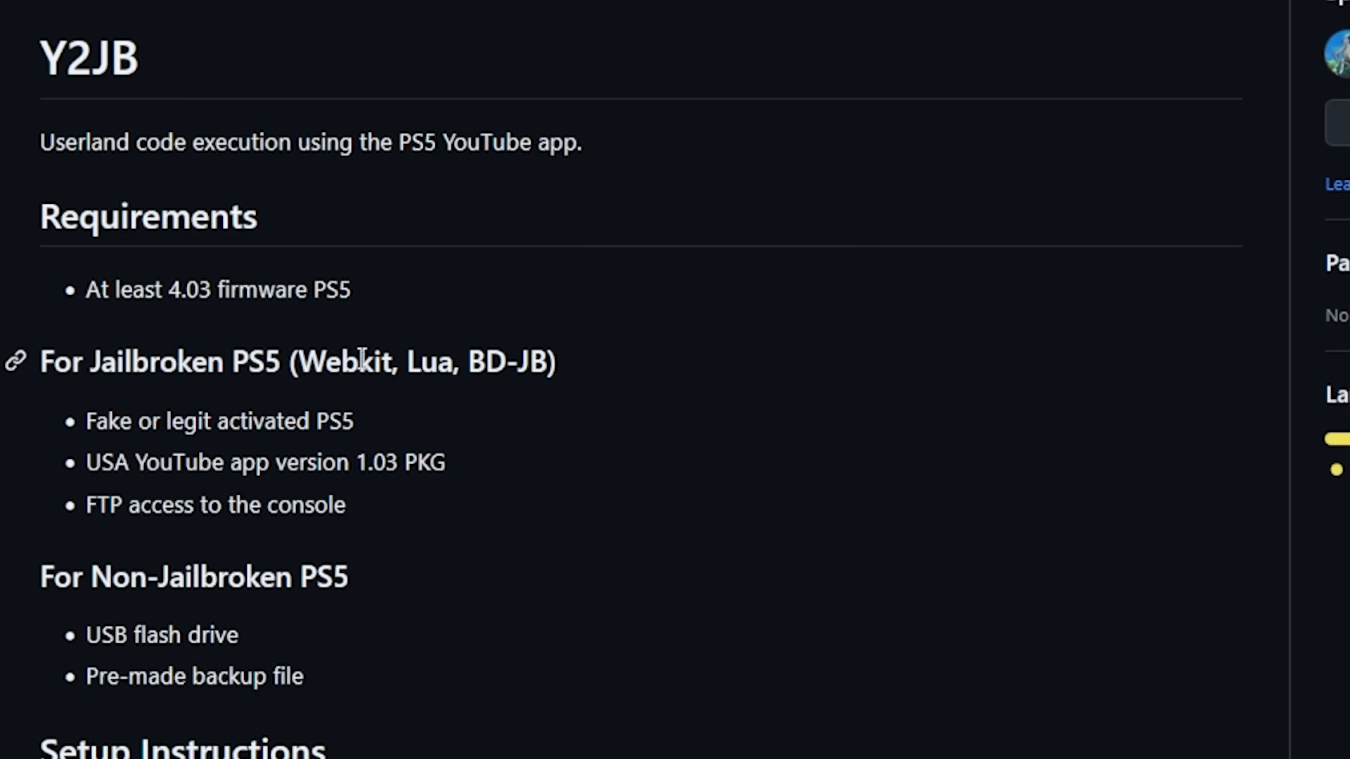
pyautogui.moveTo(491, 361)
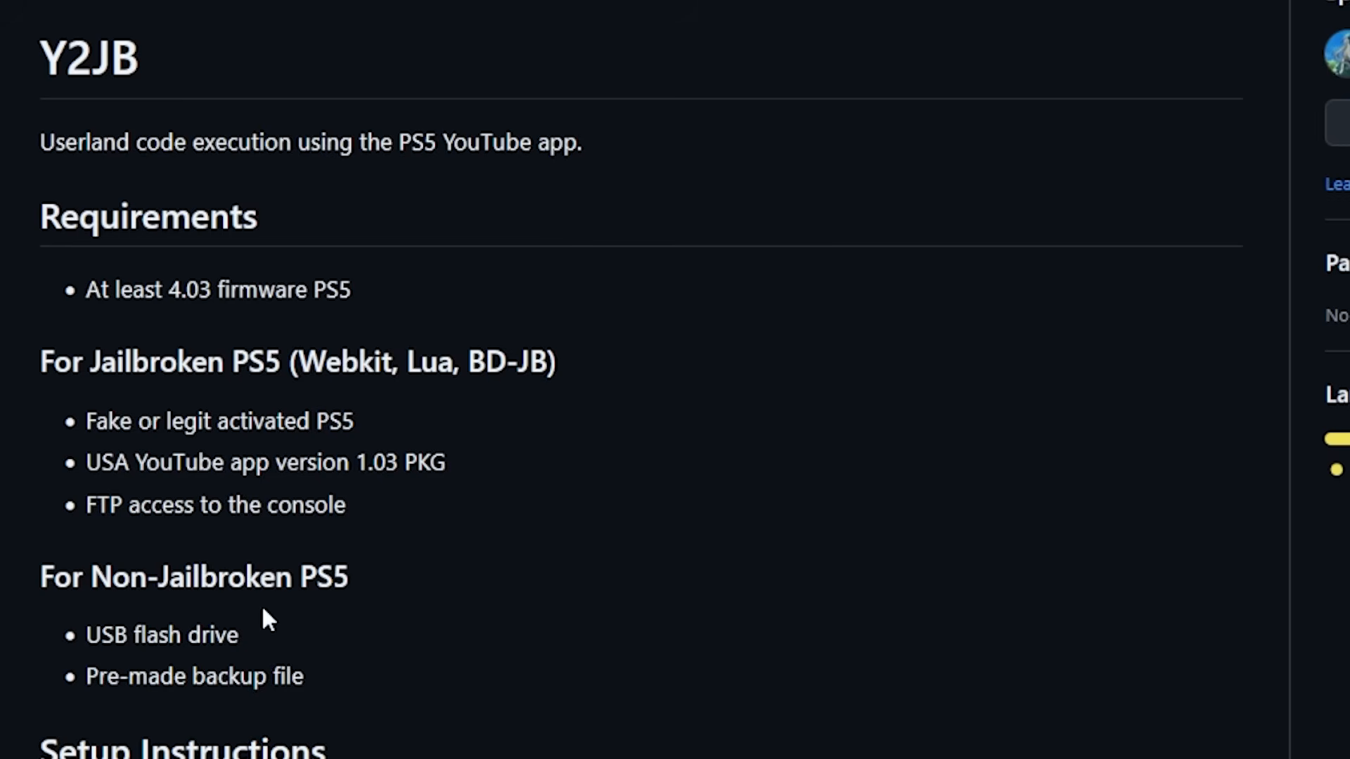
pyautogui.moveTo(358, 616)
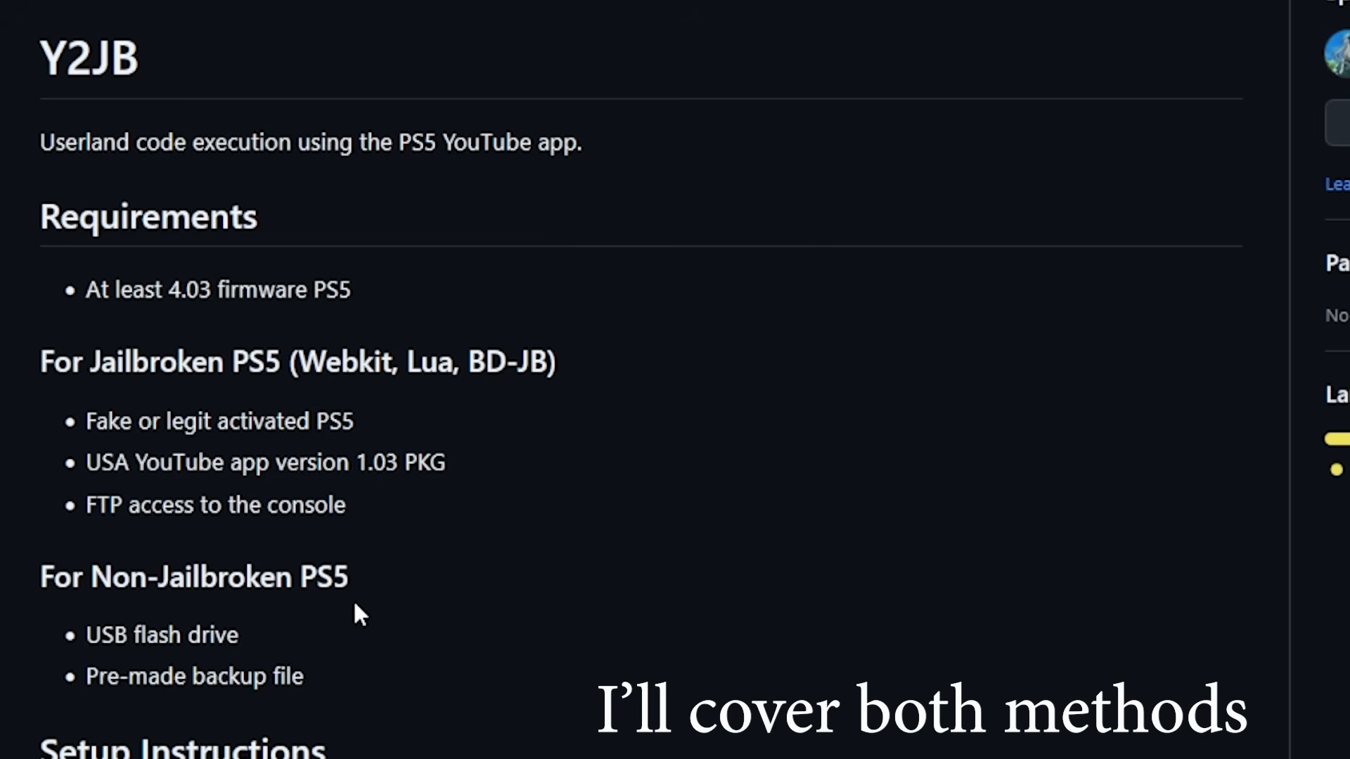
pyautogui.moveTo(256, 643)
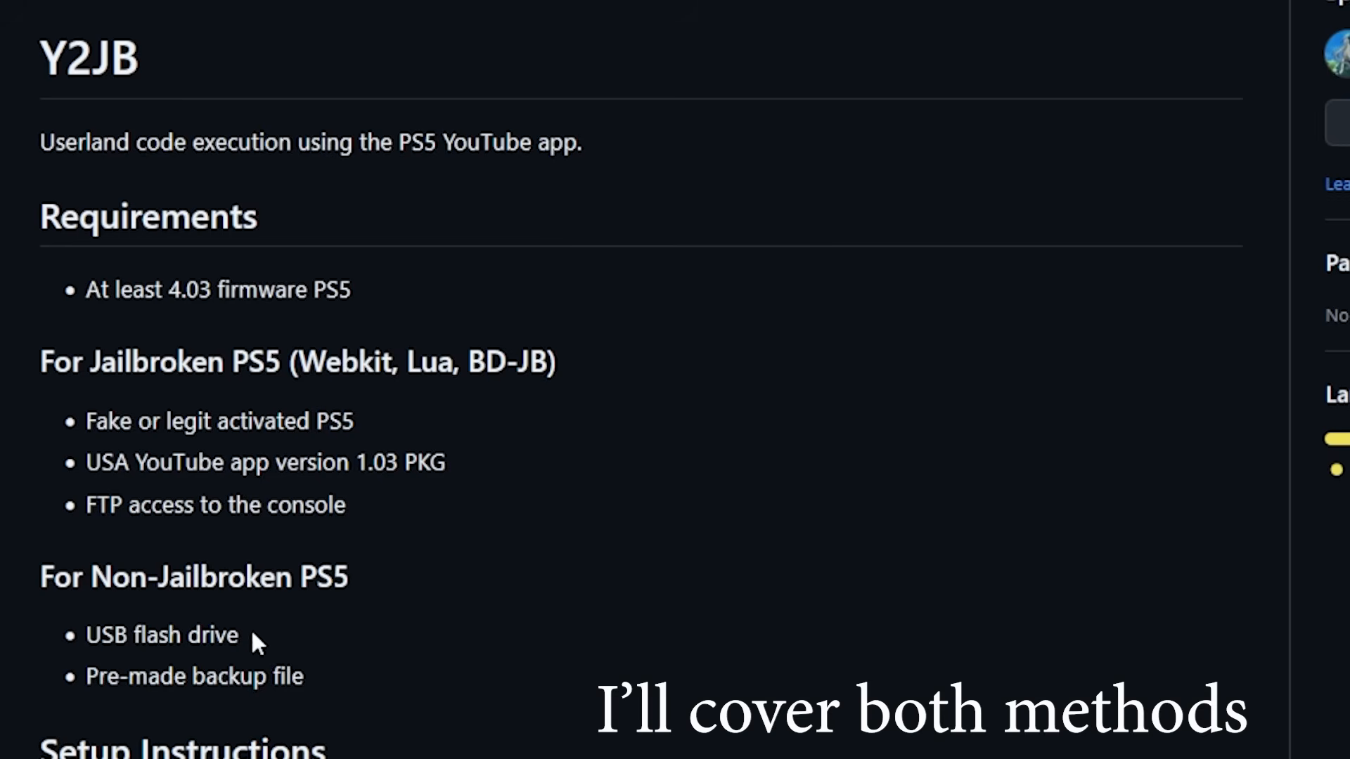
pyautogui.moveTo(335, 693)
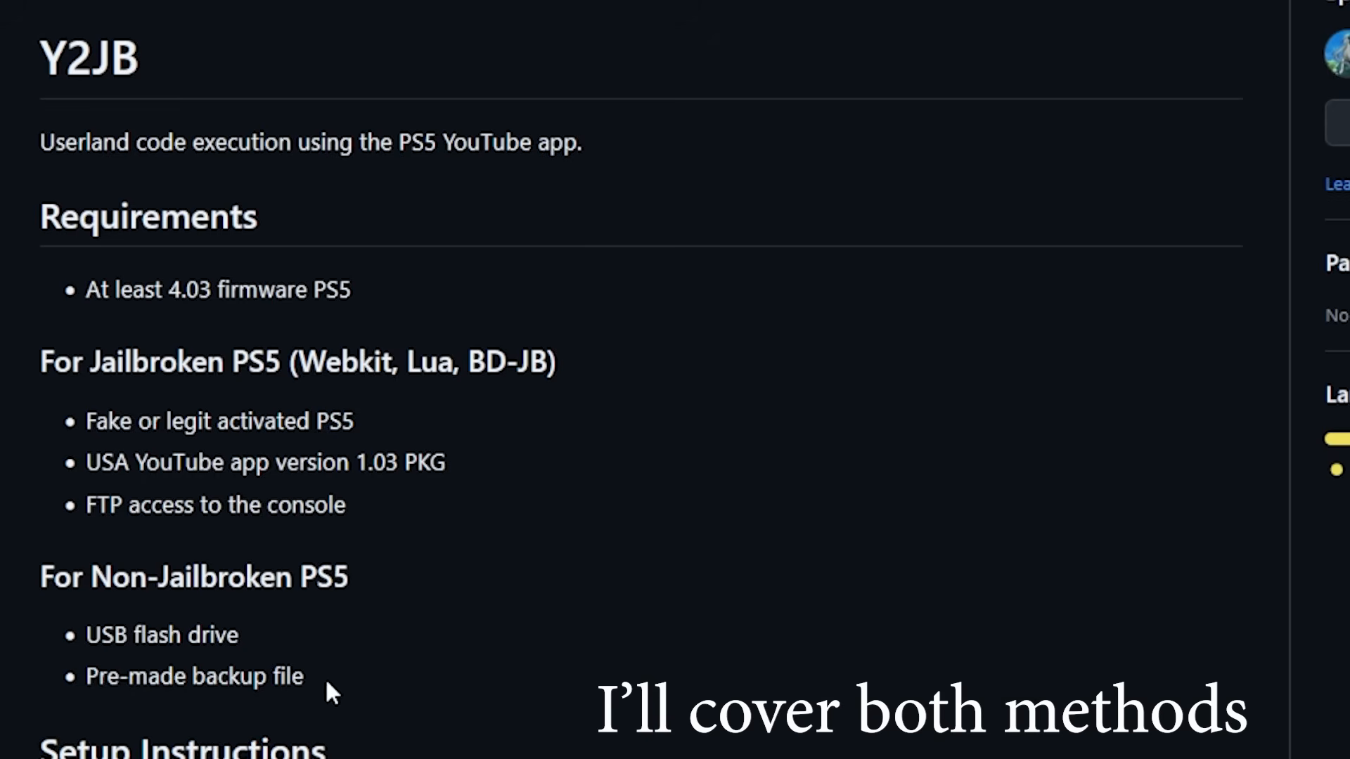
pyautogui.moveTo(335, 698)
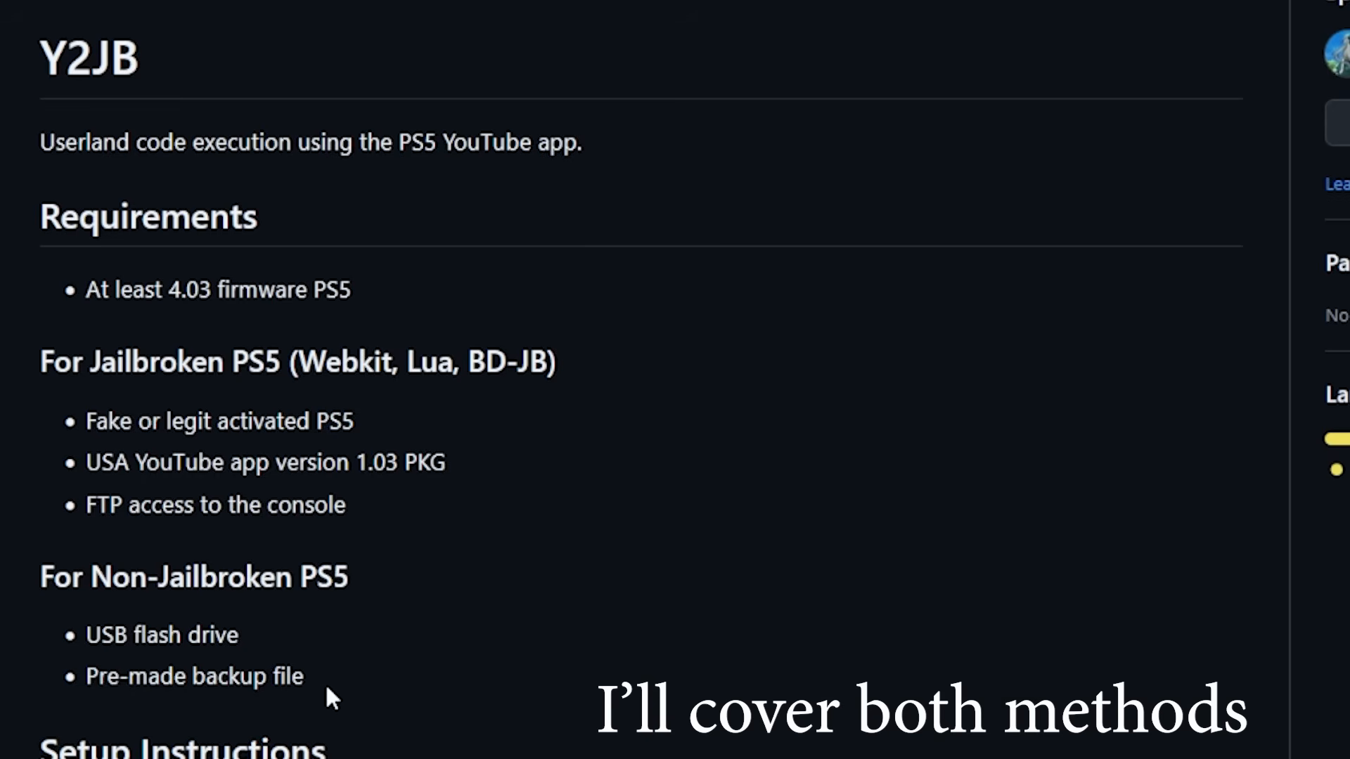
pyautogui.moveTo(776, 552)
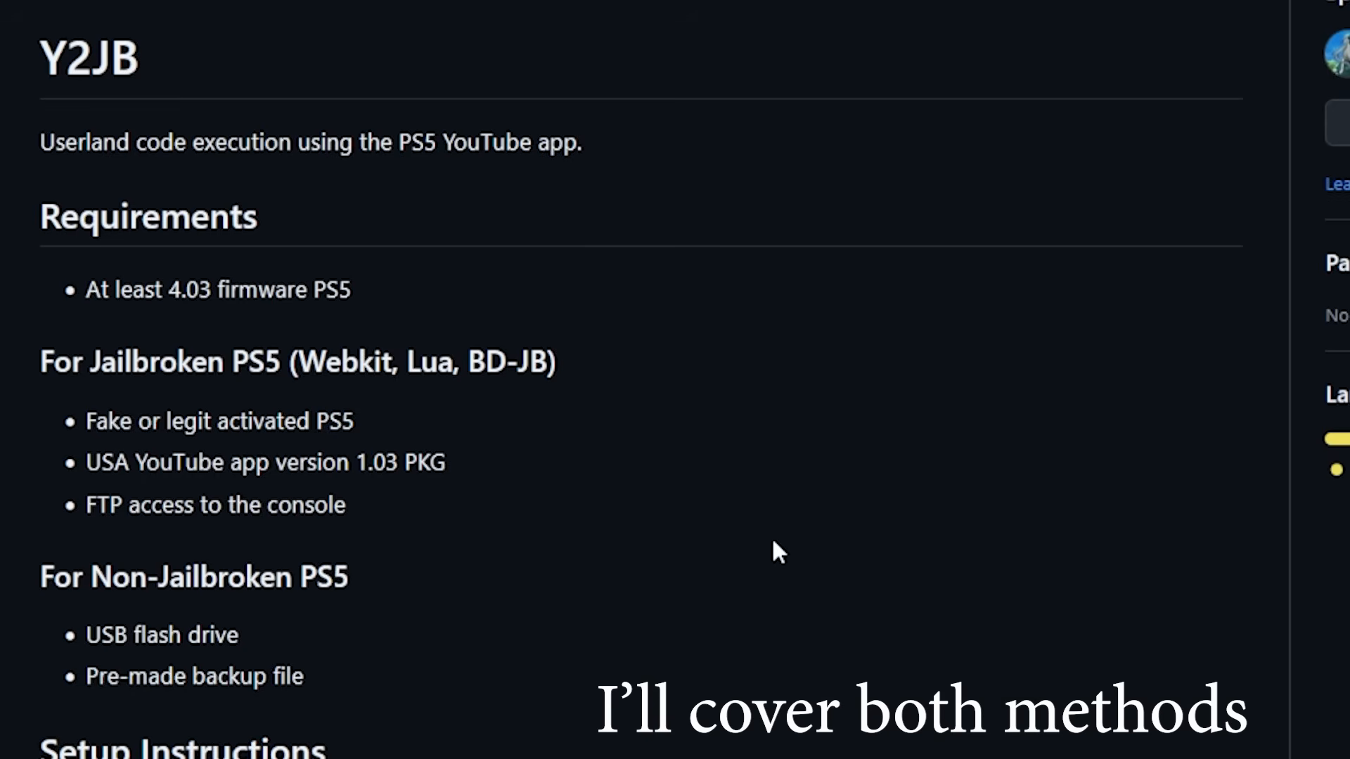
pyautogui.scroll(-3)
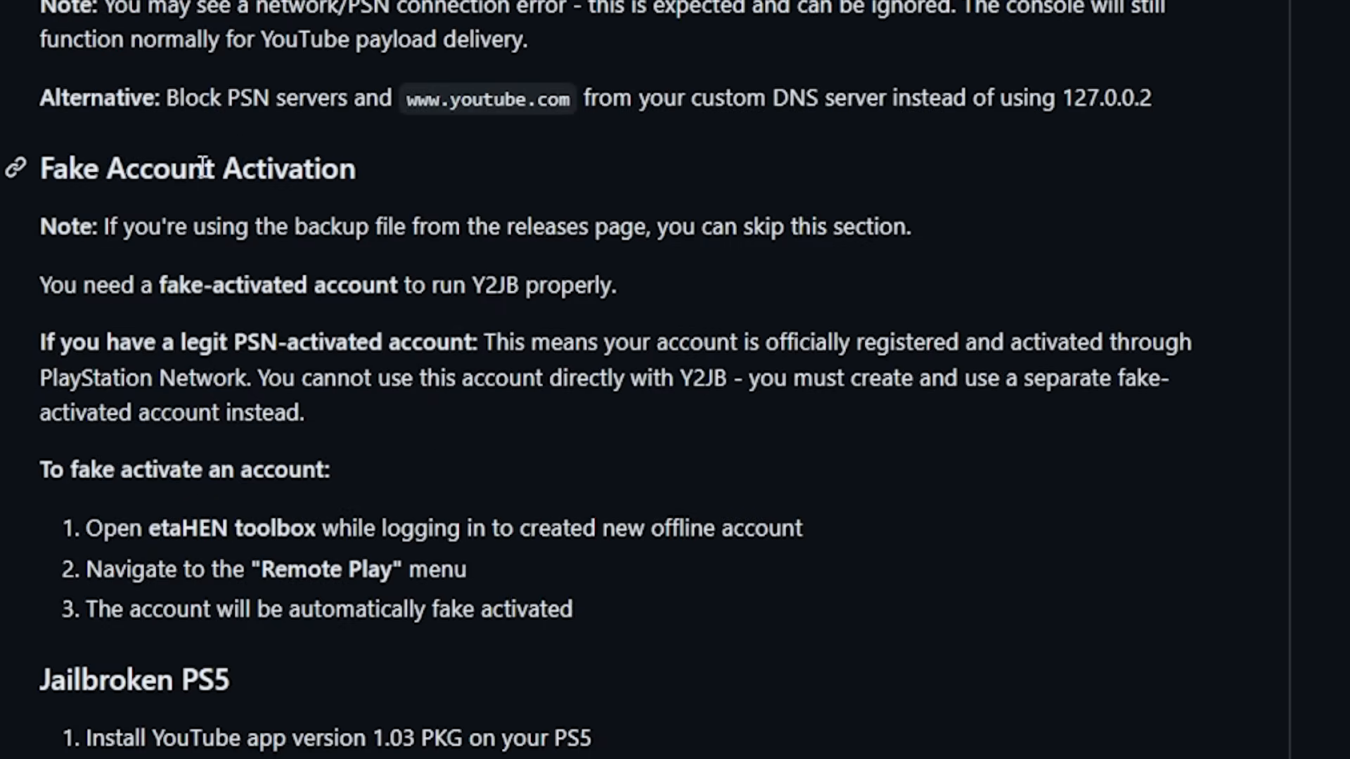
pyautogui.moveTo(302, 170)
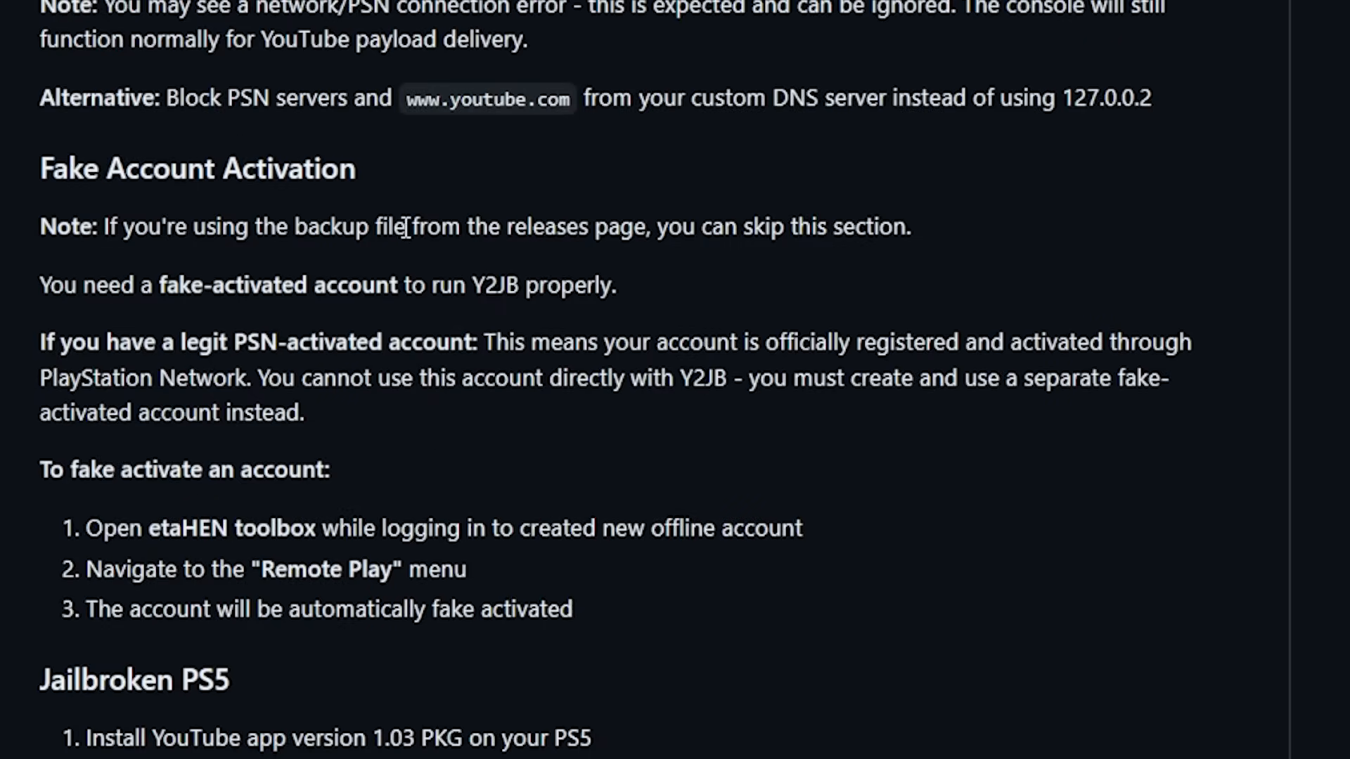
pyautogui.moveTo(738, 235)
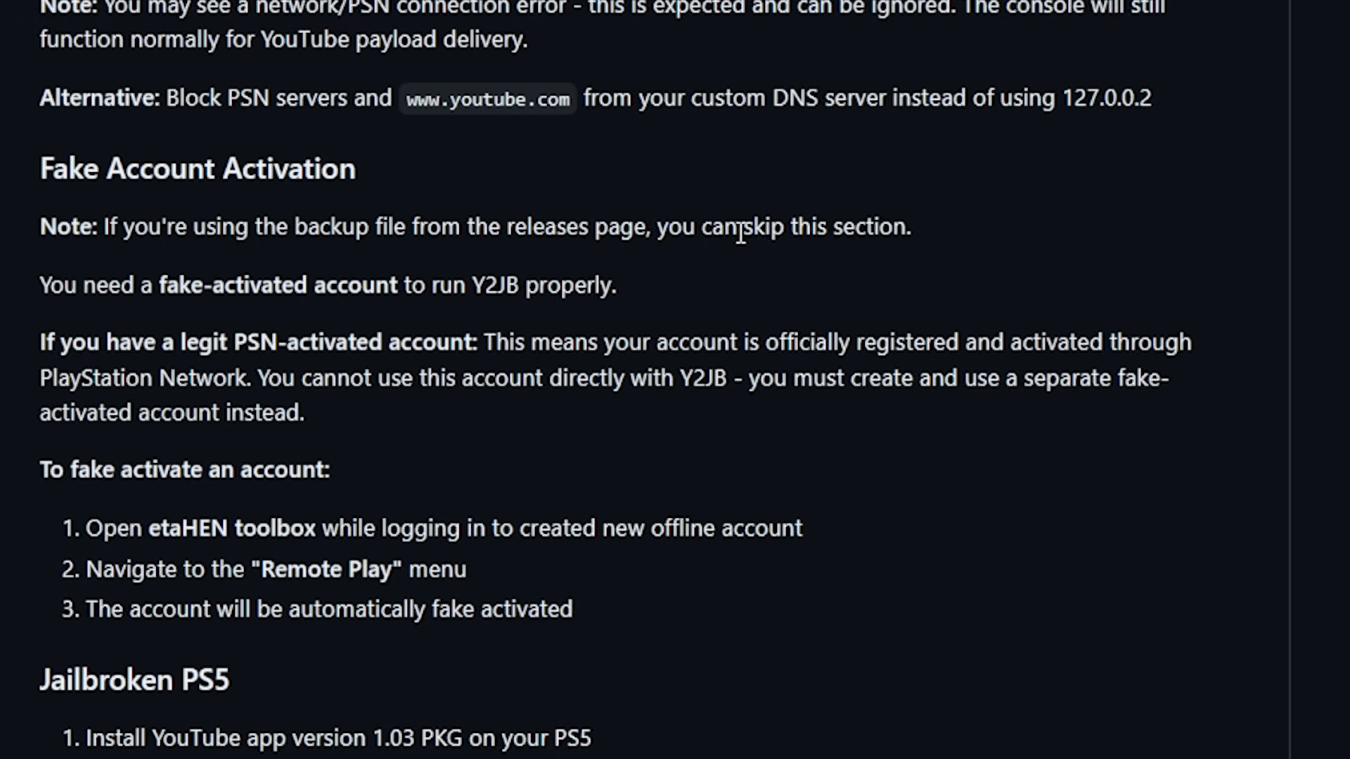
pyautogui.moveTo(524, 319)
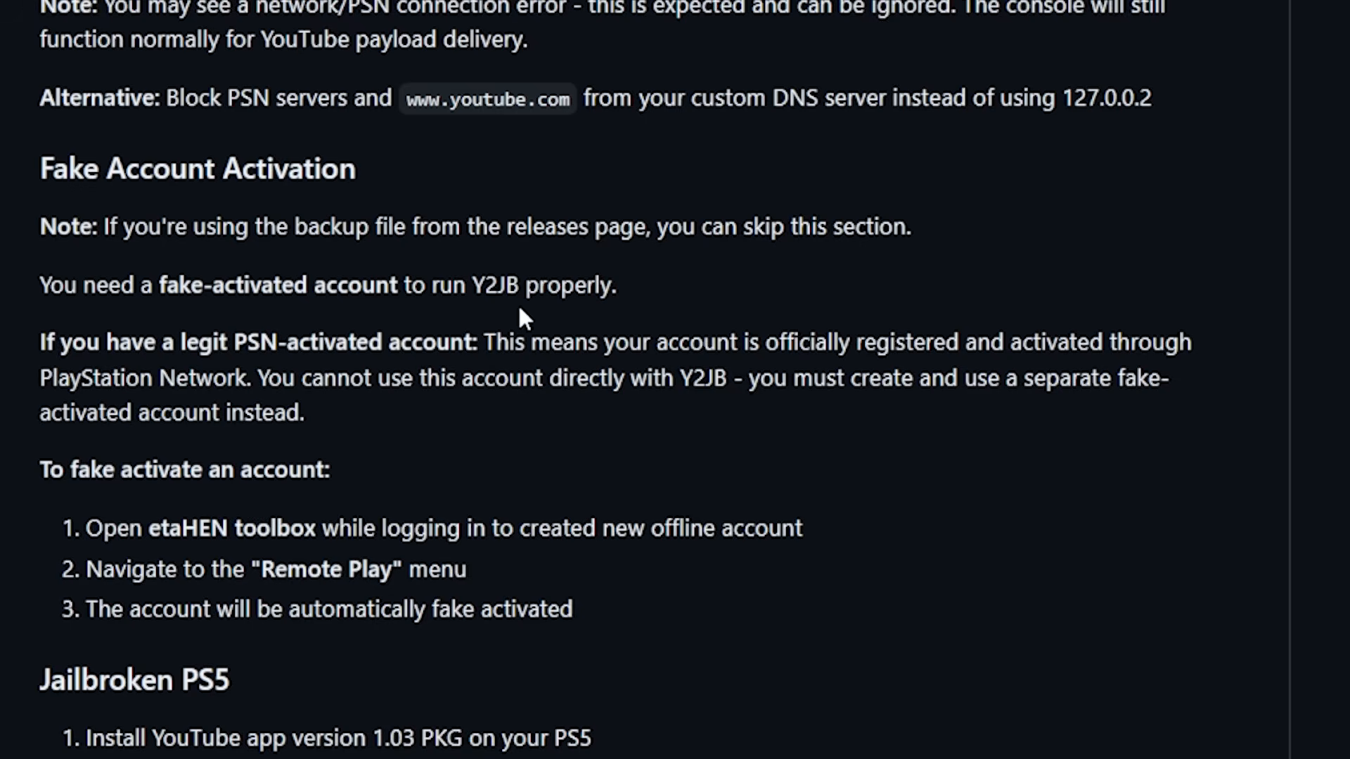
pyautogui.scroll(-3)
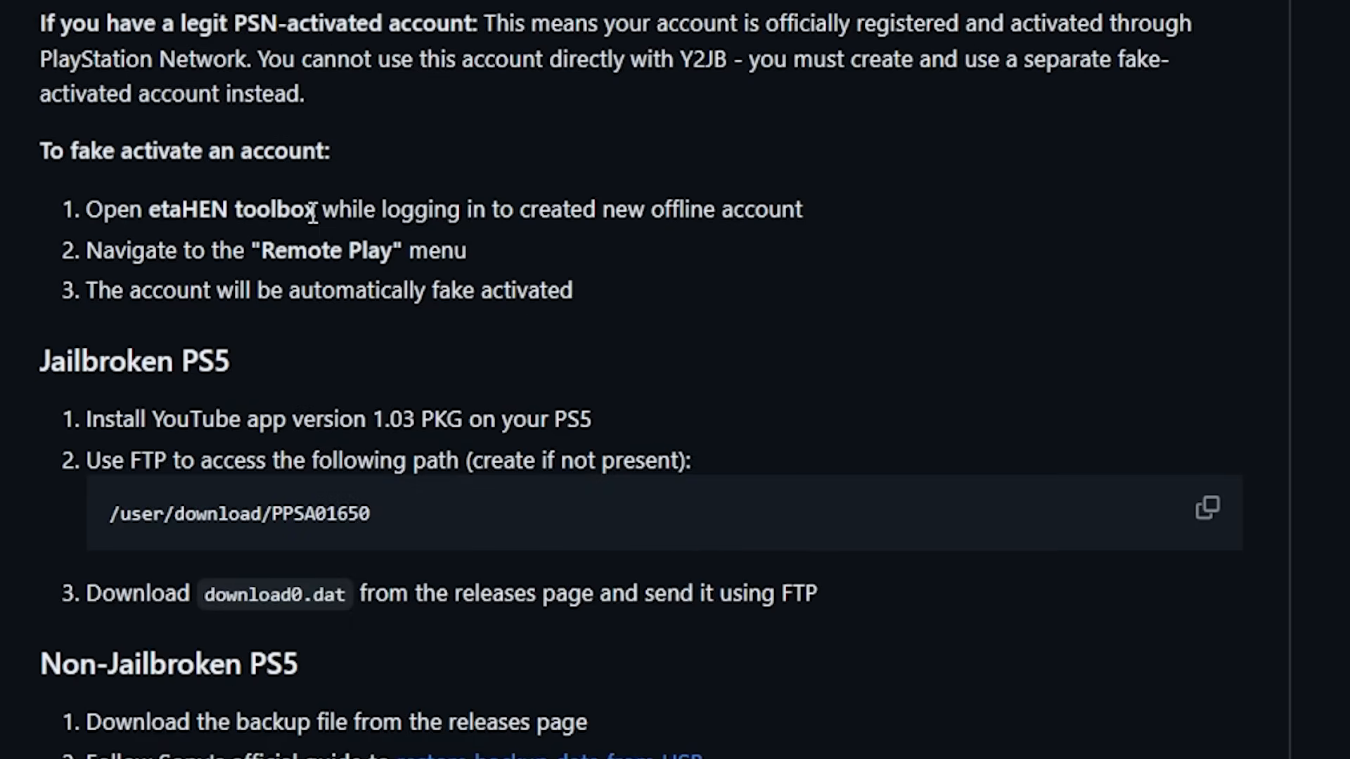
pyautogui.scroll(3)
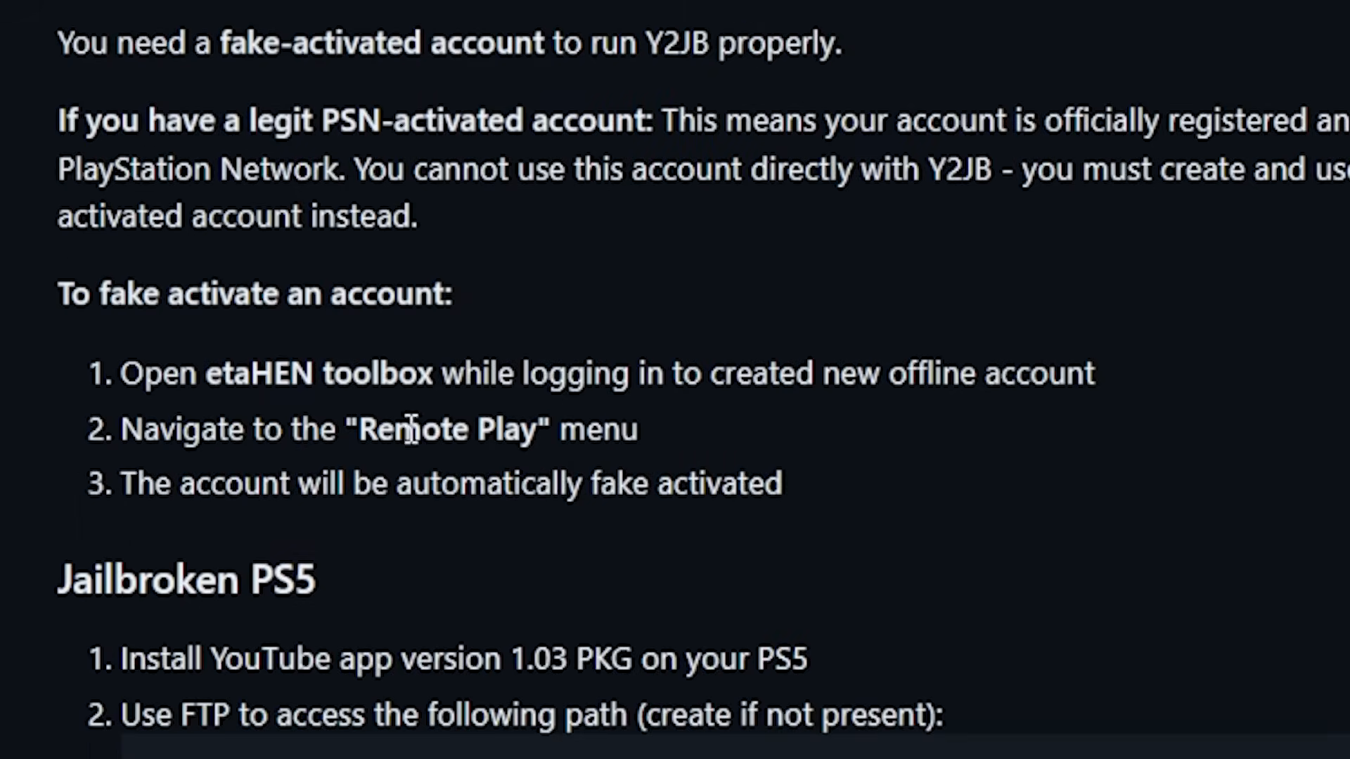
pyautogui.moveTo(316, 477)
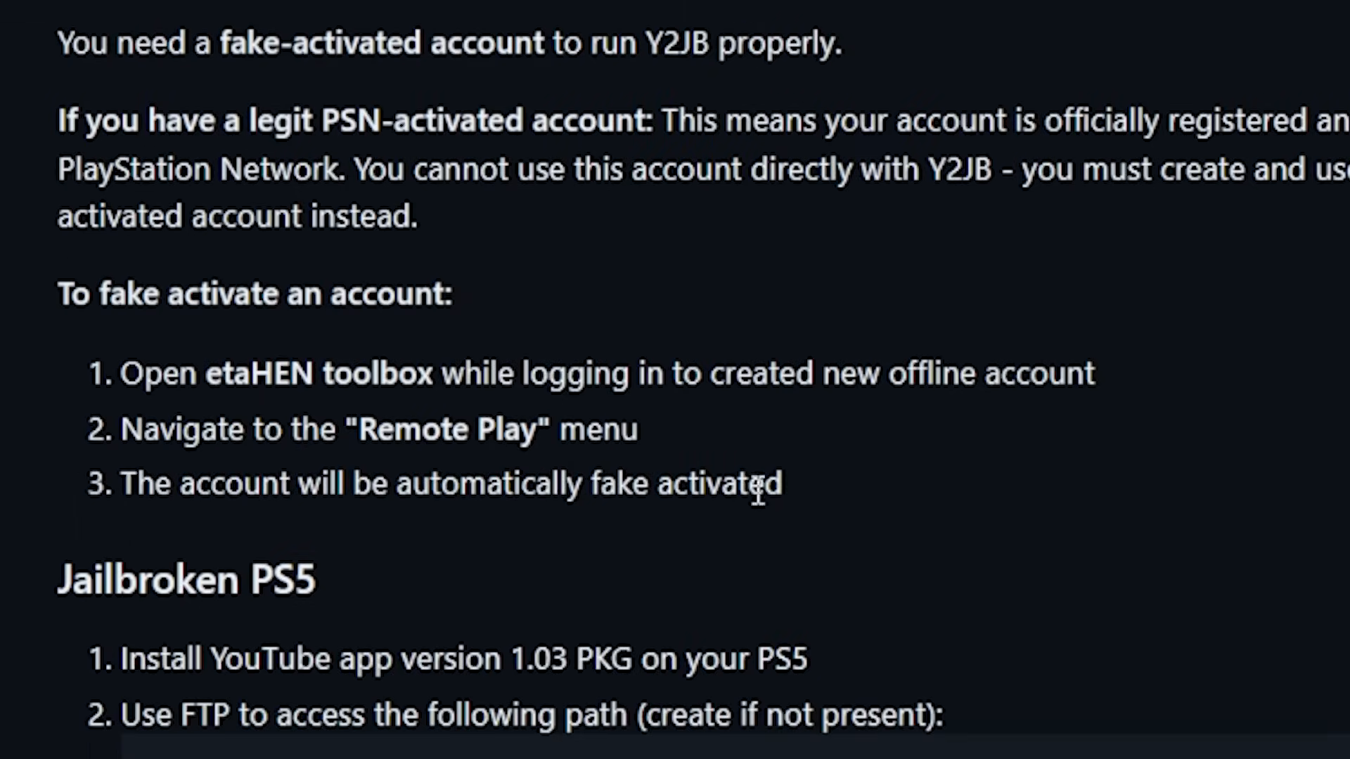
pyautogui.scroll(-3)
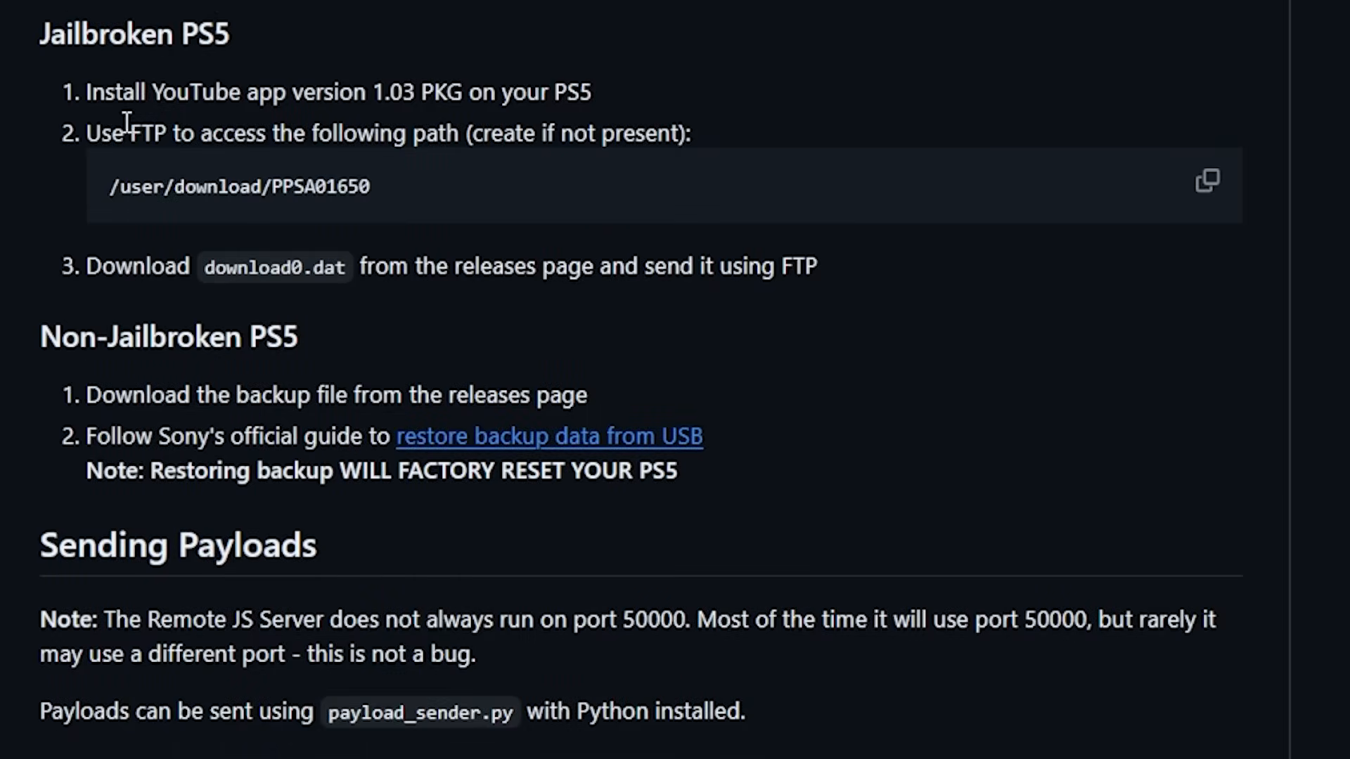
pyautogui.moveTo(307, 103)
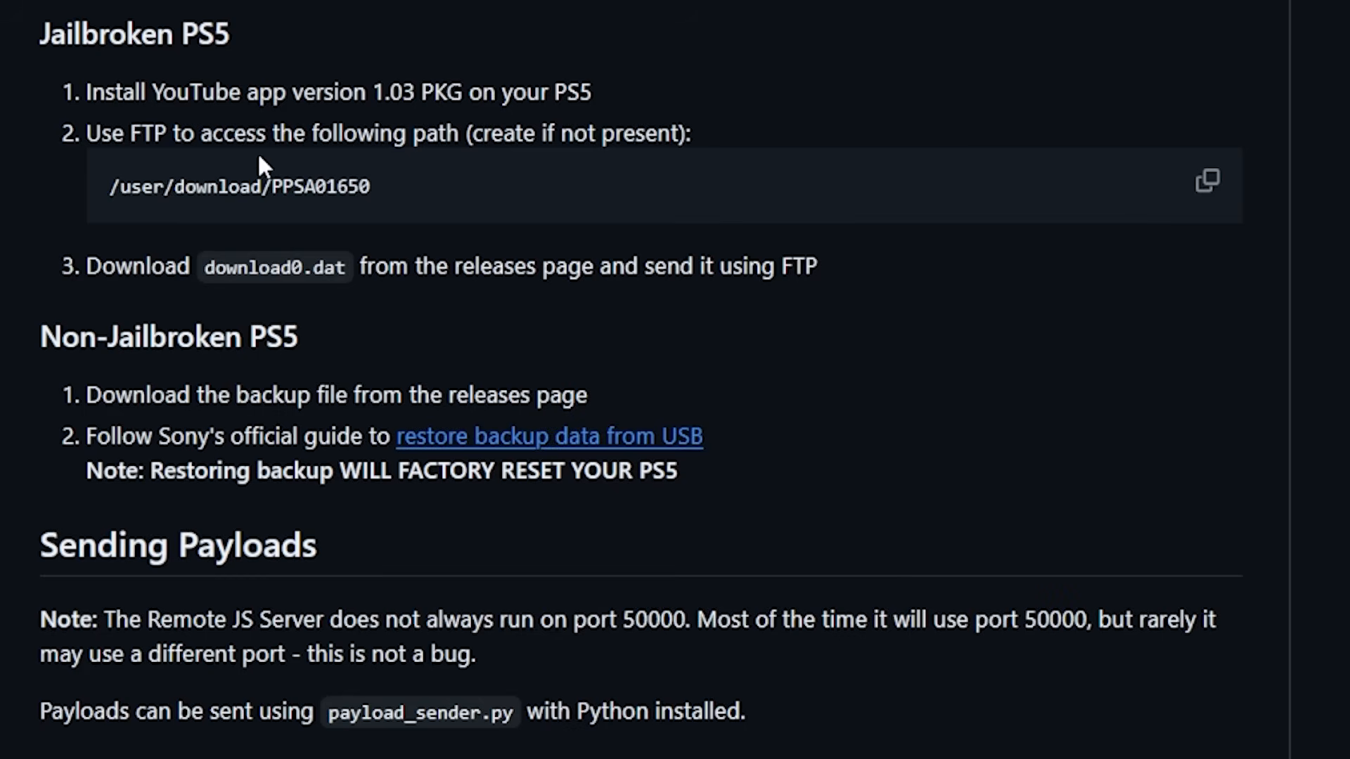
pyautogui.moveTo(319, 170)
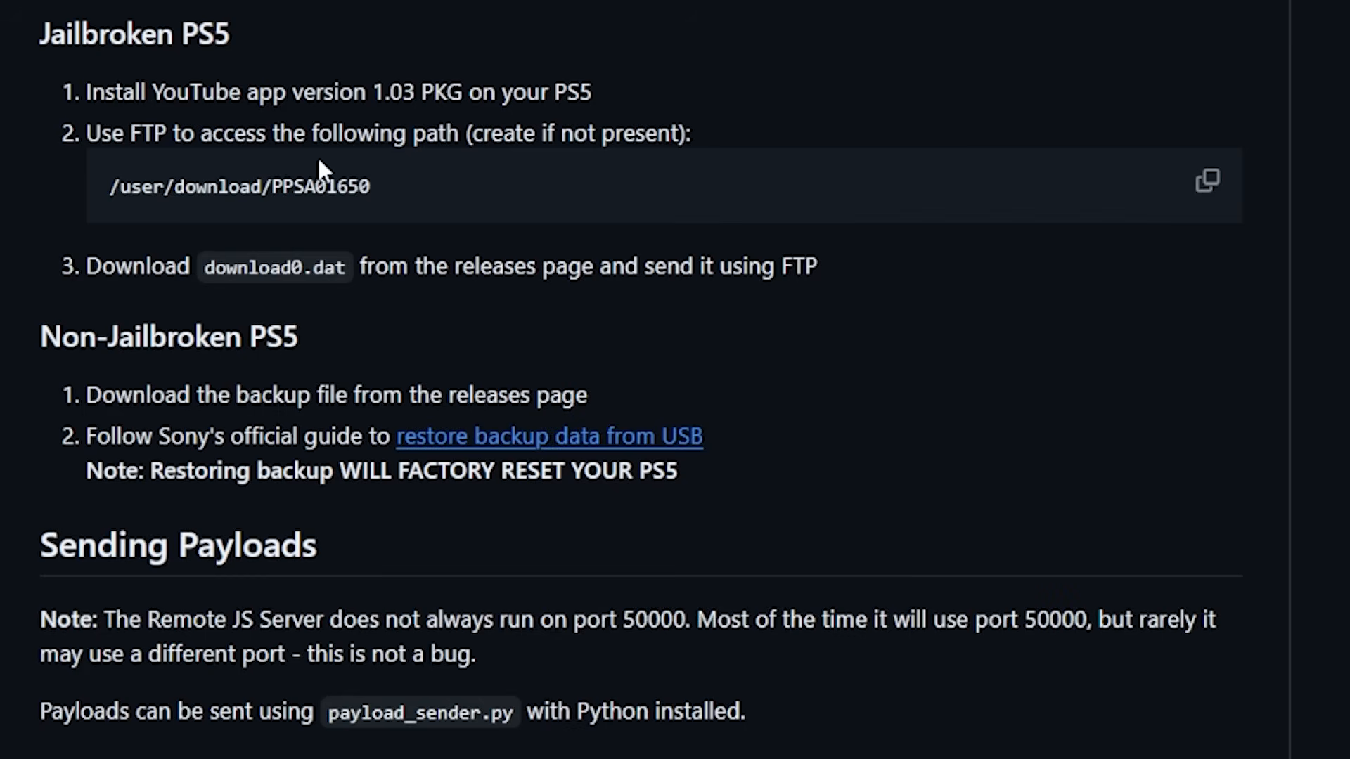
pyautogui.moveTo(306, 222)
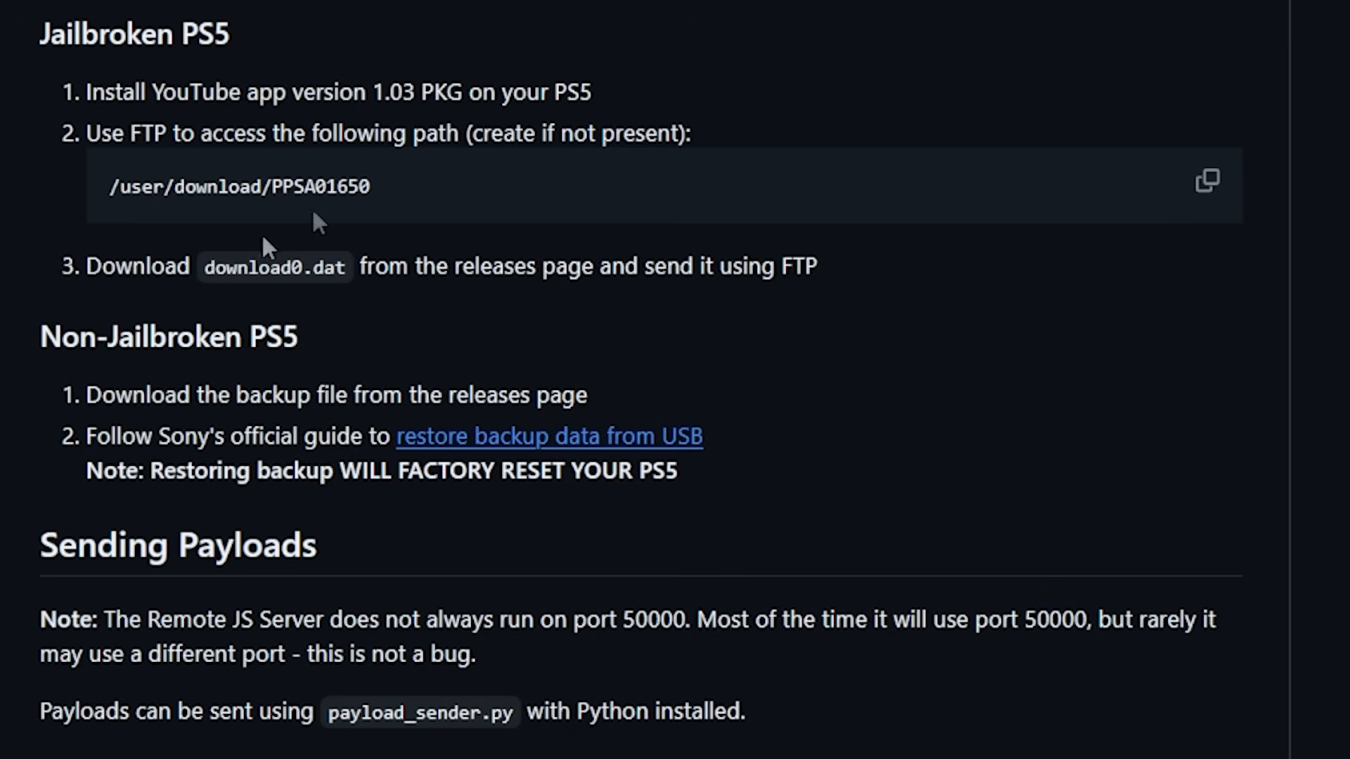
pyautogui.moveTo(264, 280)
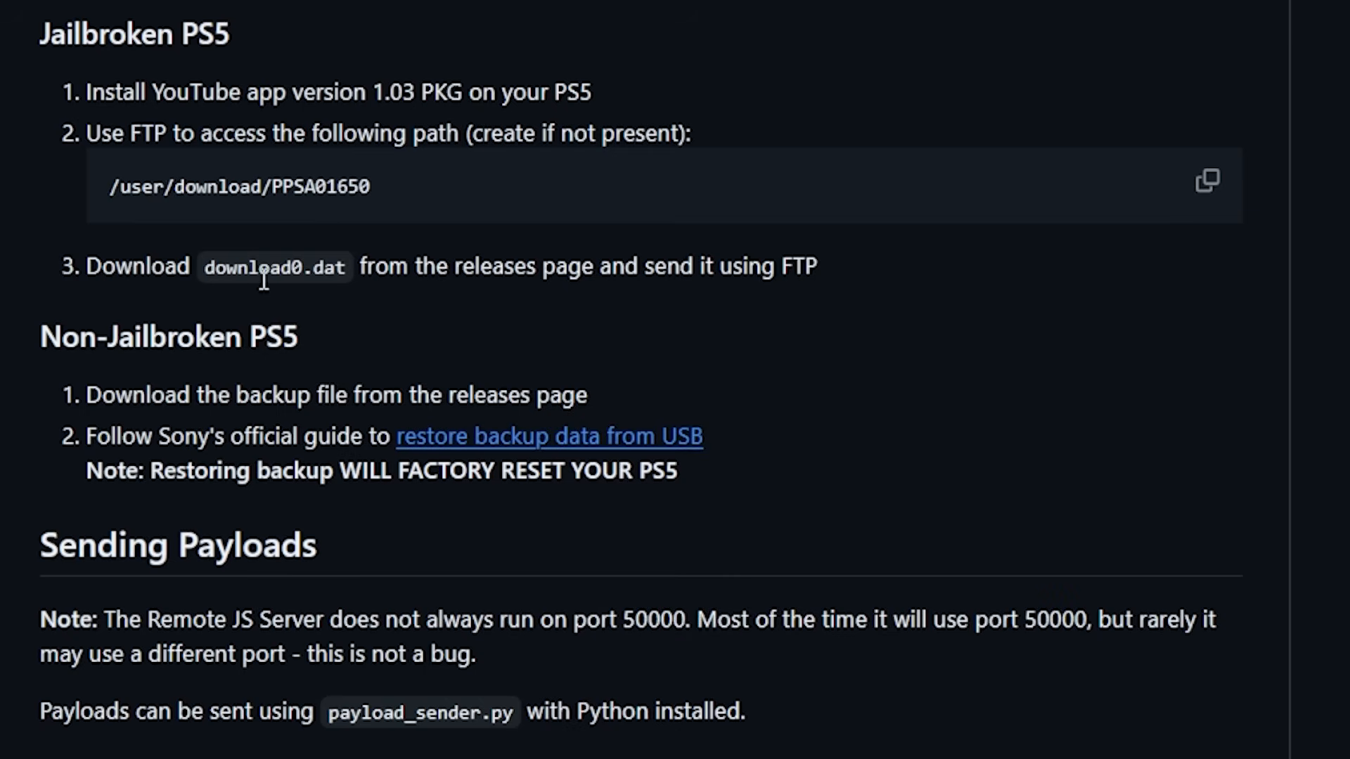
pyautogui.moveTo(377, 299)
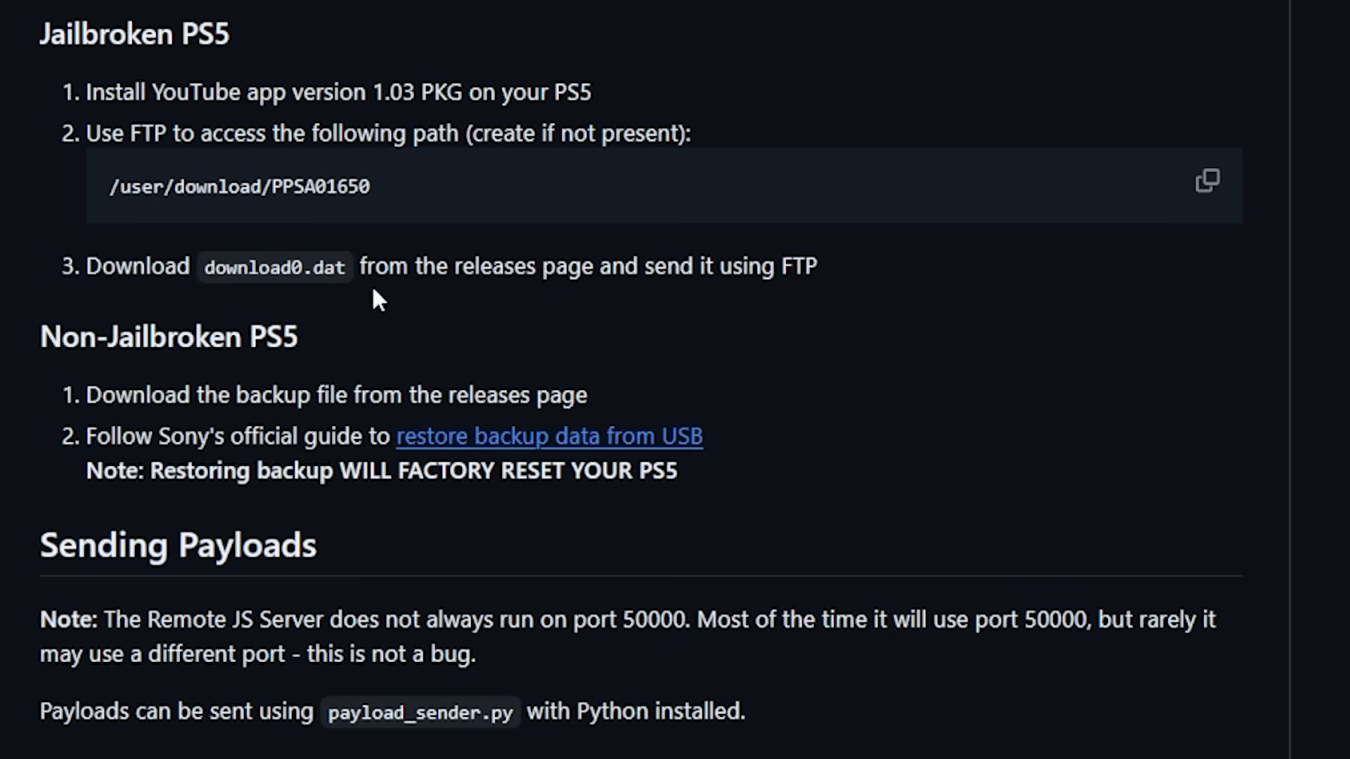
pyautogui.moveTo(853, 314)
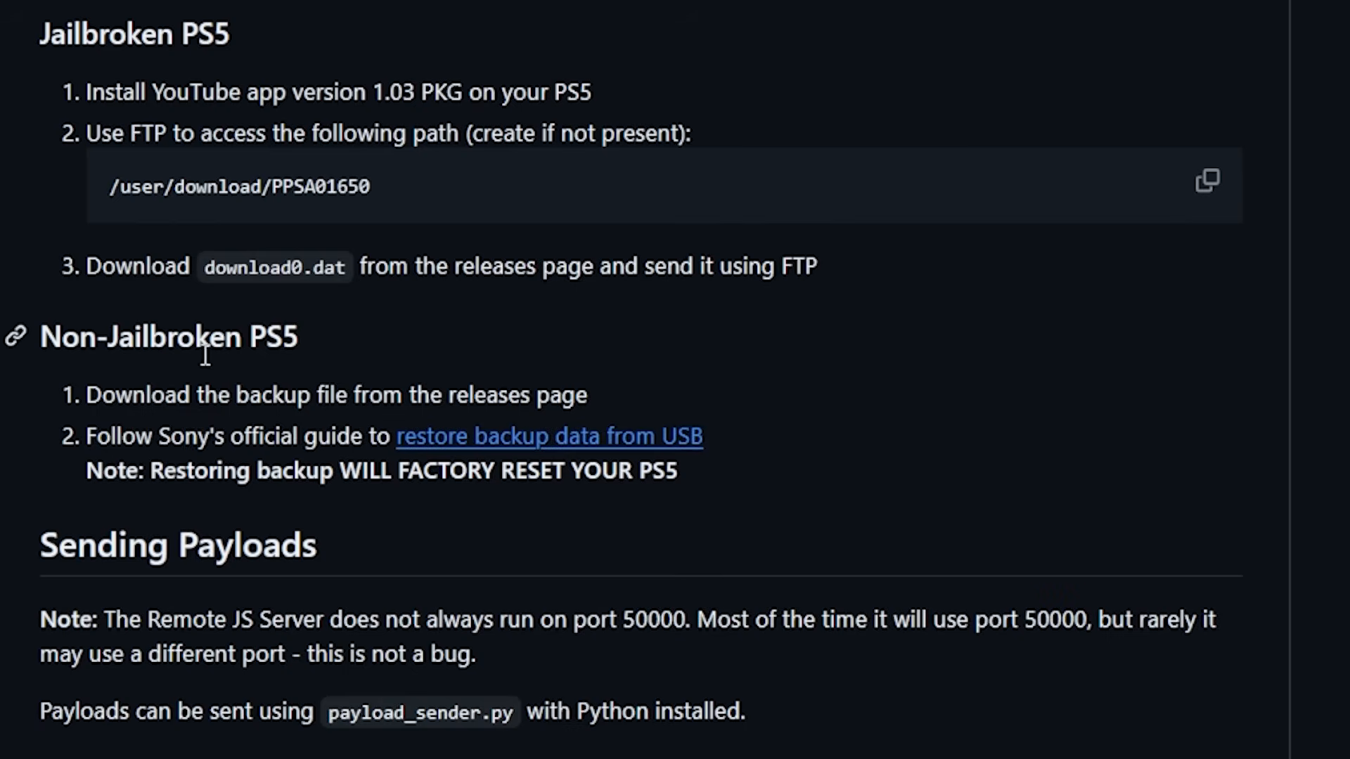
pyautogui.moveTo(206, 402)
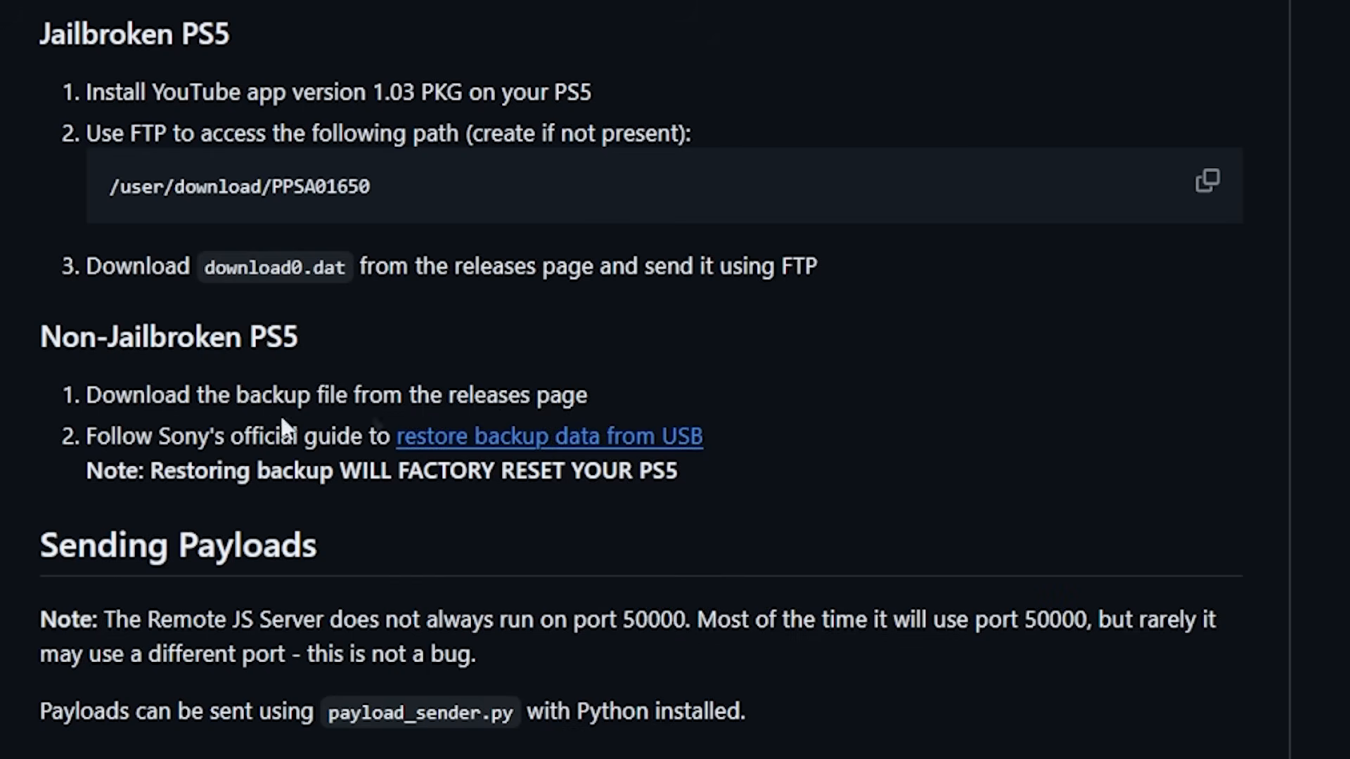
pyautogui.moveTo(452, 501)
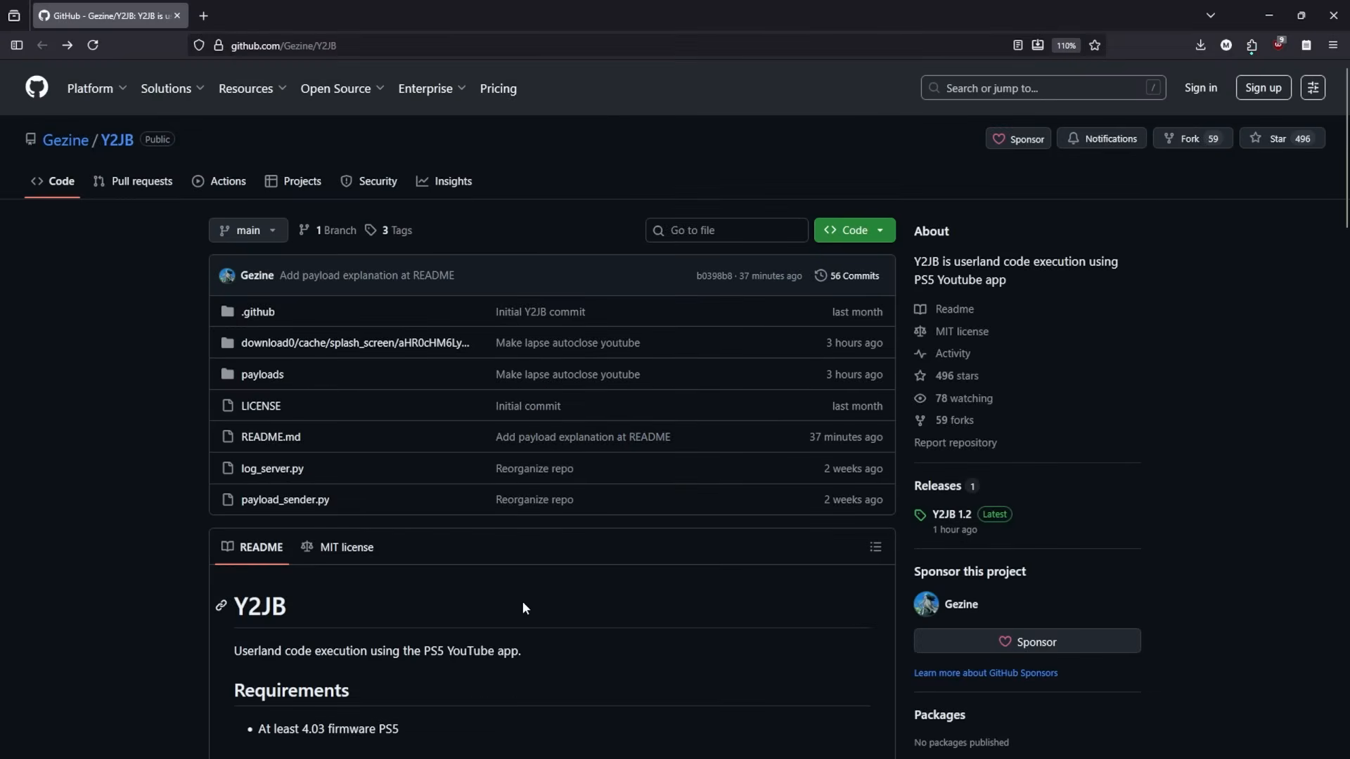
pyautogui.moveTo(517, 604)
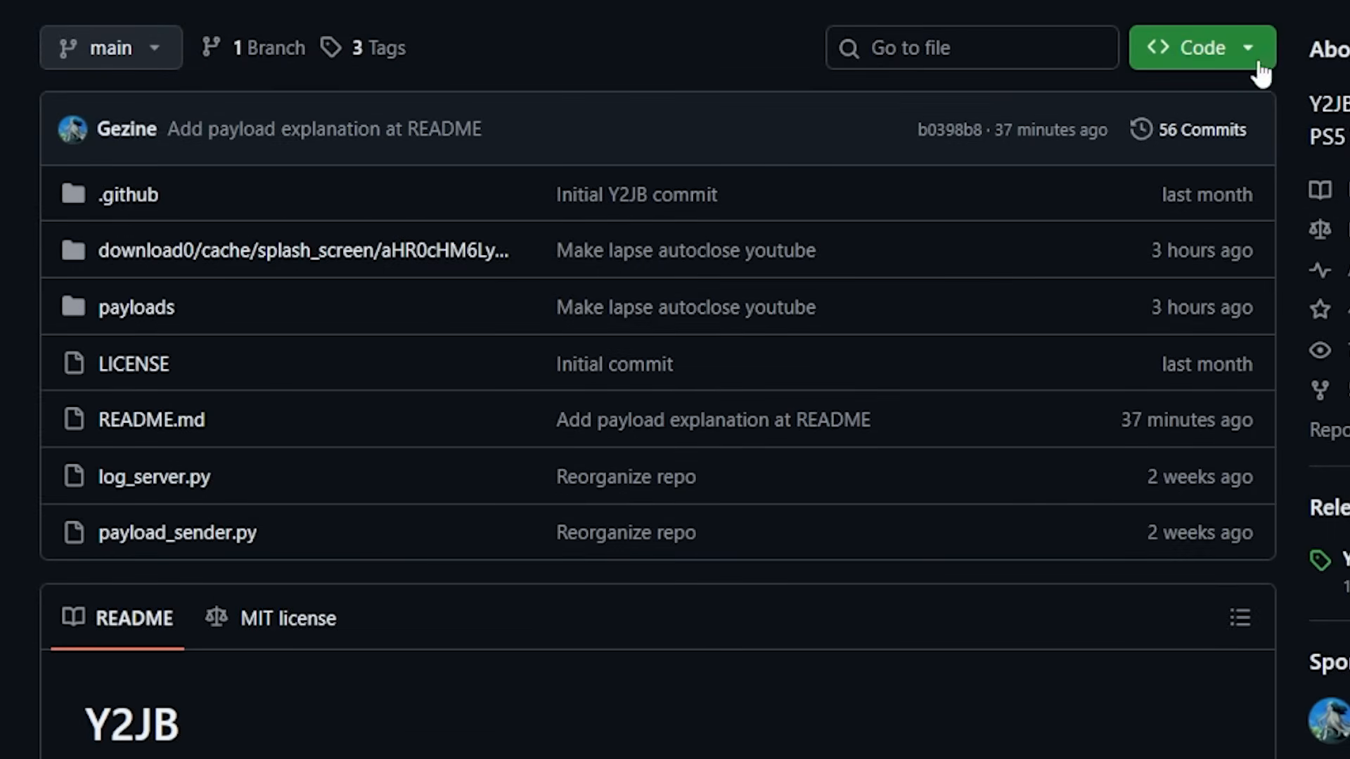
# - Download Y2JB as a ZIP and view the payloads folder's lapse.js and other scripts
pyautogui.click(1195, 47)
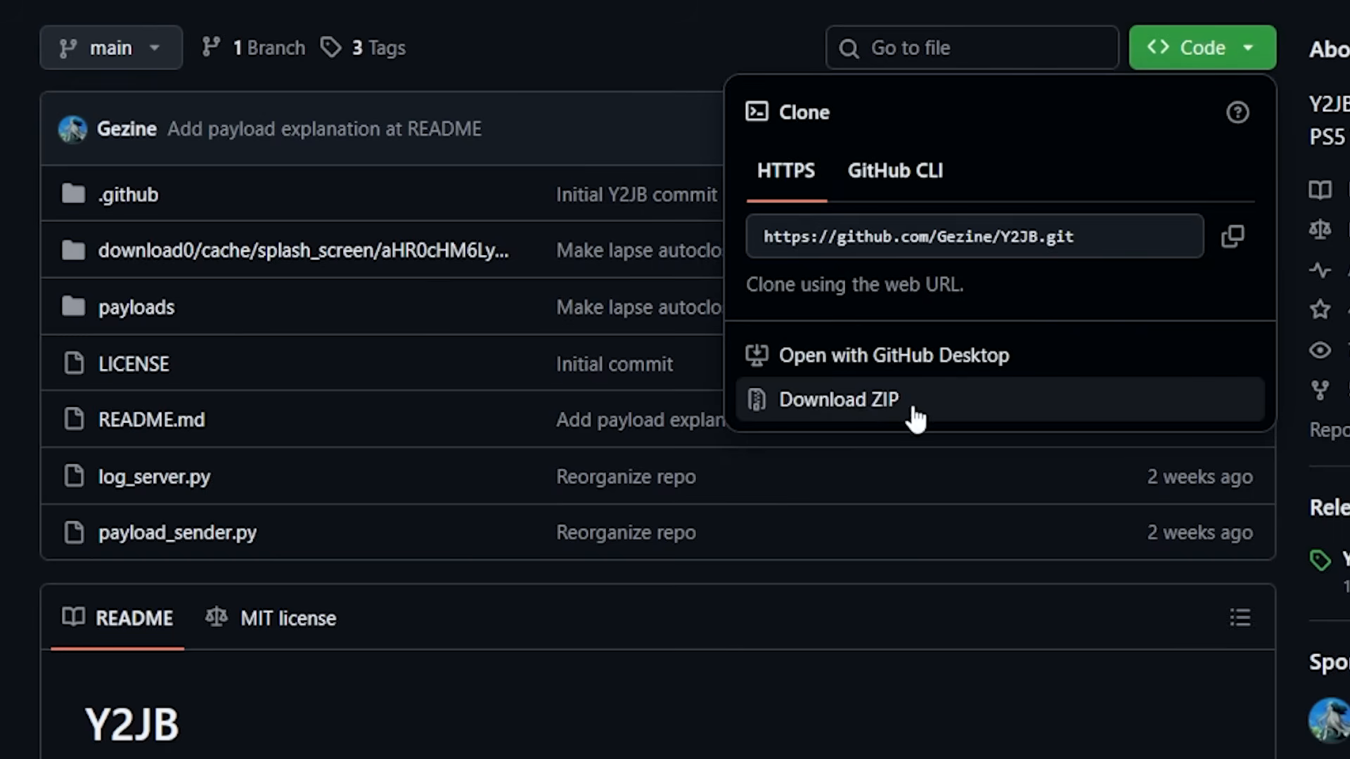
pyautogui.click(835, 398)
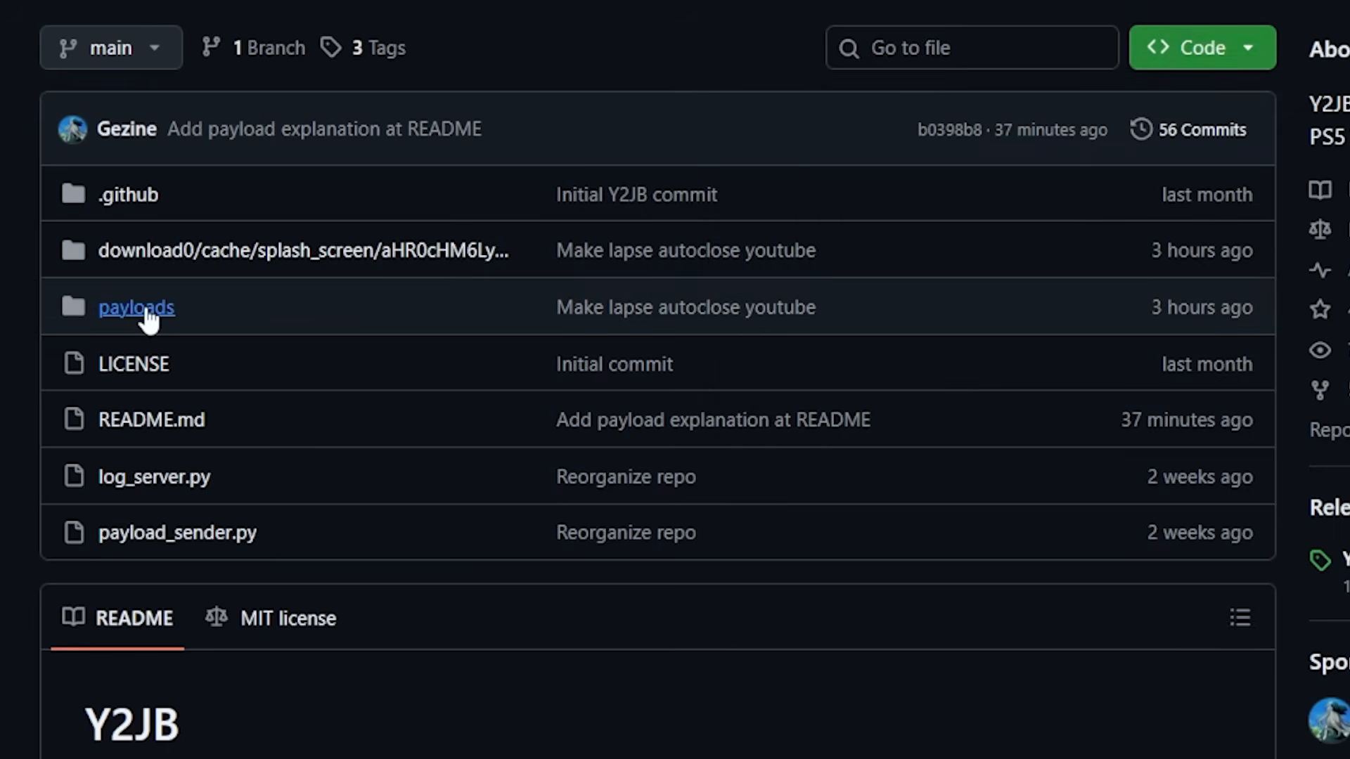
pyautogui.click(135, 307)
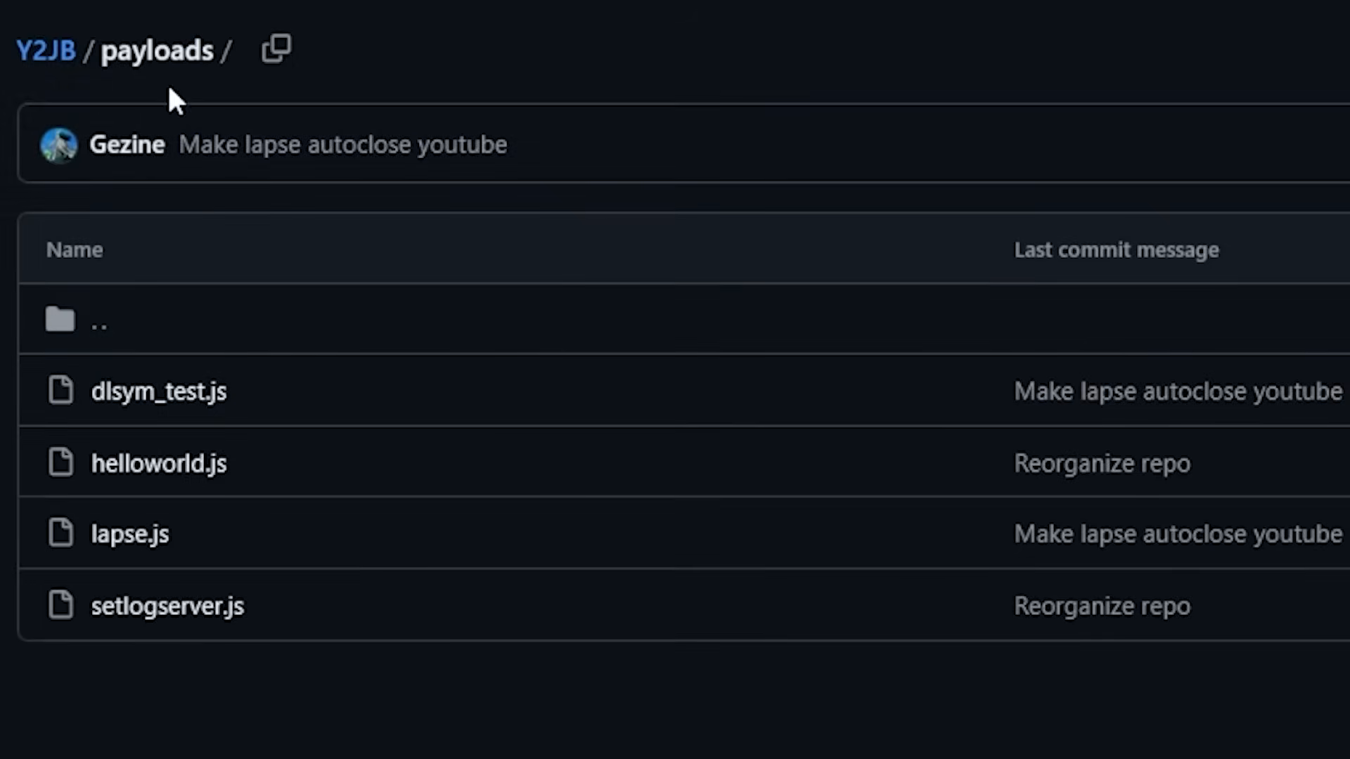
pyautogui.moveTo(279, 535)
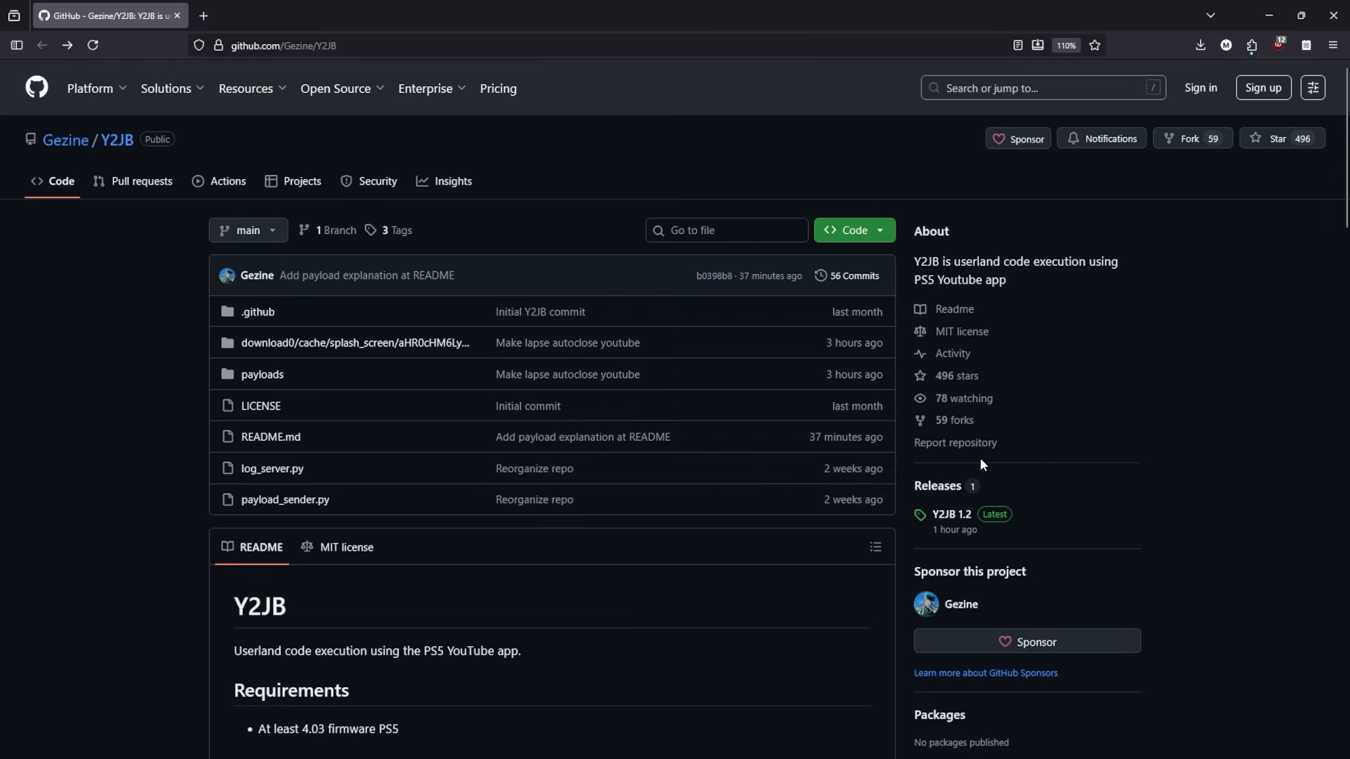
# - Show the Y2JB 1.2 release with its backup and download0 ZIP assets
pyautogui.click(948, 514)
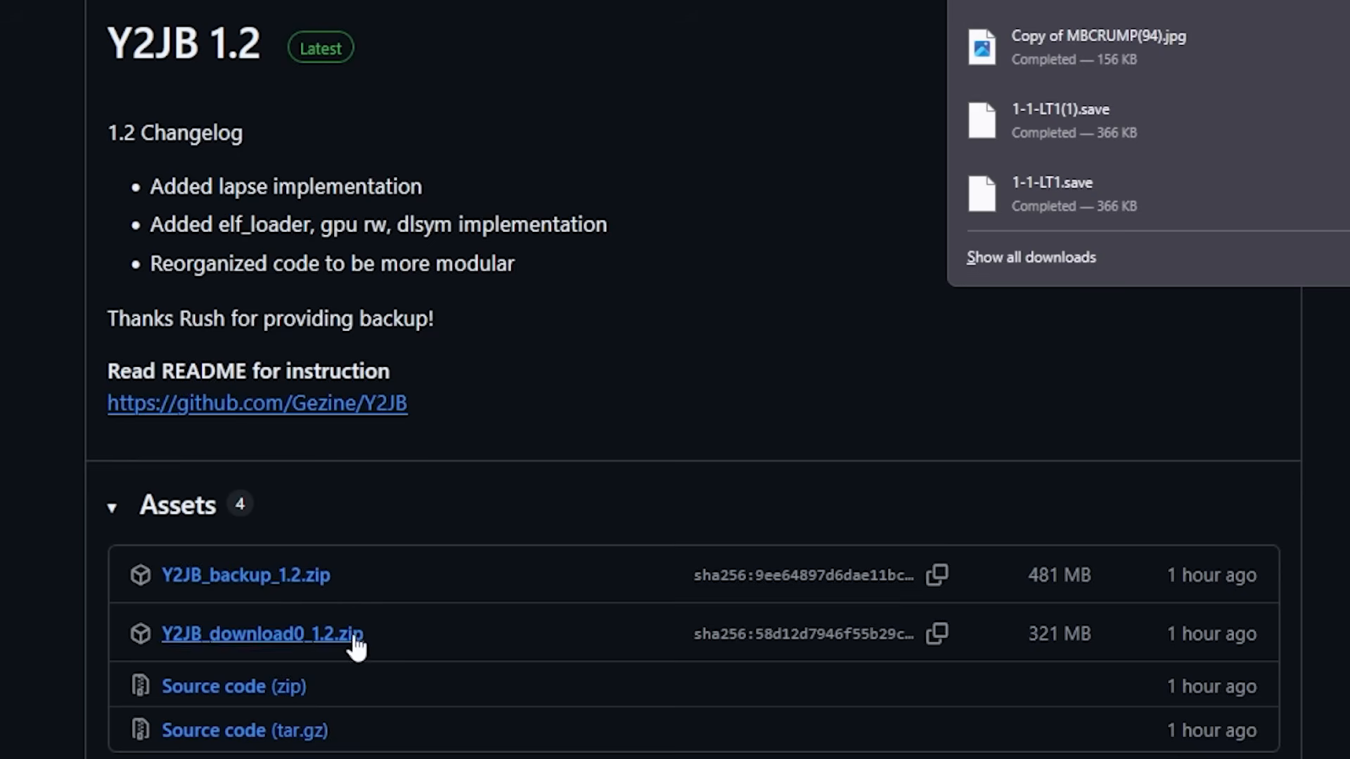
pyautogui.moveTo(421, 728)
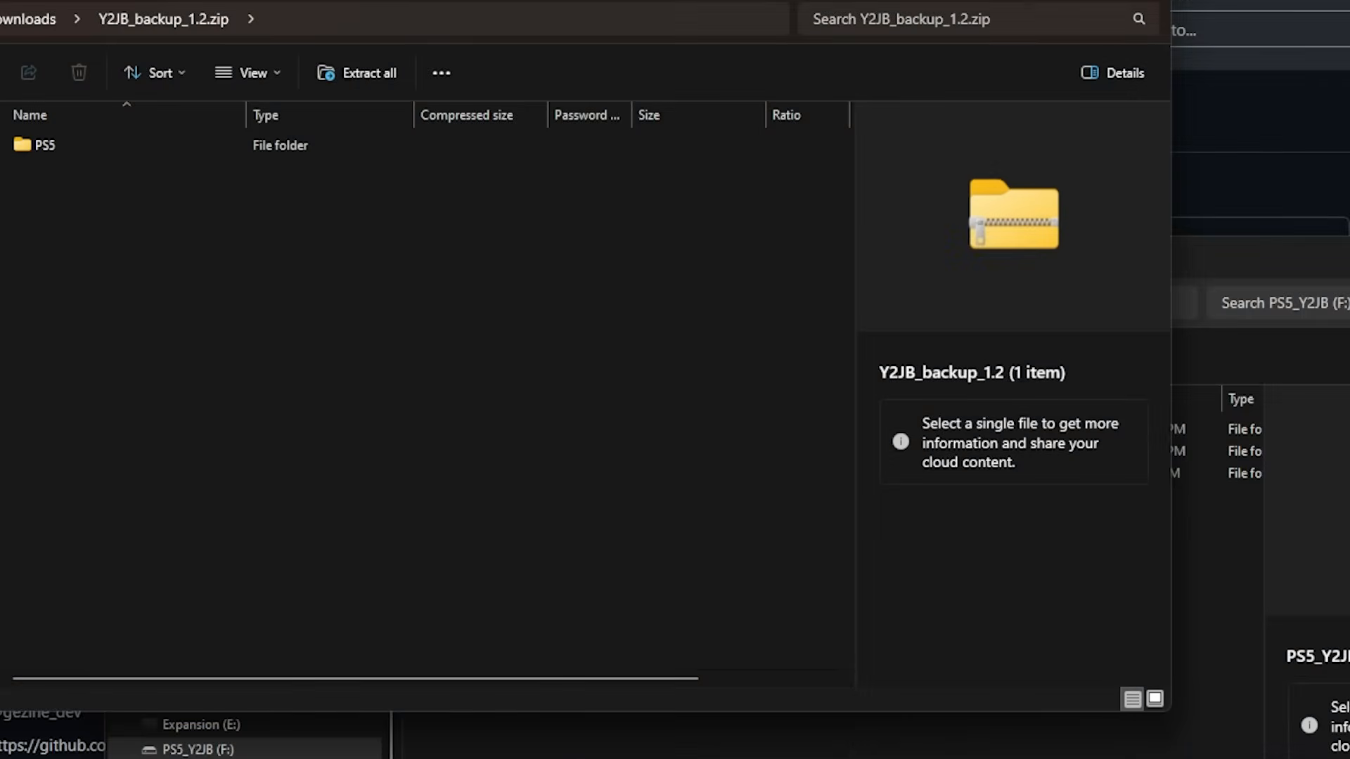
pyautogui.moveTo(118, 50)
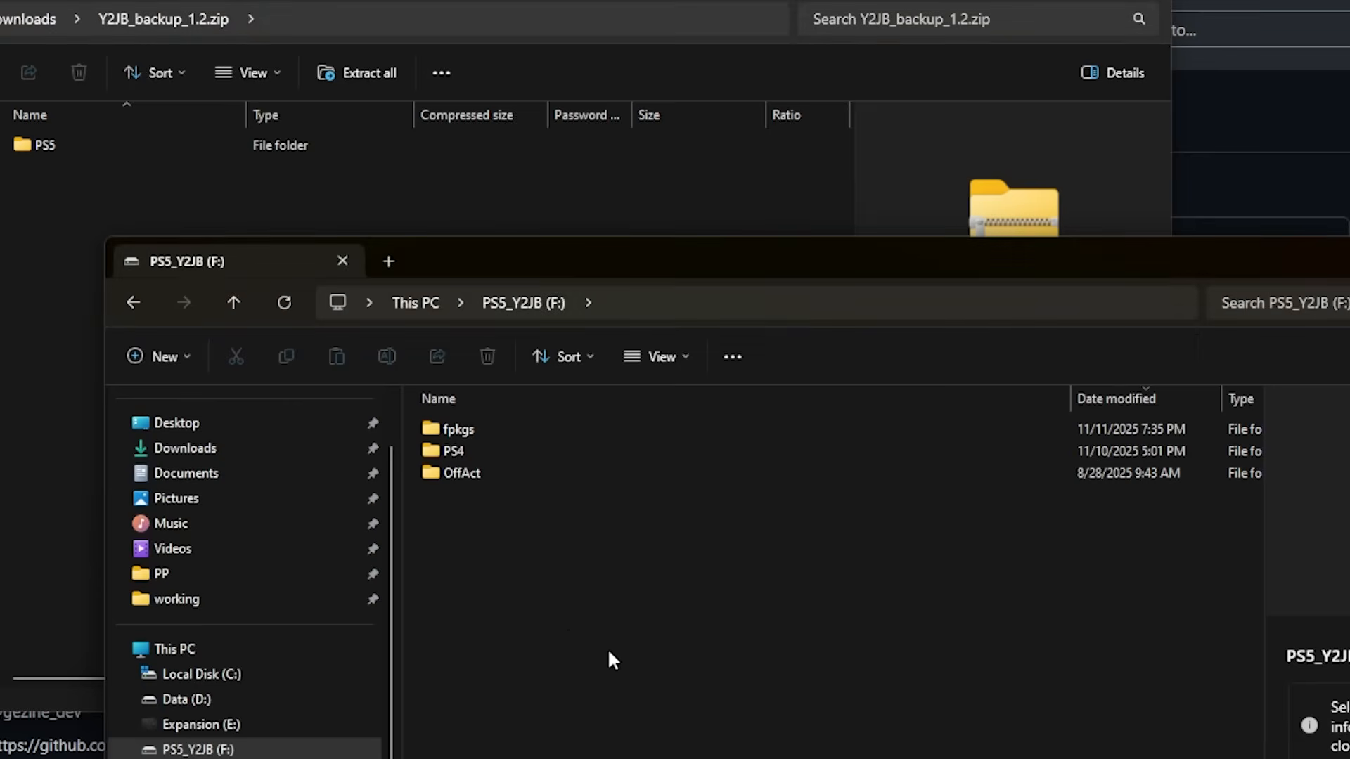
# - View the backup archive's PS5 folder next to the PS5_Y2JB (F:) drive contents
pyautogui.click(44, 144)
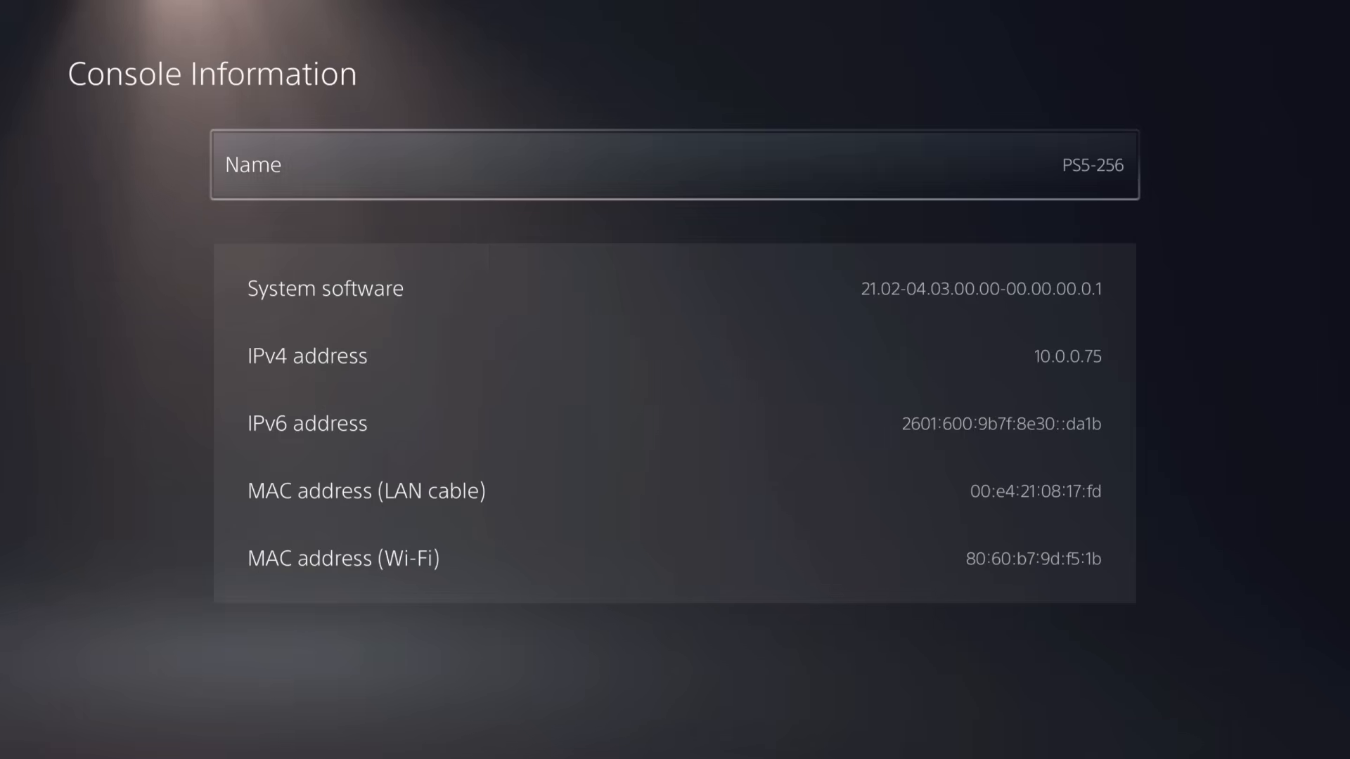
# - Restore the console from the Y2JB 1.2 backup, confirming the factory reset and display area
pyautogui.press('Escape')
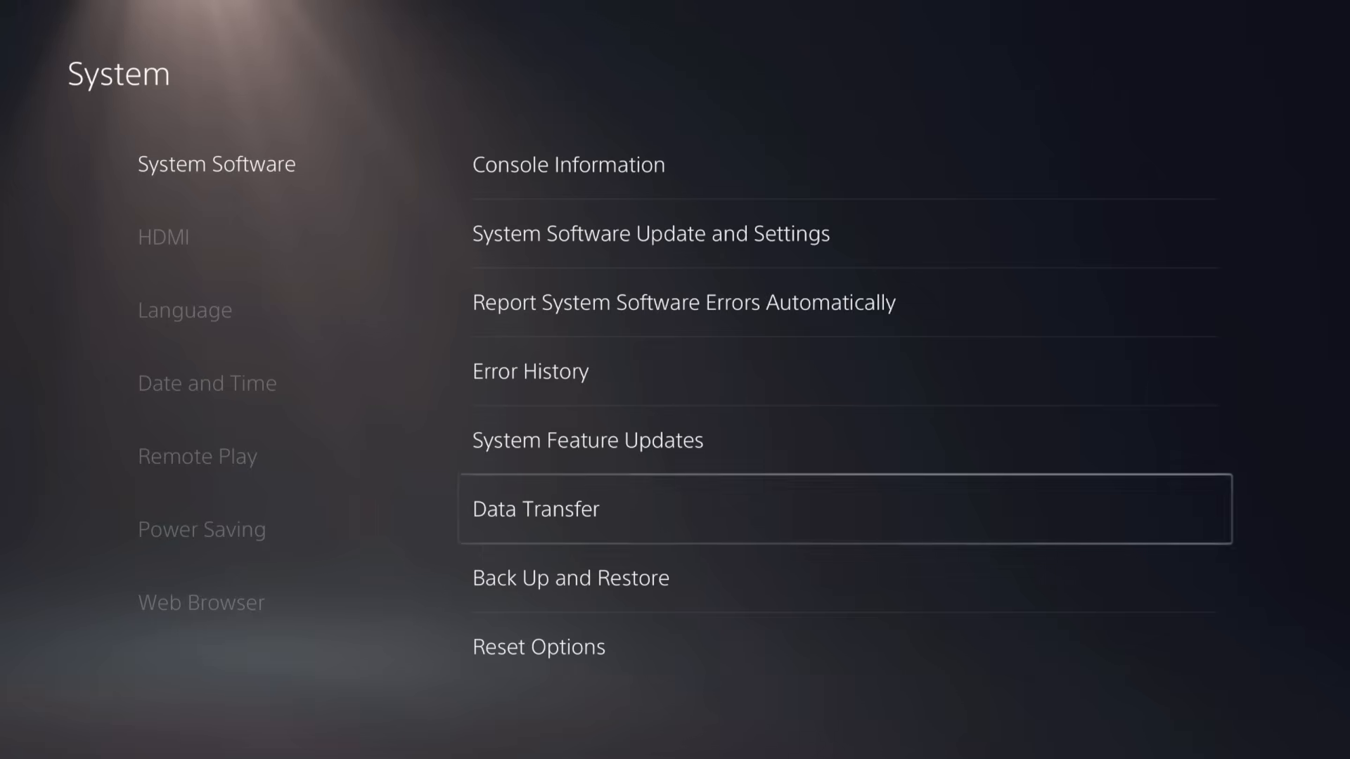
pyautogui.click(570, 578)
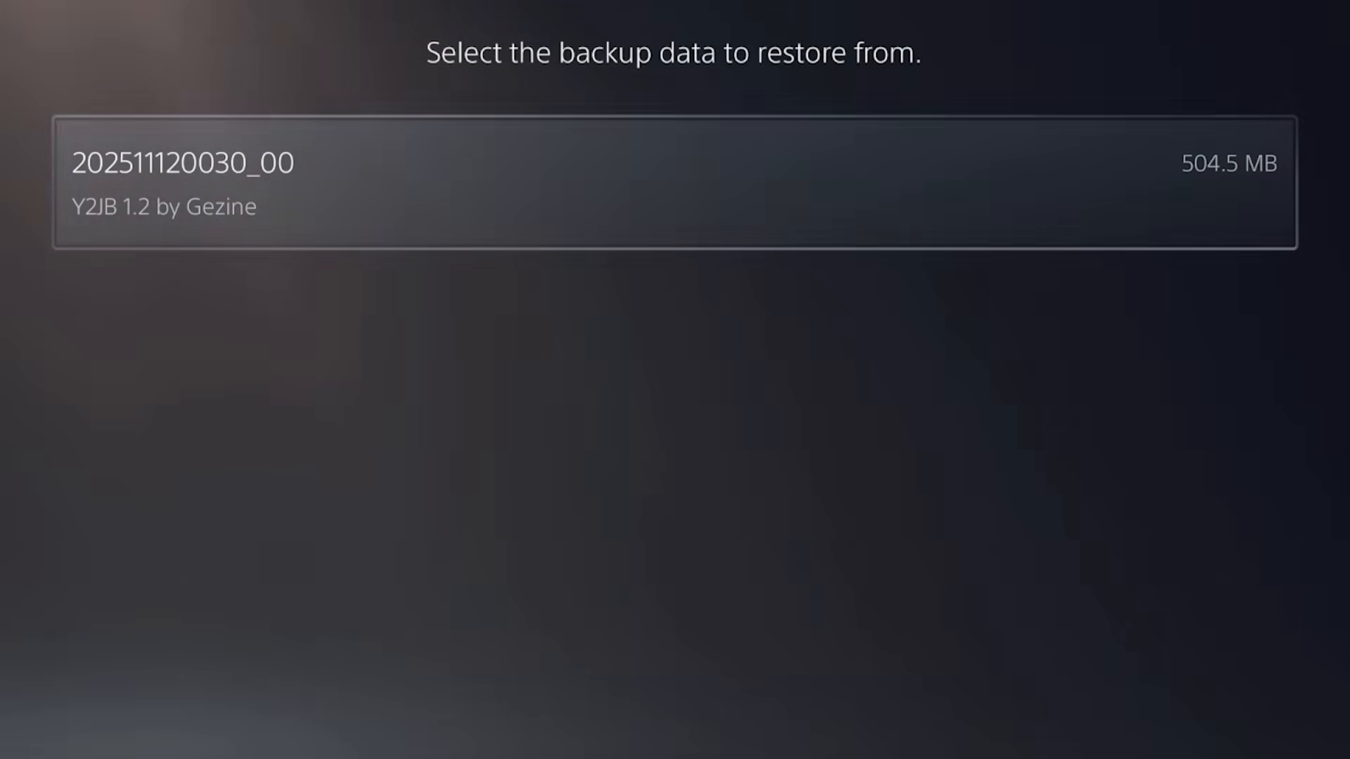
pyautogui.click(672, 183)
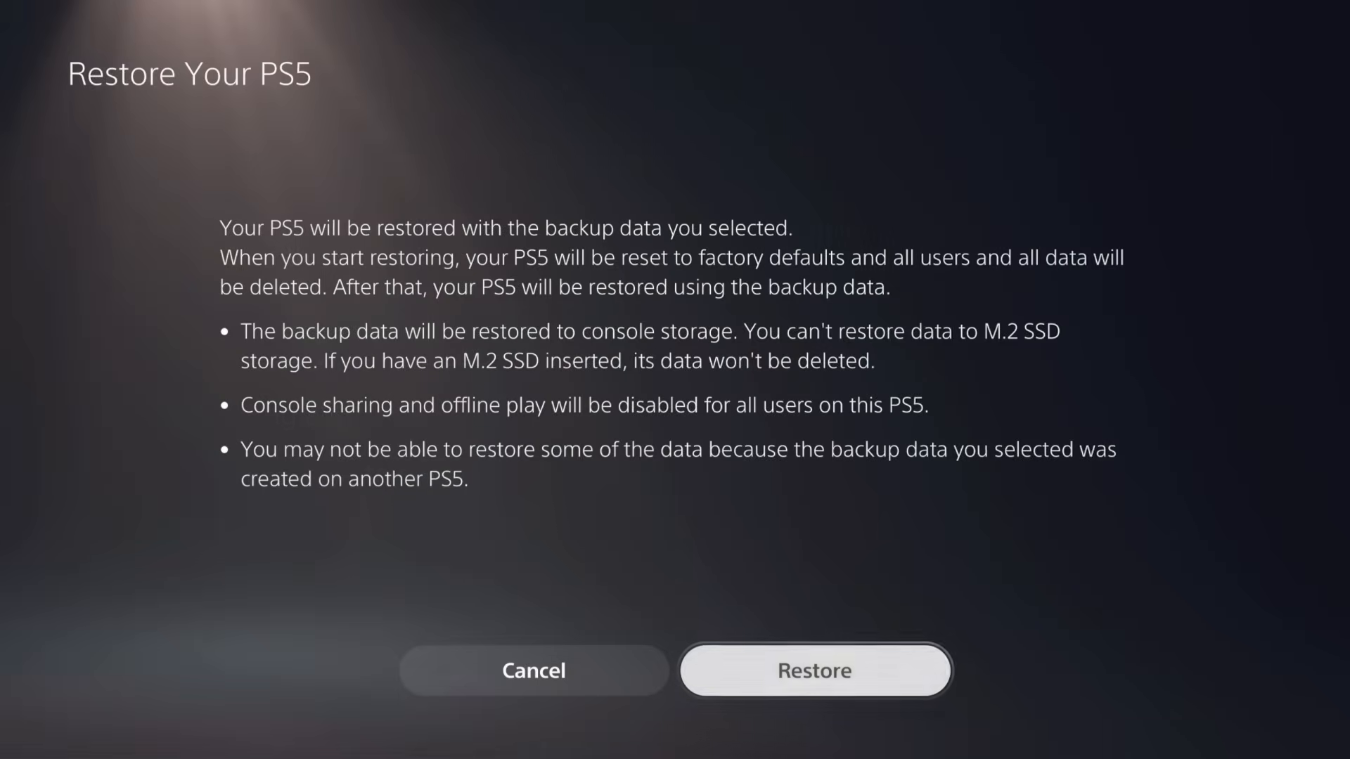
pyautogui.click(814, 670)
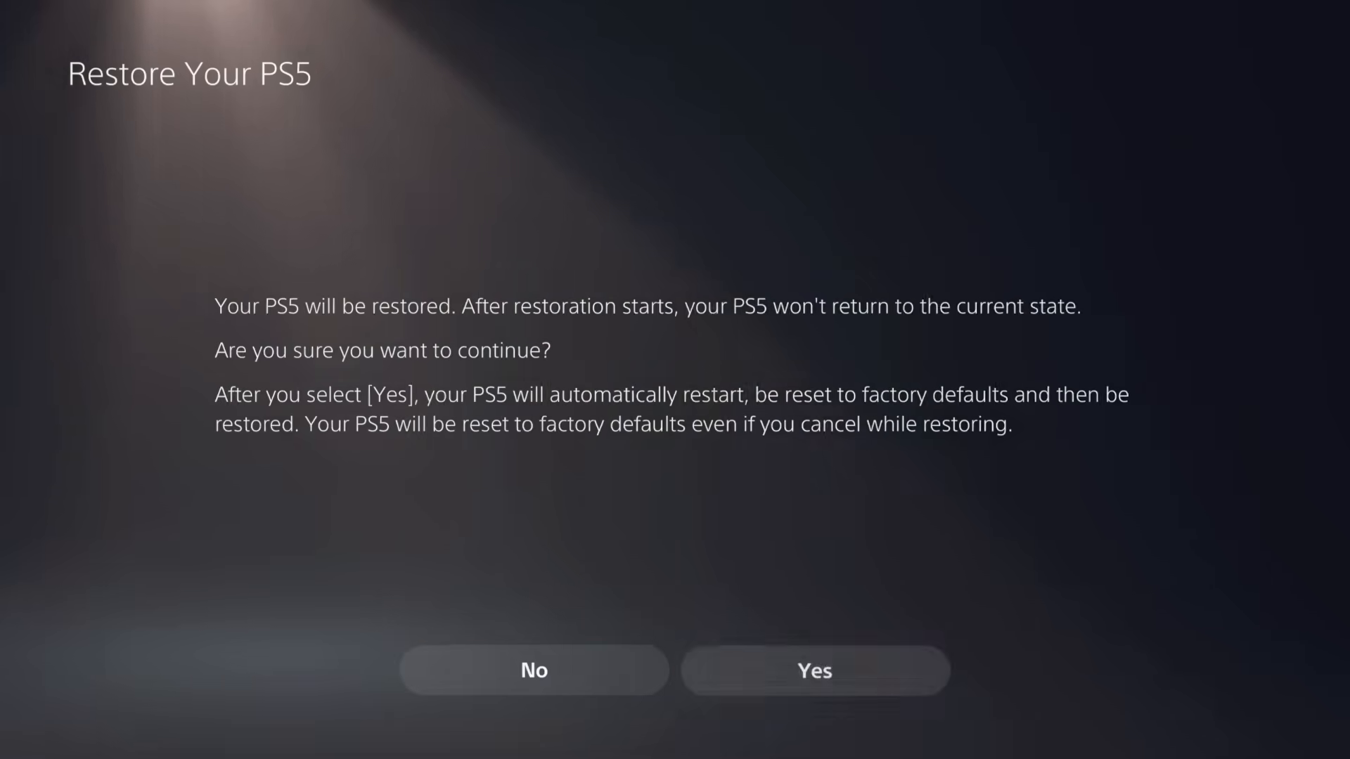
pyautogui.click(812, 669)
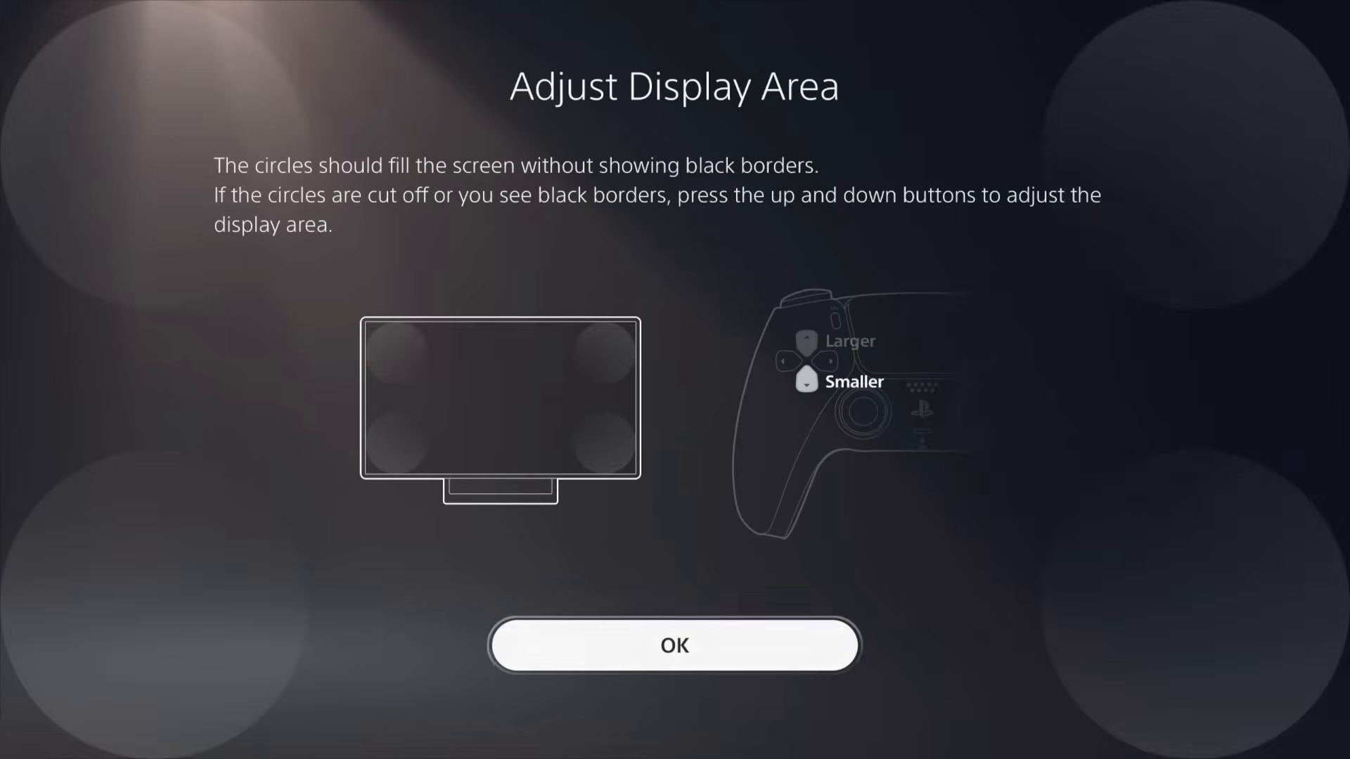
pyautogui.click(673, 646)
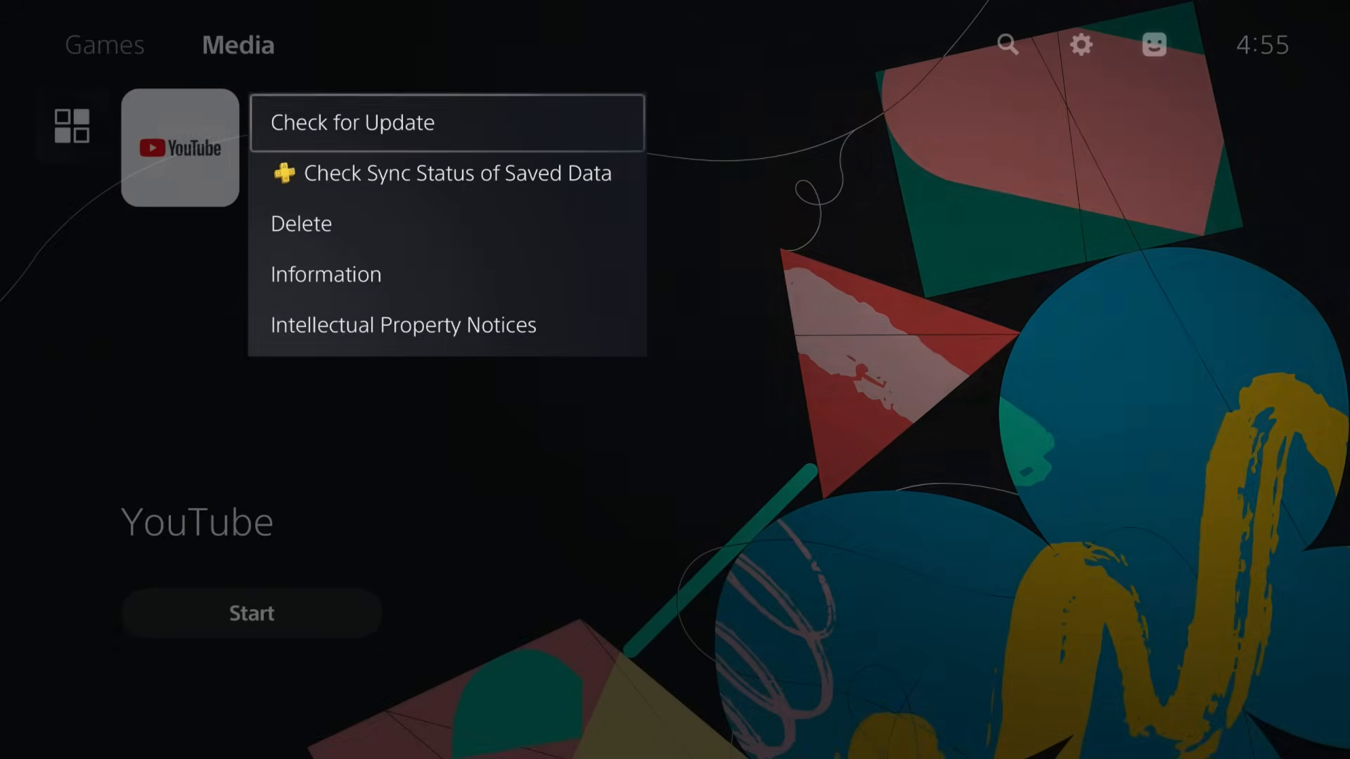
pyautogui.click(325, 274)
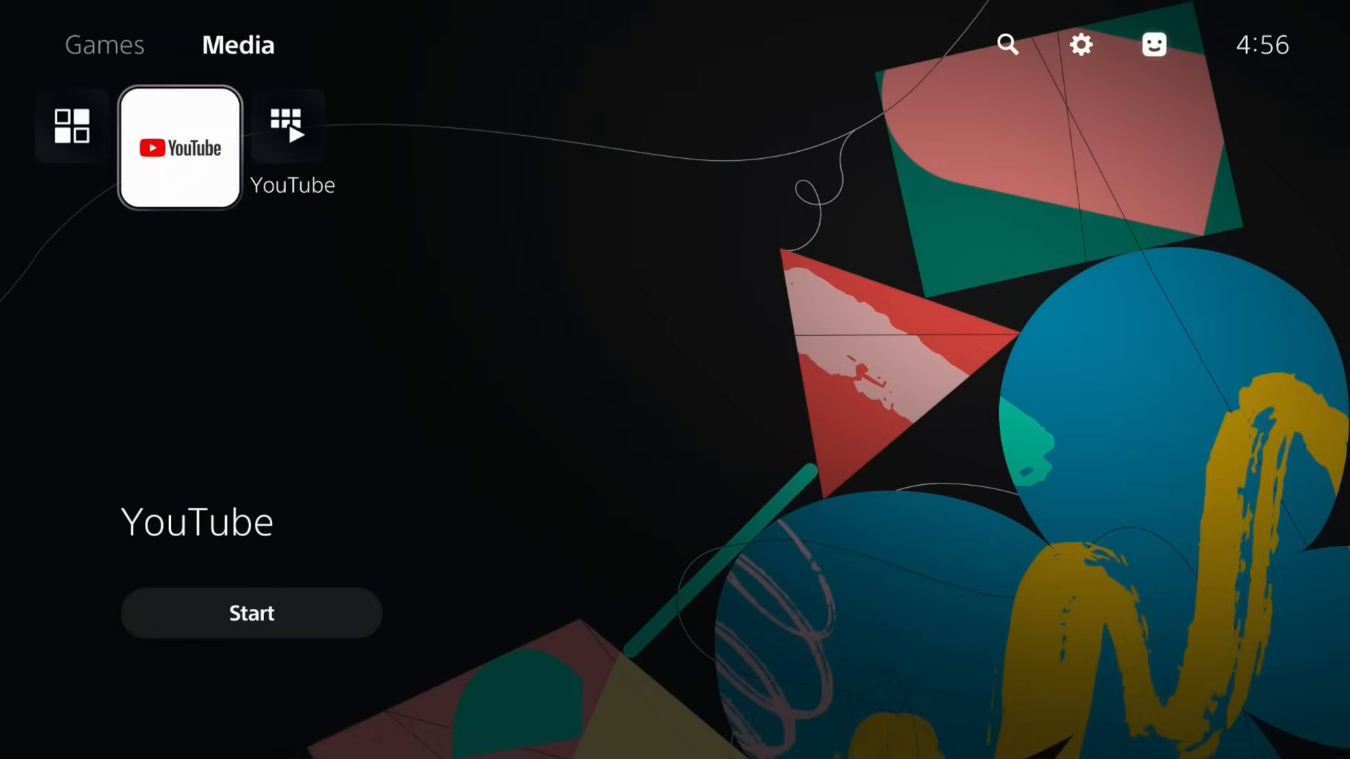
pyautogui.click(1079, 45)
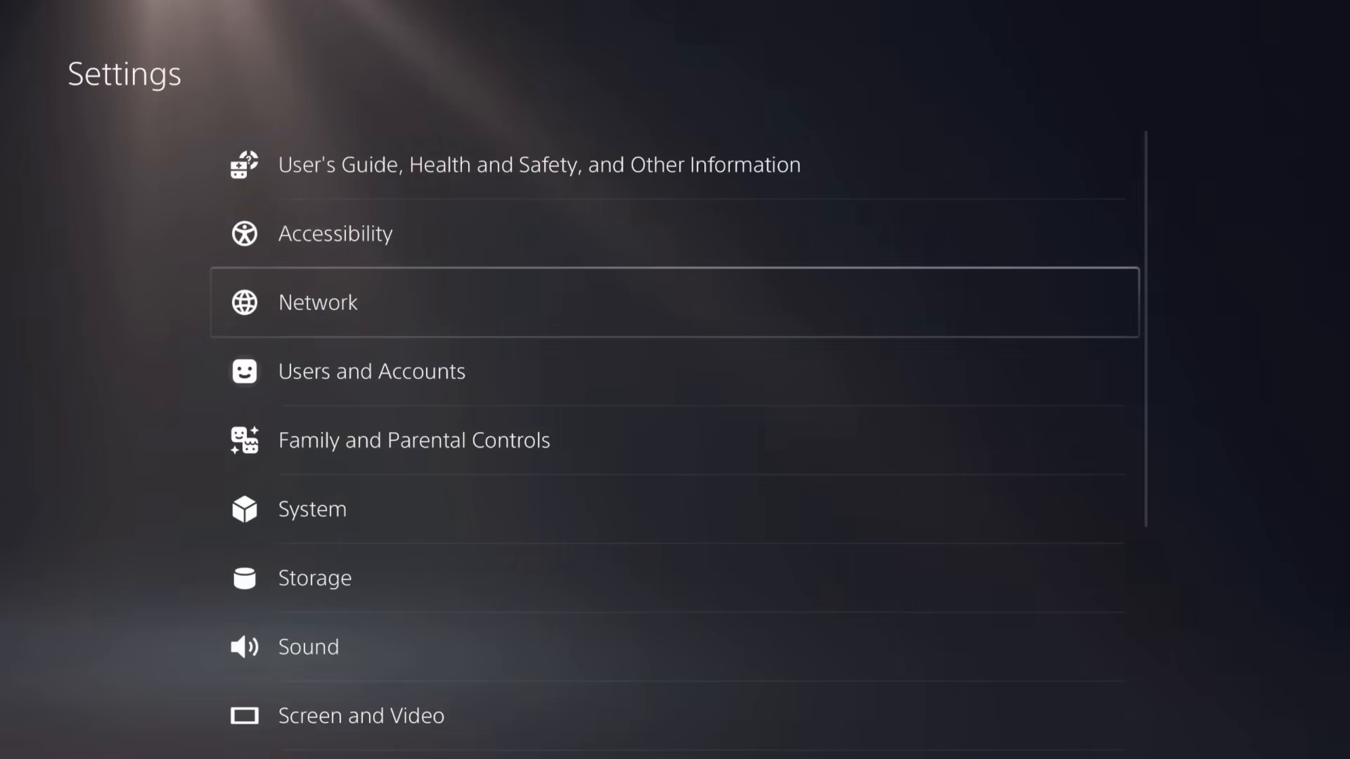
# - Start a manually configured internet connection from the Network settings
pyautogui.click(316, 301)
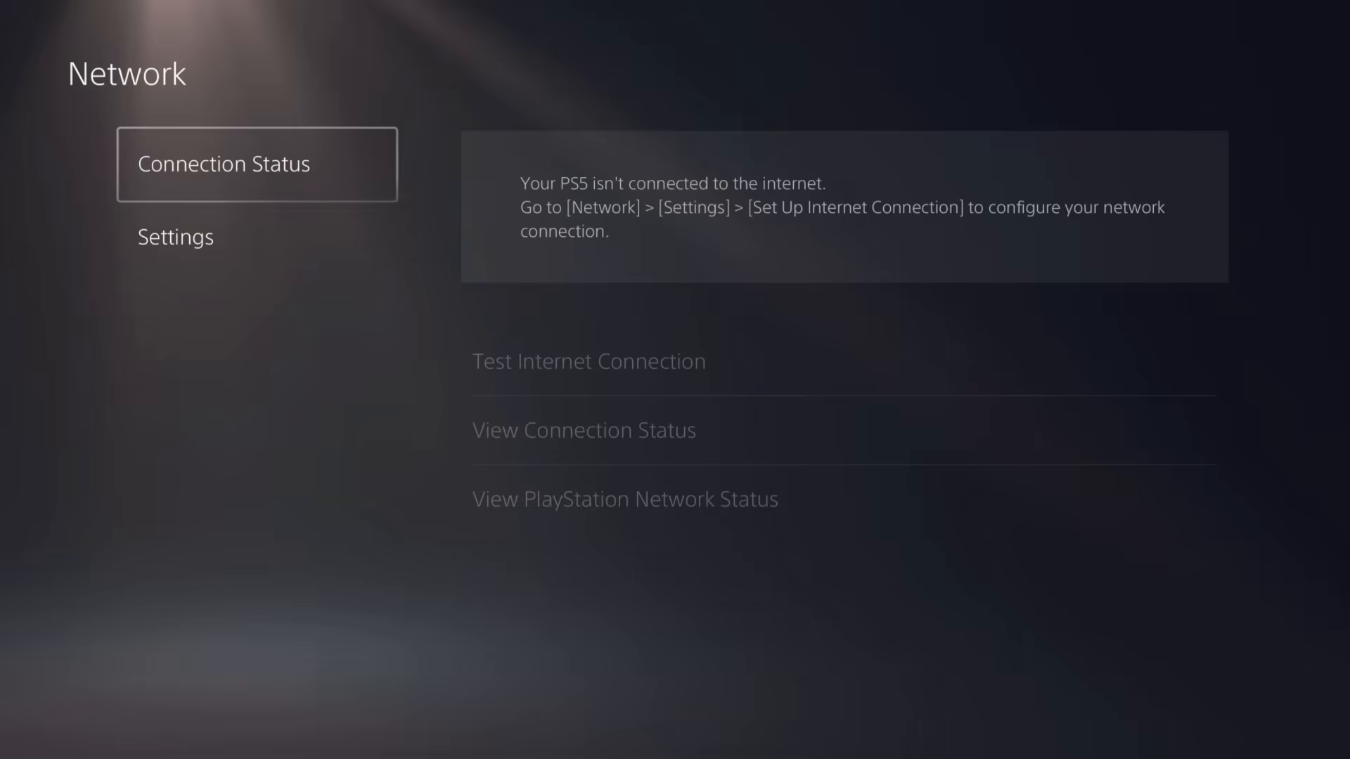
pyautogui.click(175, 236)
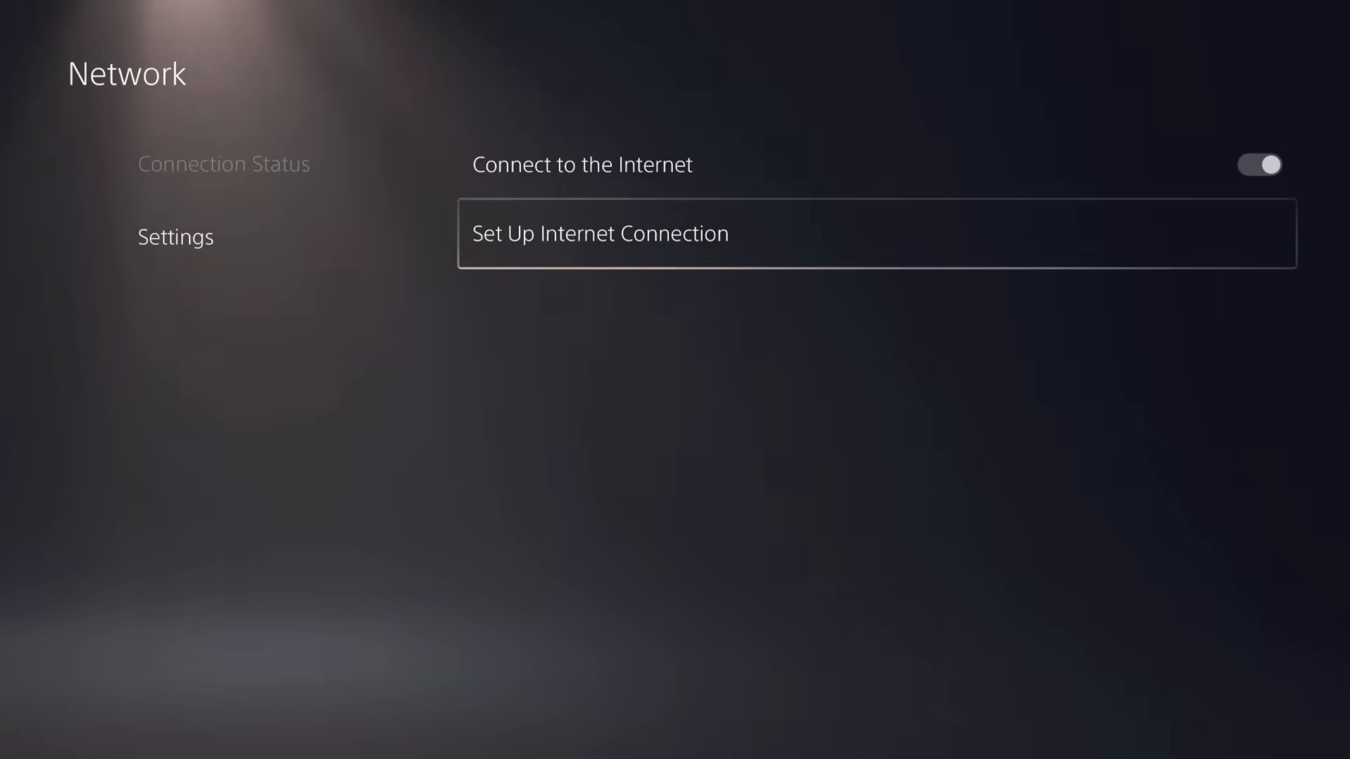
pyautogui.click(599, 233)
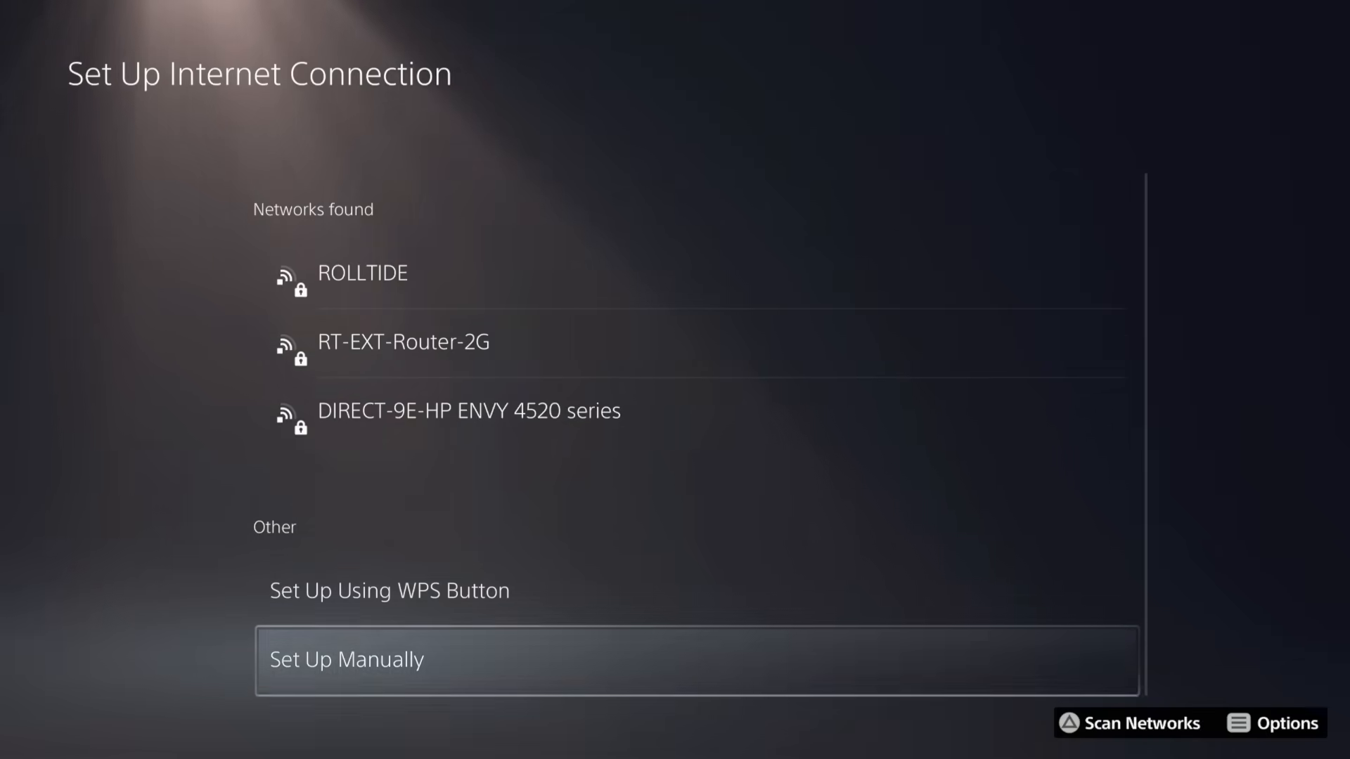
pyautogui.click(347, 659)
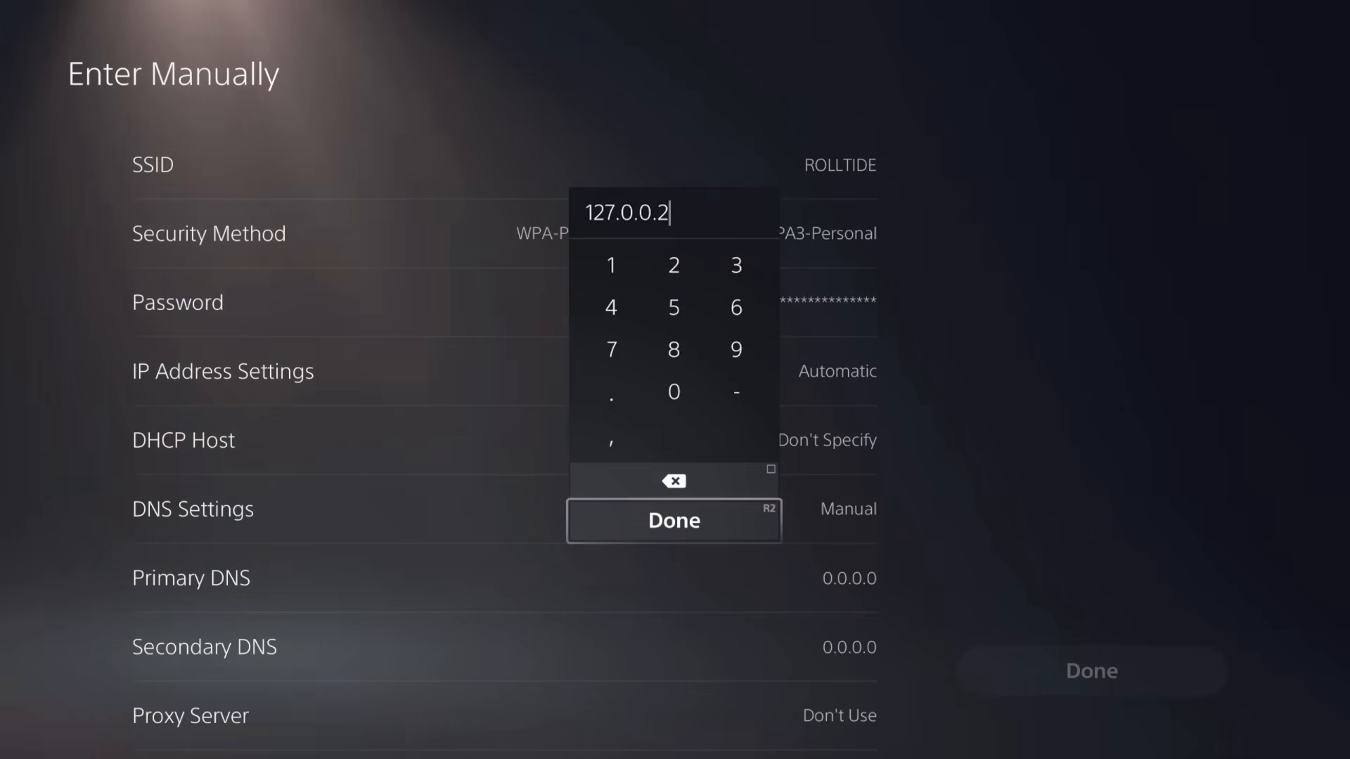
# - Save the connection with Primary DNS 127.0.0.2 and dismiss the can't-connect warning
pyautogui.click(673, 520)
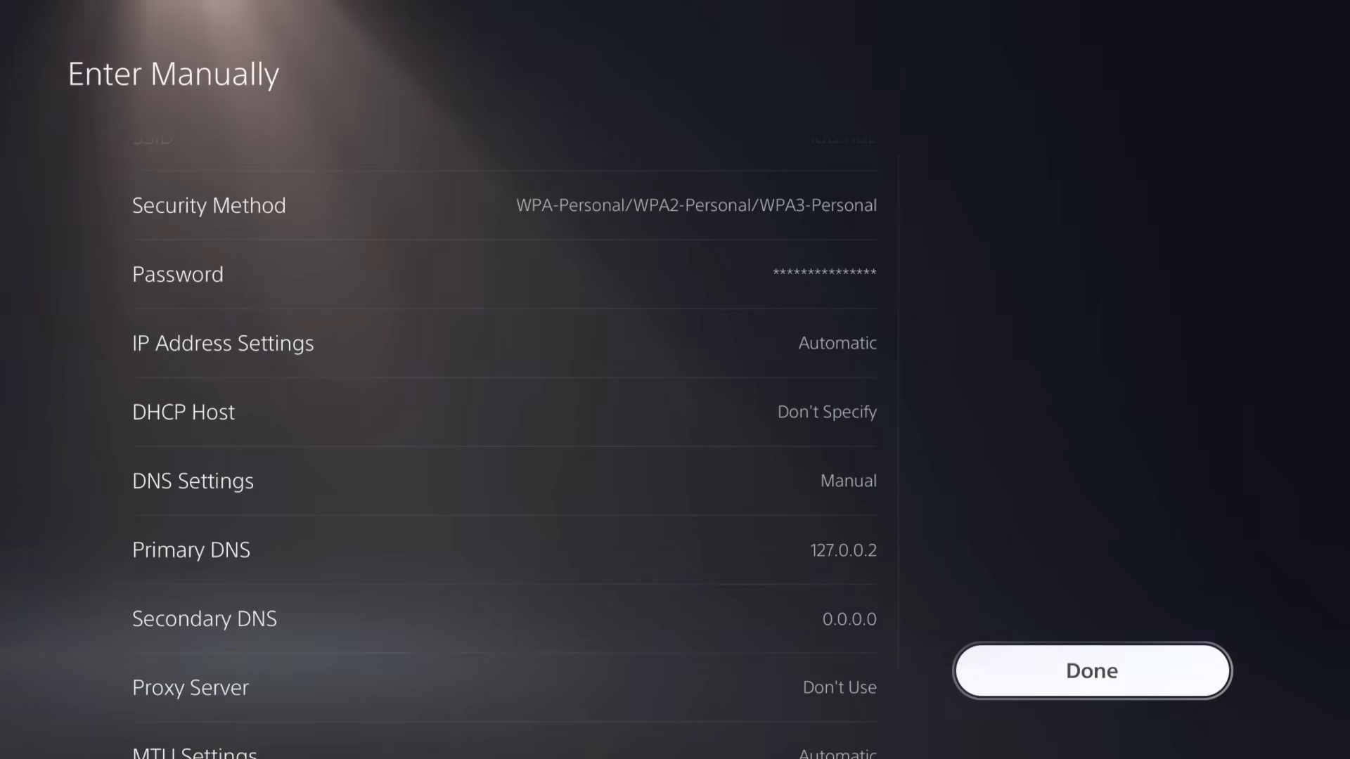
pyautogui.click(1090, 671)
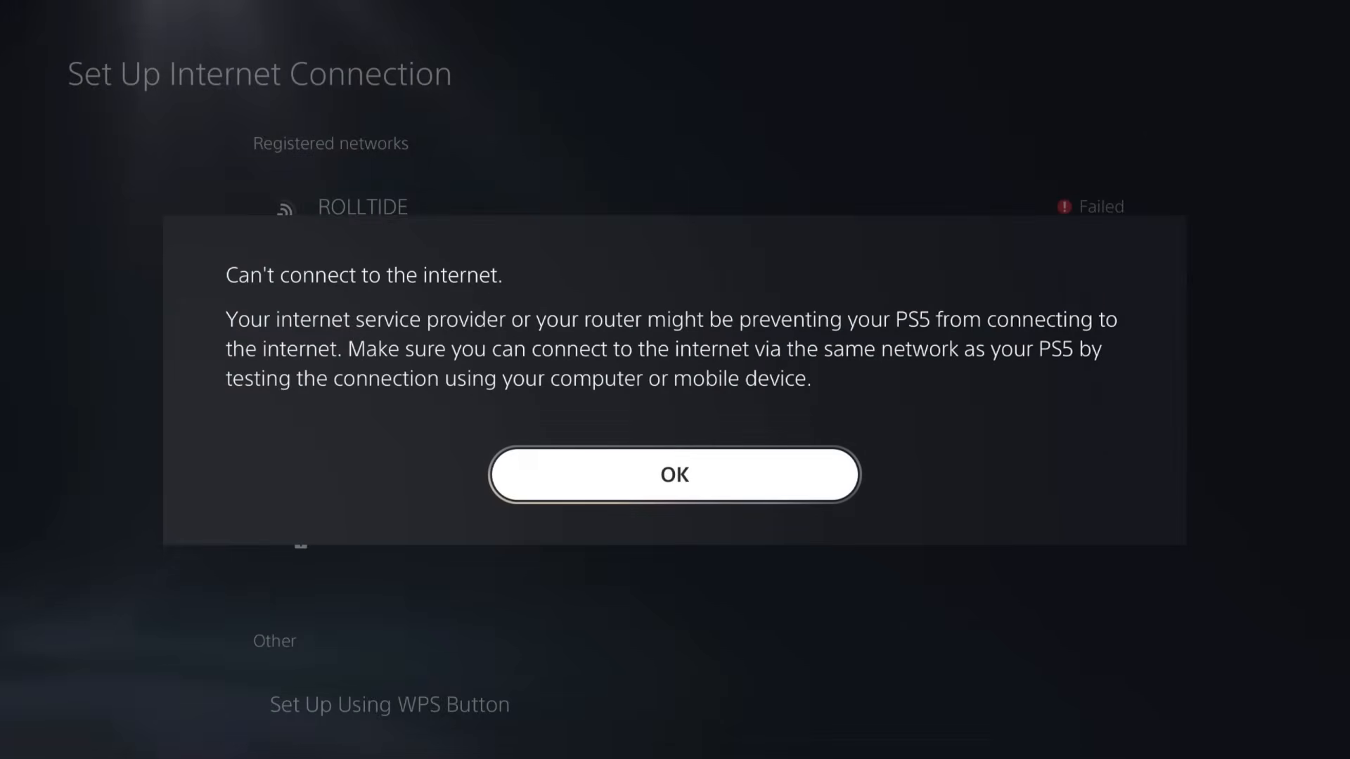
pyautogui.click(674, 474)
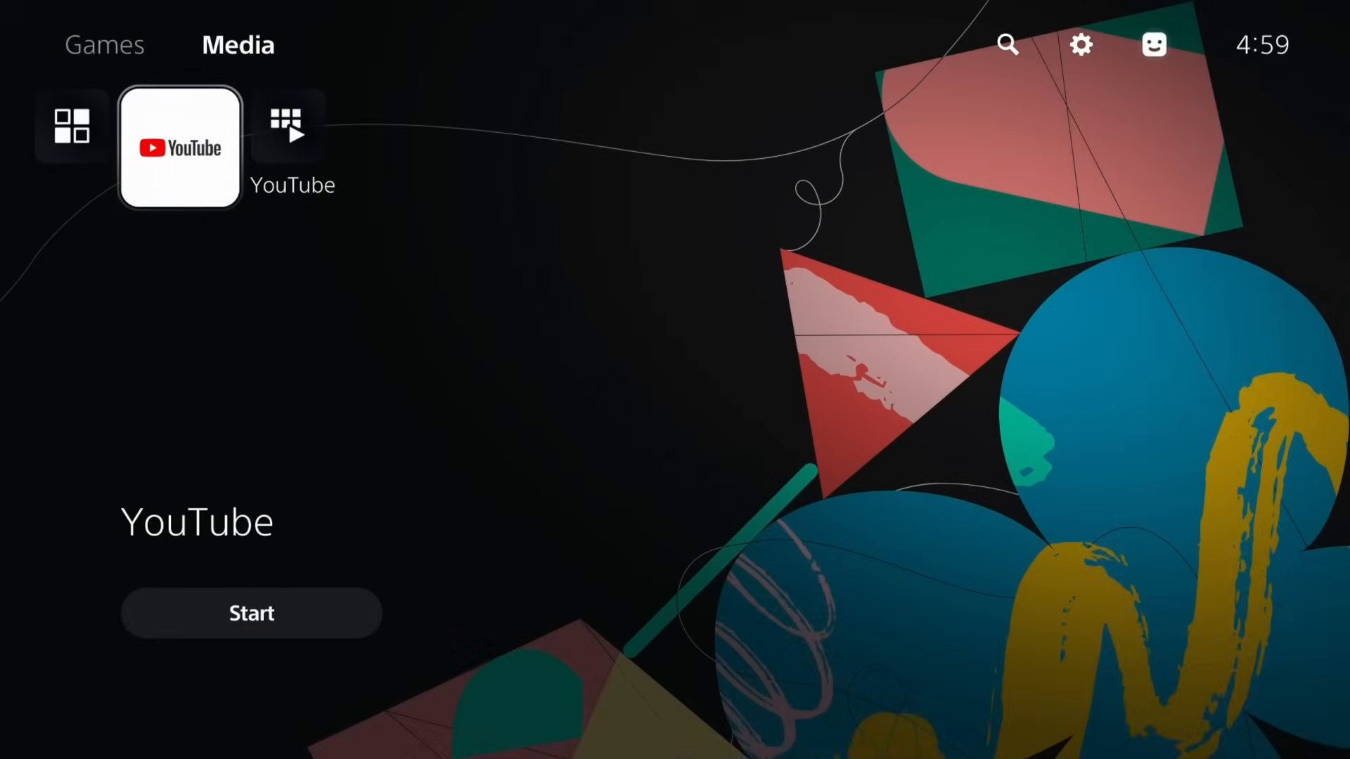
# - Launch YouTube to run the Y2JB exploit, dismissing the PSN signed-out notice
pyautogui.click(250, 613)
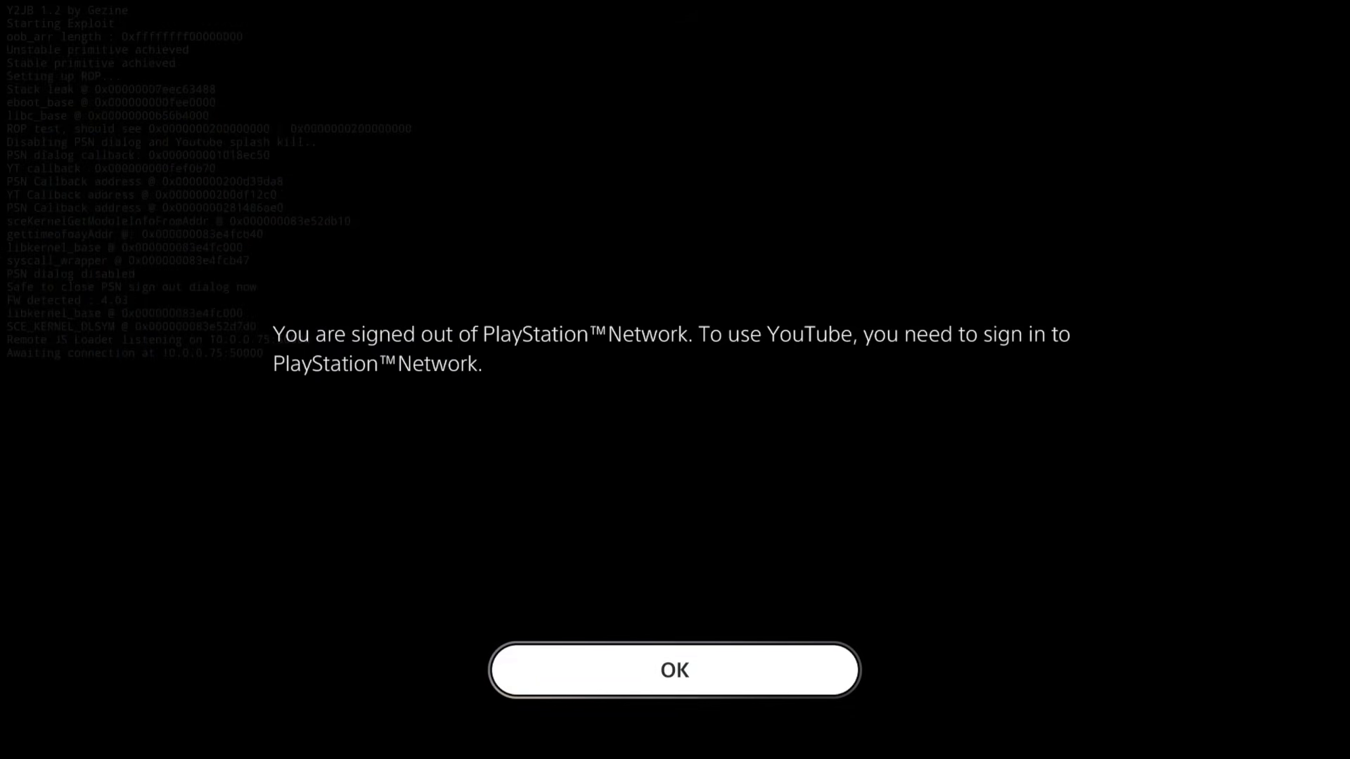
pyautogui.click(674, 670)
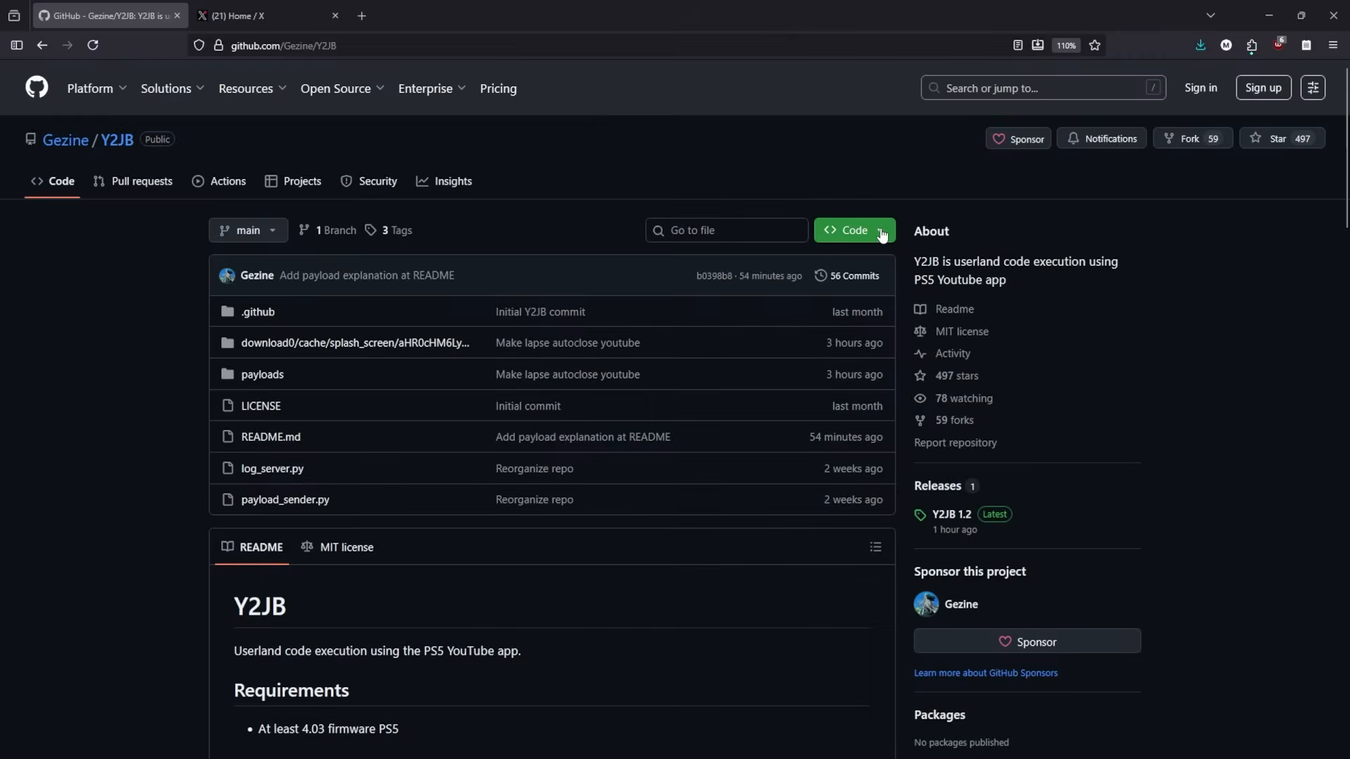
# - Download Y2JB and set payloads\lapse.js as NetCat GUI's payload for 10.0.0.75:50000
pyautogui.click(851, 229)
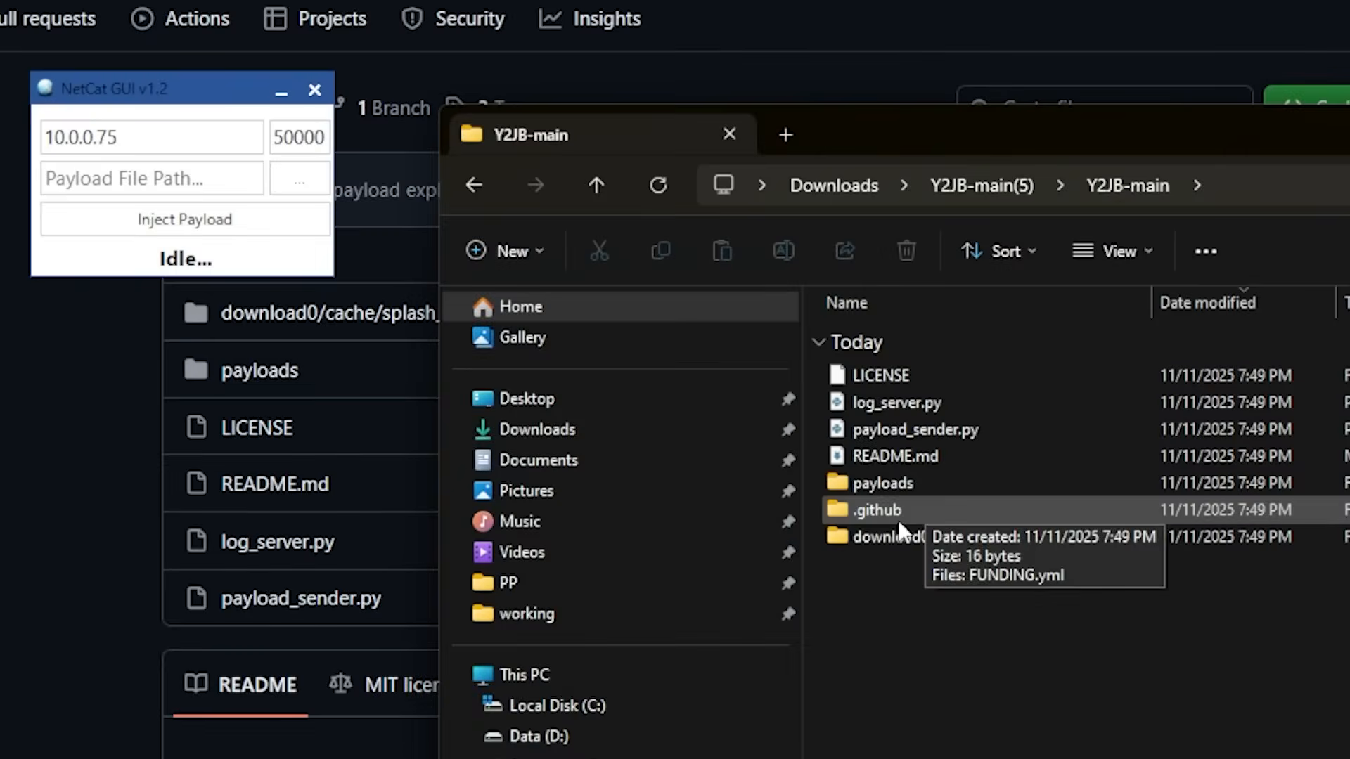
pyautogui.doubleClick(880, 482)
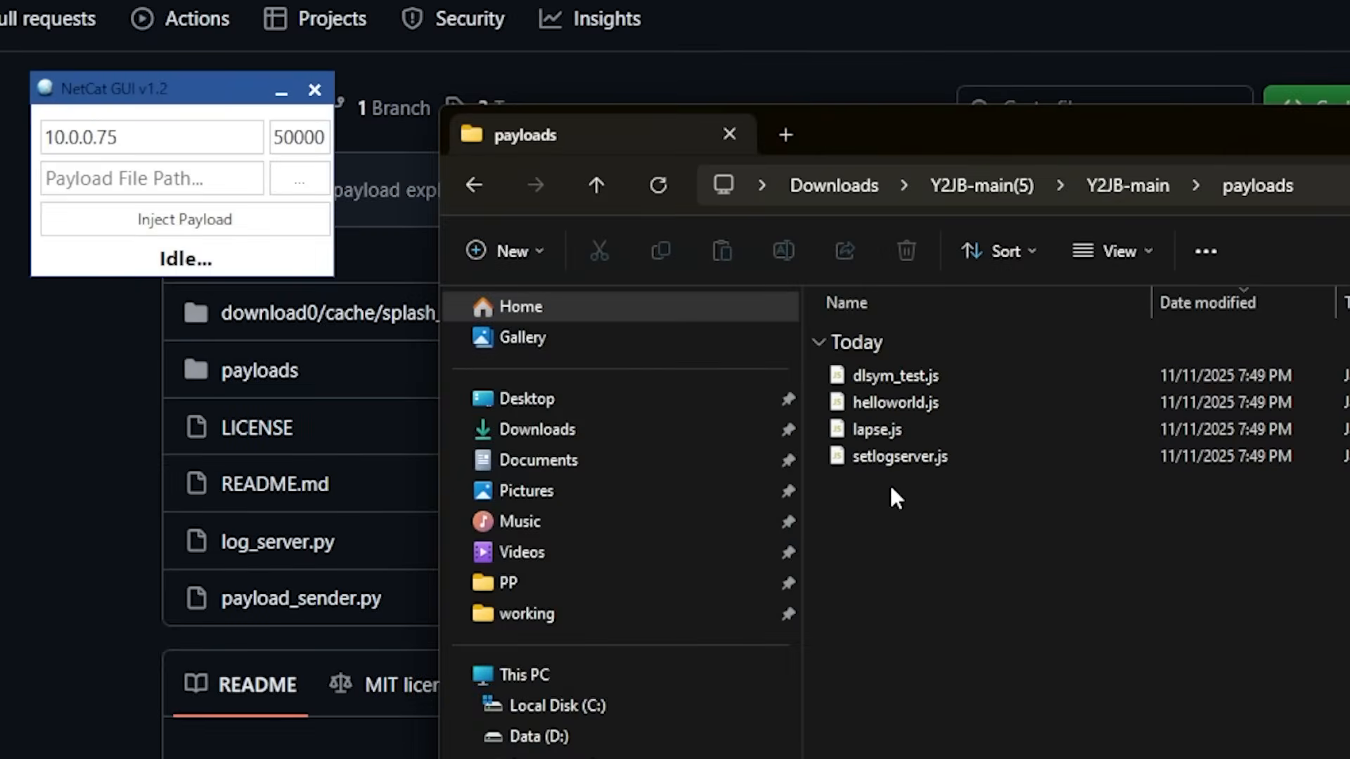
pyautogui.click(899, 455)
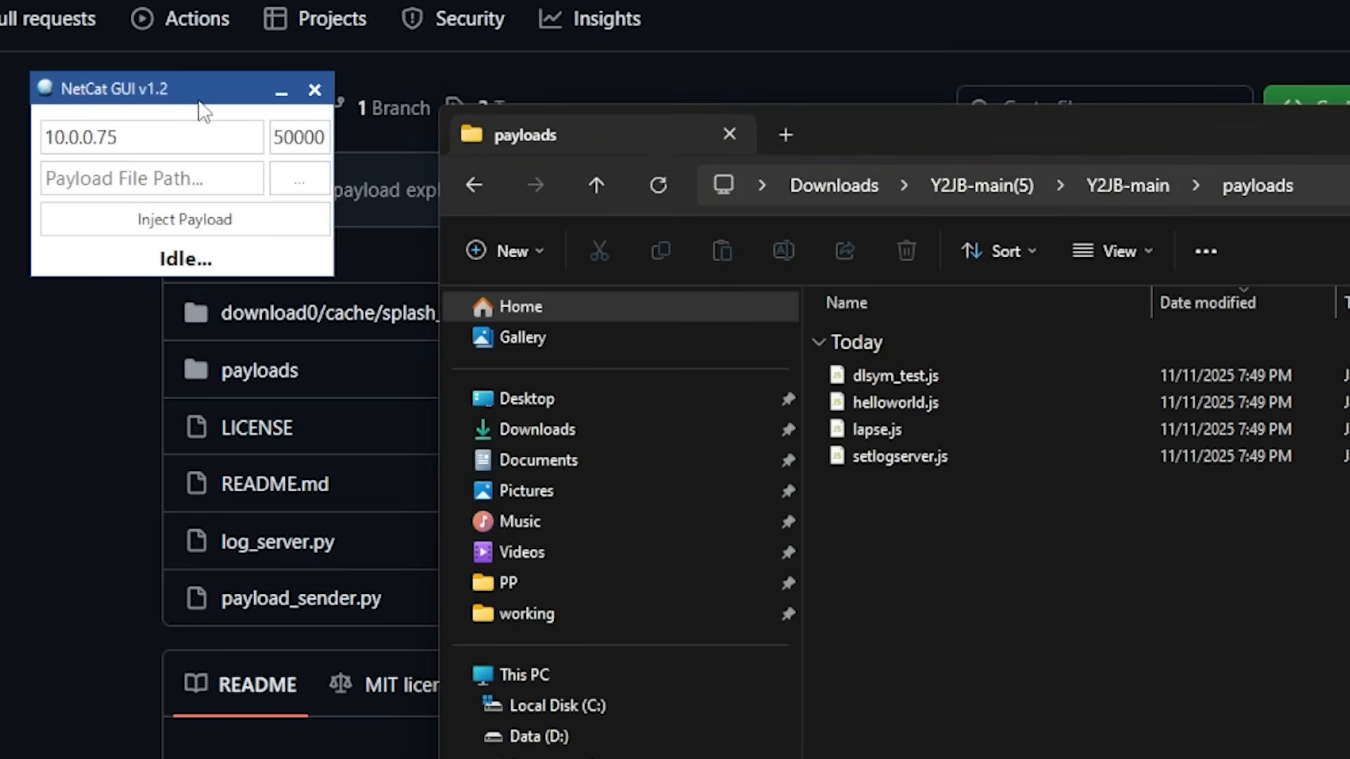
pyautogui.moveTo(214, 118)
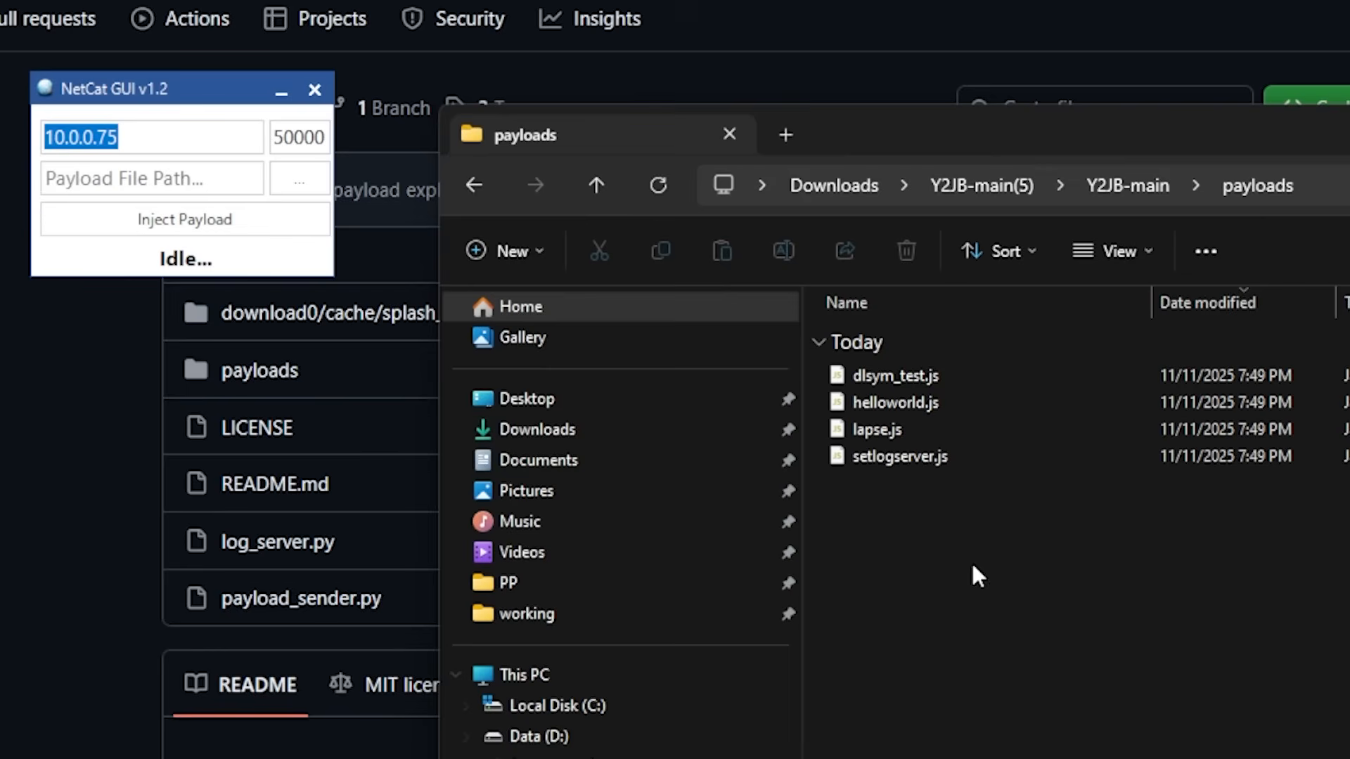
pyautogui.click(875, 430)
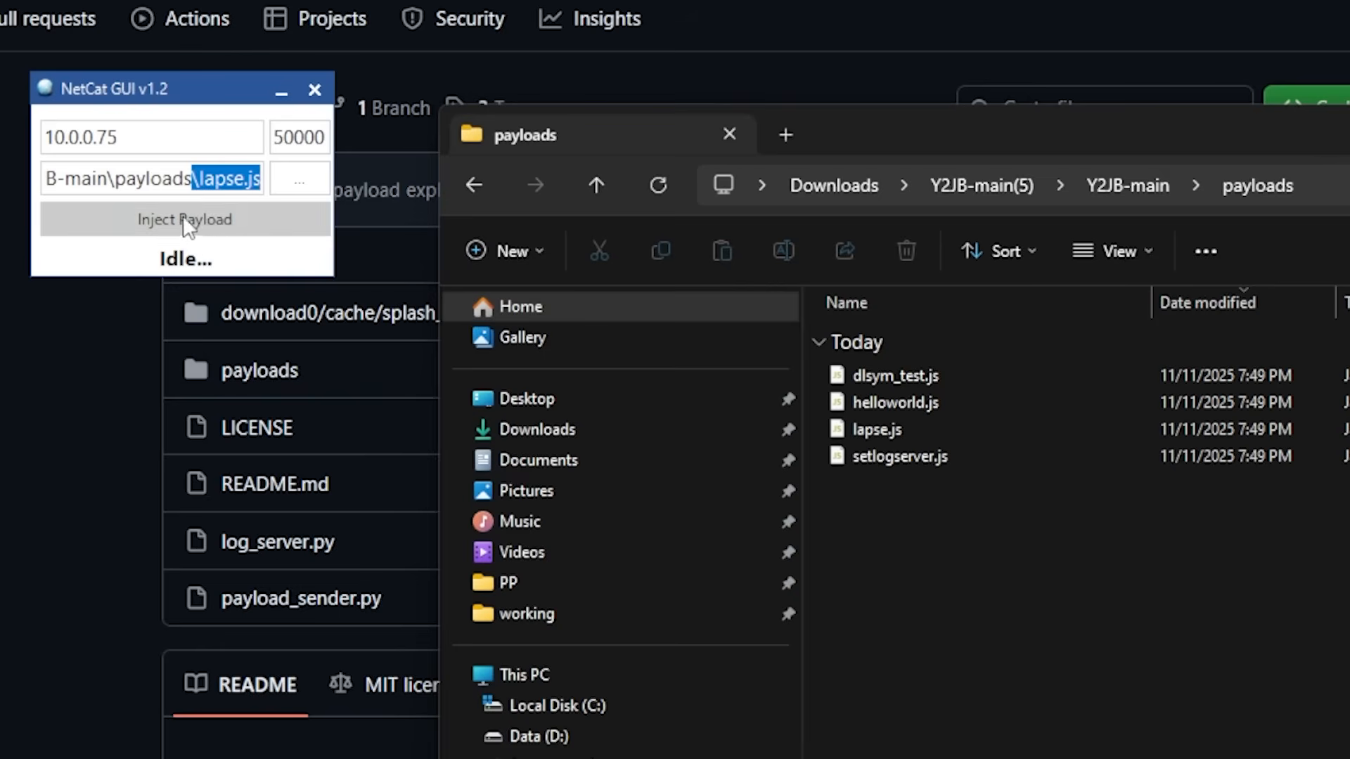
# - Inject the lapse.js payload to the PS5 at 10.0.0.75 port 50000
pyautogui.click(183, 219)
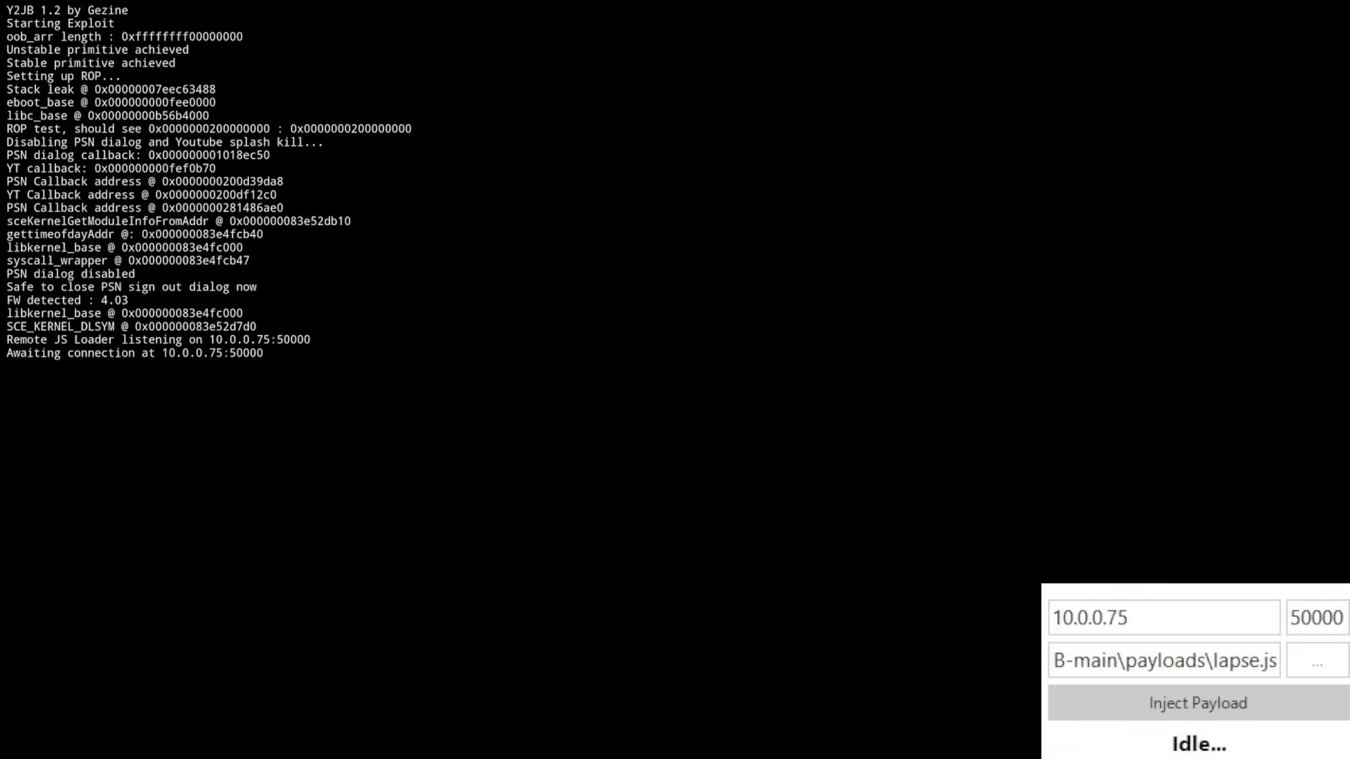
pyautogui.click(1196, 702)
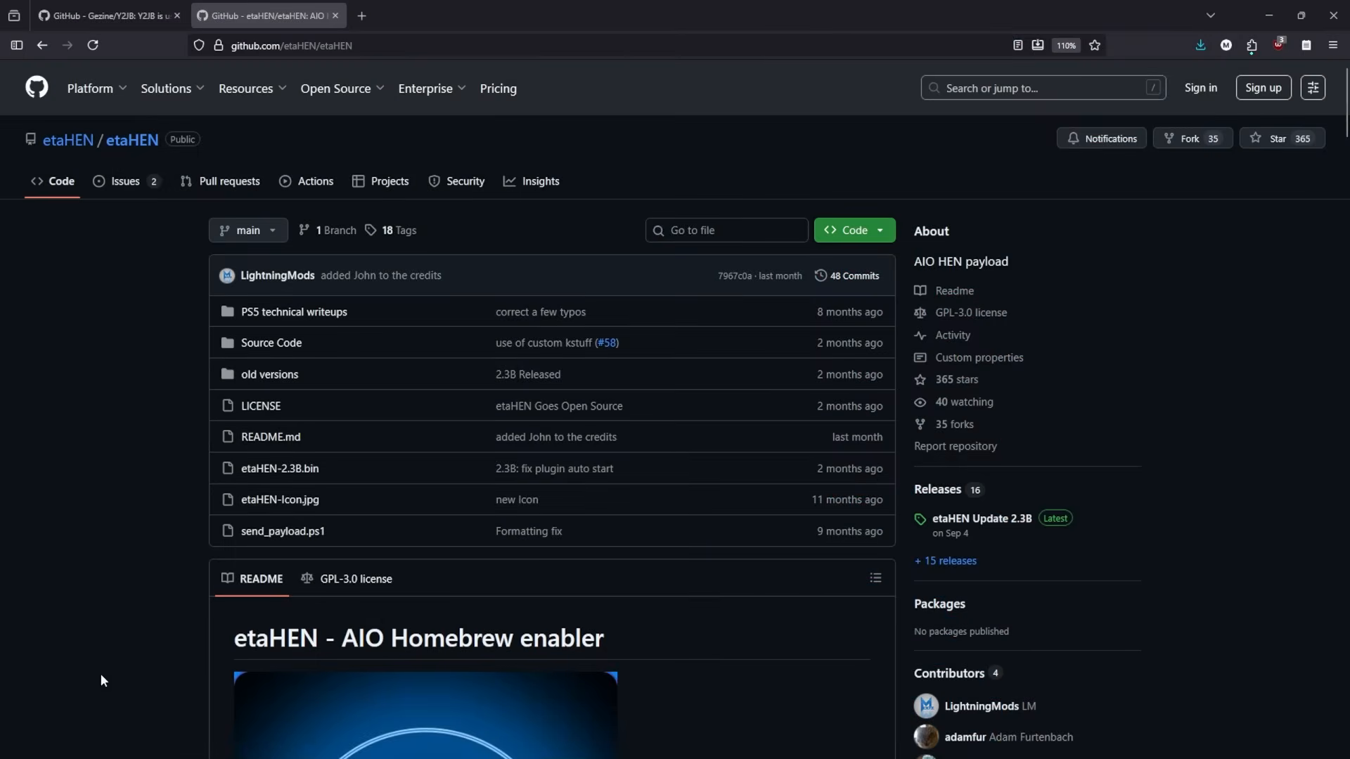
pyautogui.moveTo(959, 507)
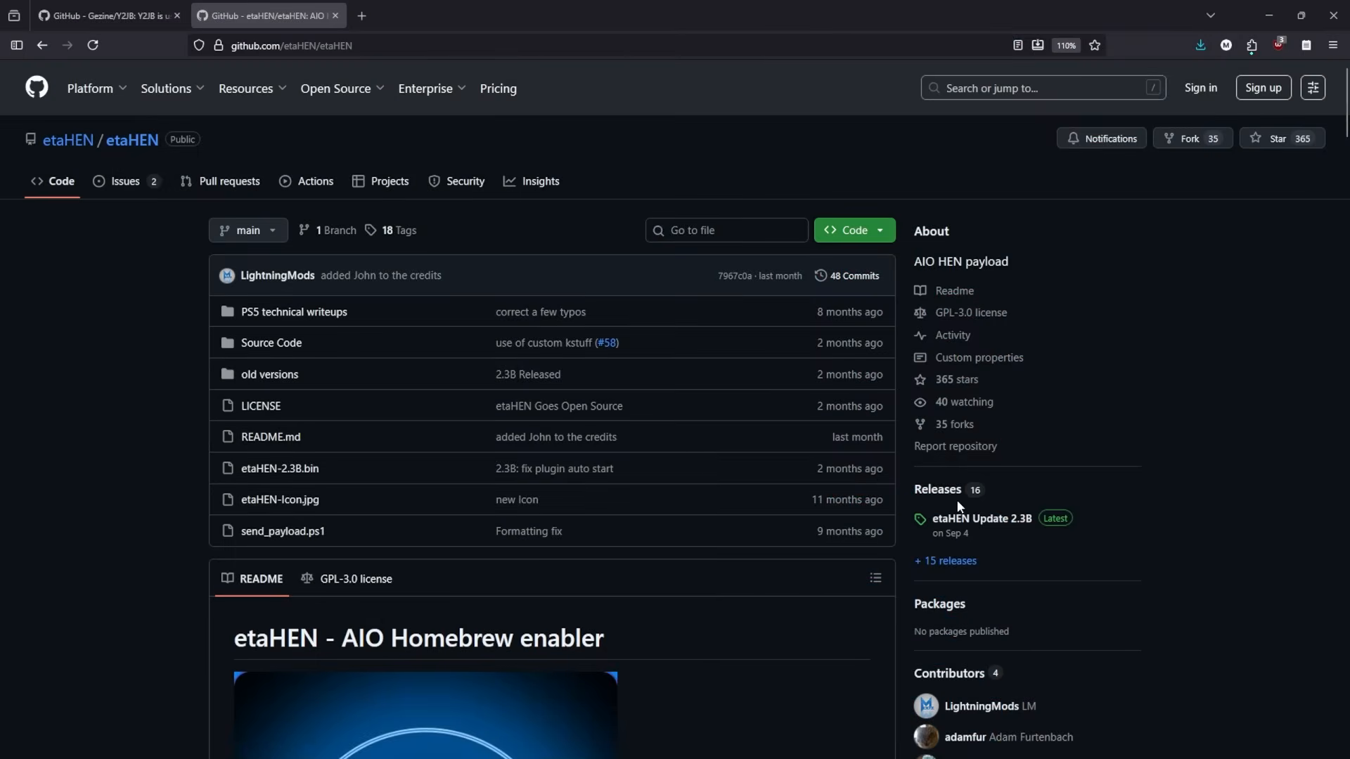
pyautogui.moveTo(962, 509)
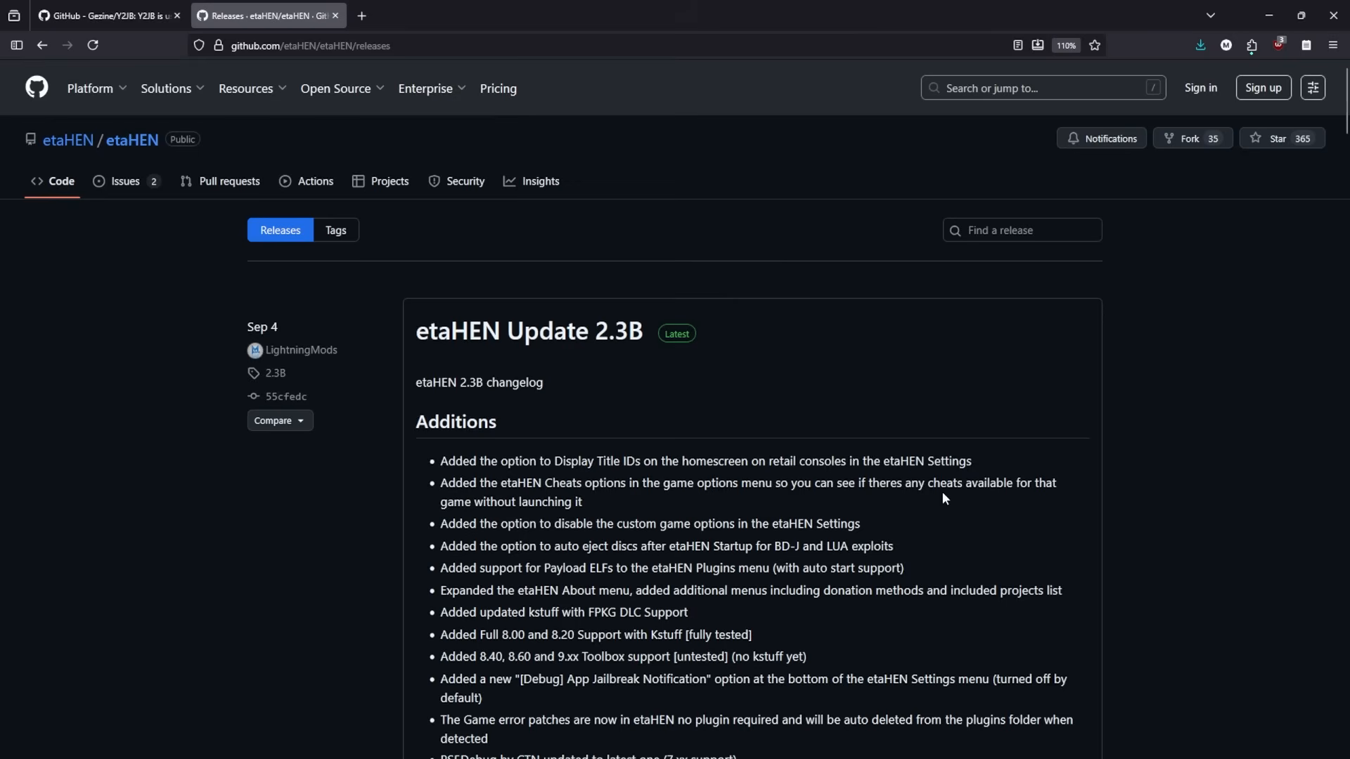
# - Scroll through the etaHEN Update 2.3B release notes
pyautogui.scroll(-3)
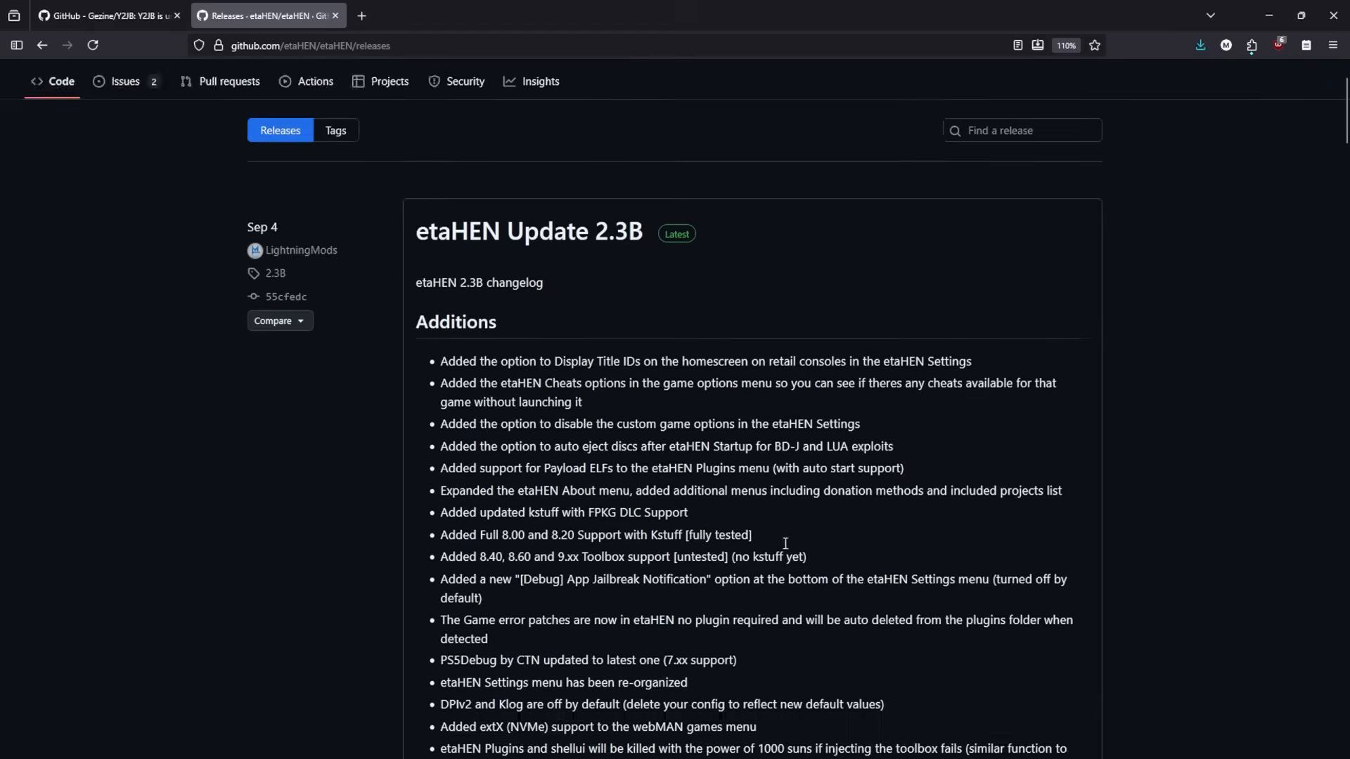
pyautogui.scroll(-3)
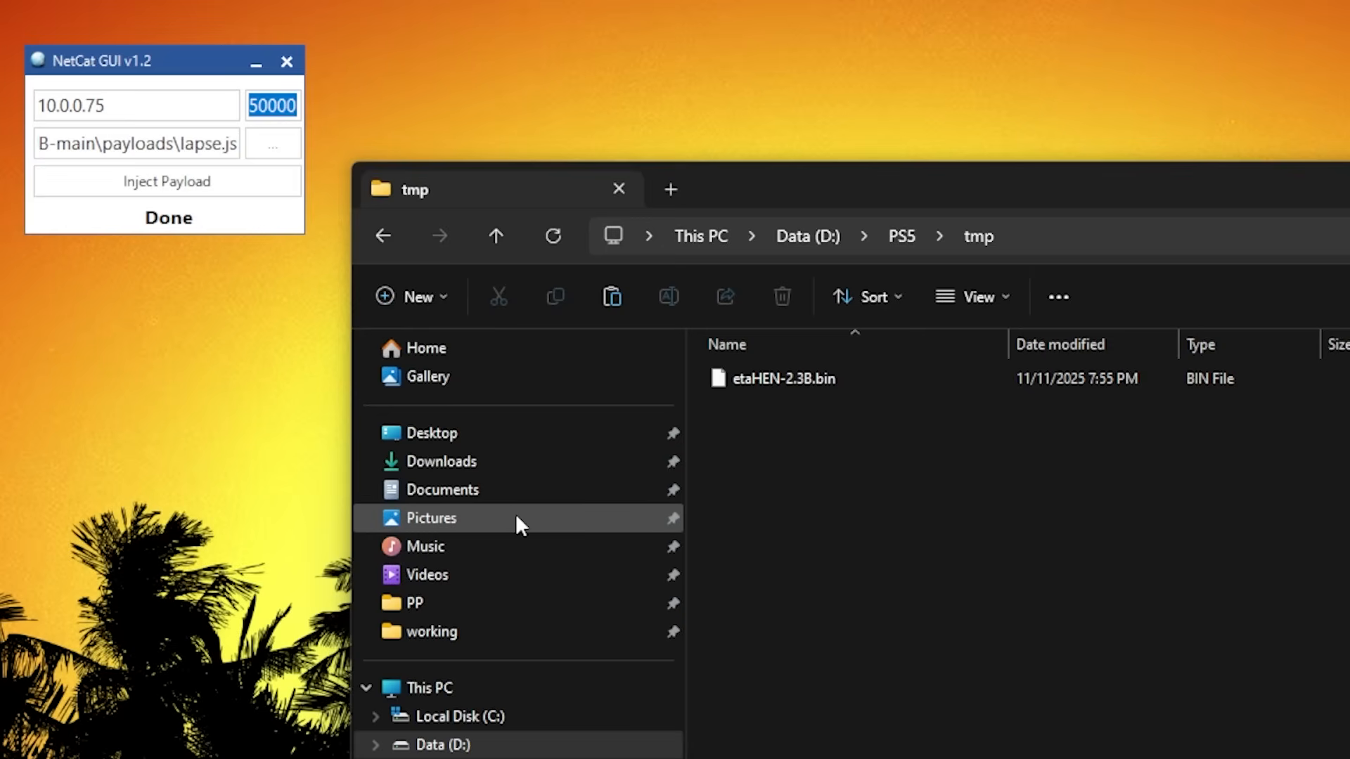
# - Set the NetCat GUI port to 9021 for the etaHEN-2.3B.bin payload
pyautogui.write('9021')
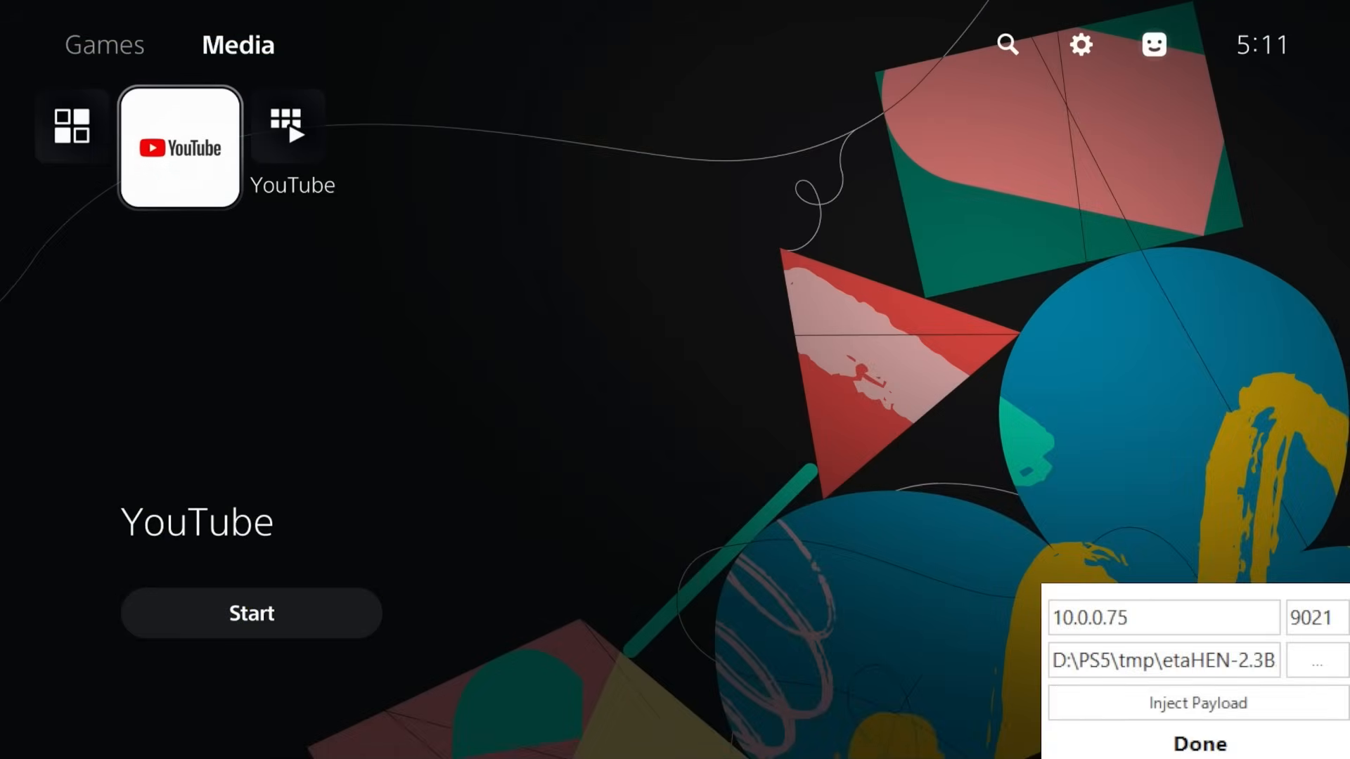
# - Inject the etaHEN payload, then find etaHEN Toolbox at the bottom of Settings
pyautogui.click(1196, 703)
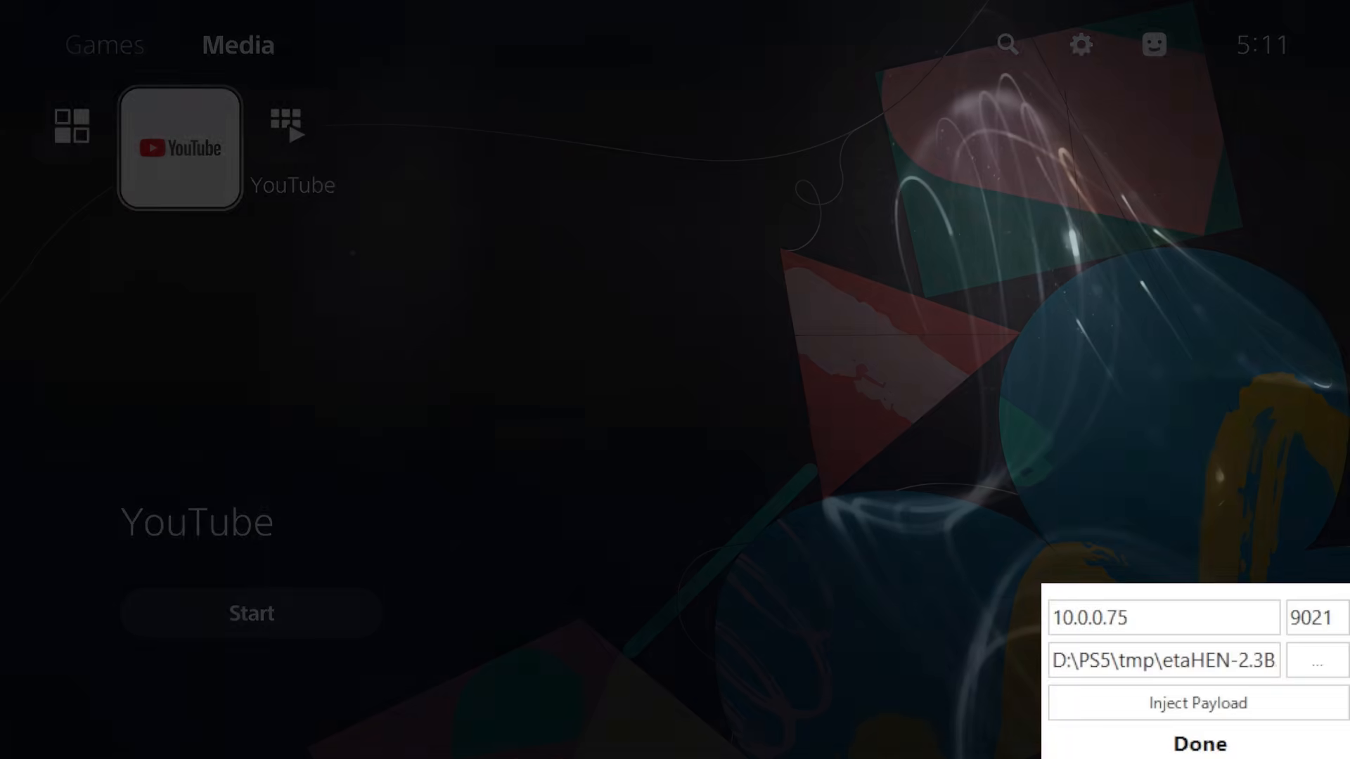
pyautogui.click(1081, 44)
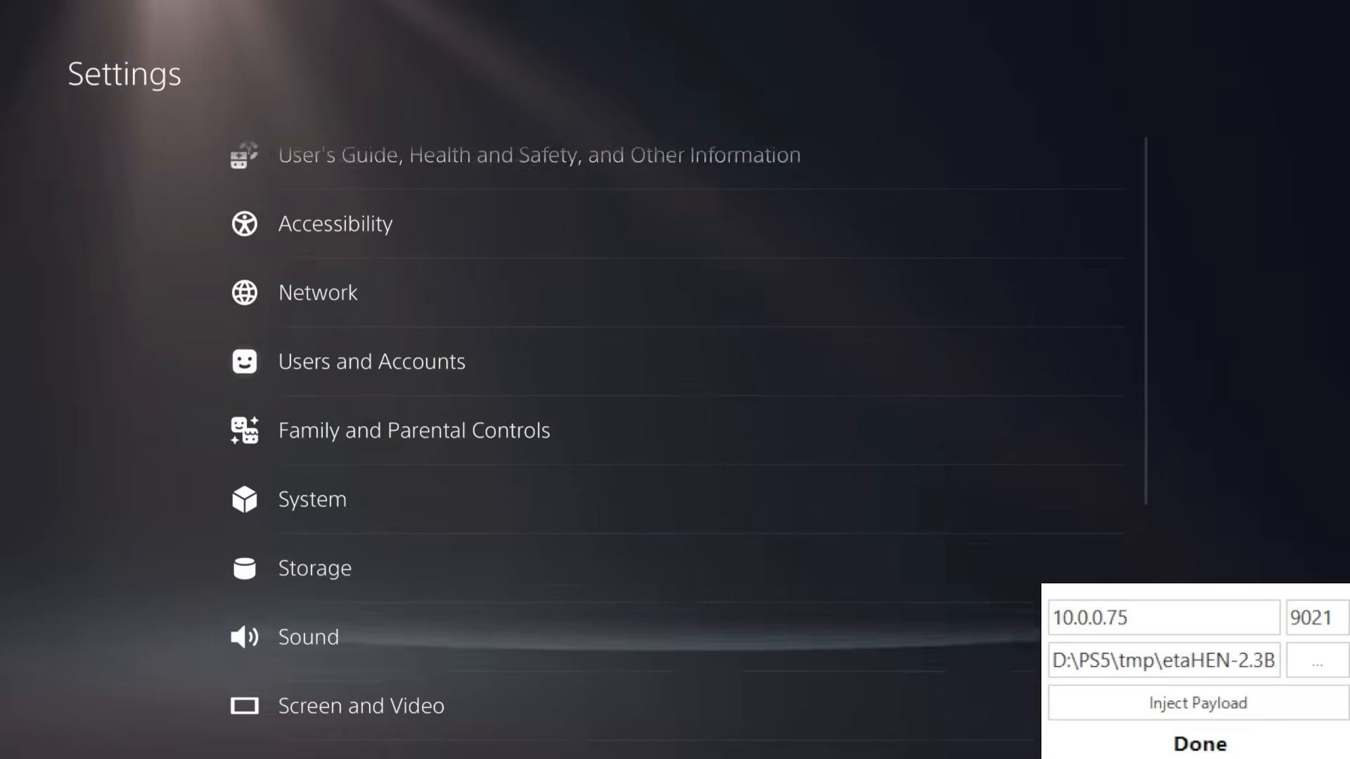
pyautogui.scroll(-3)
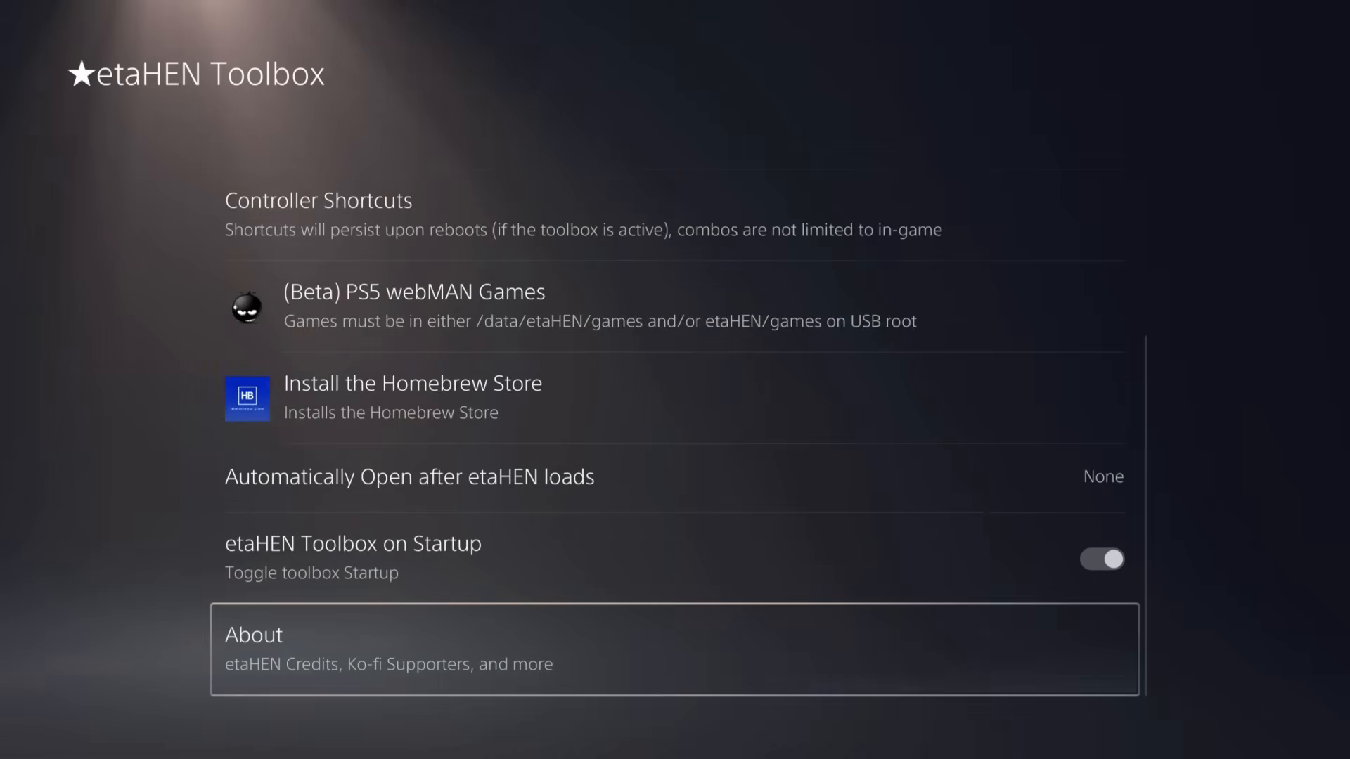
pyautogui.press('Escape')
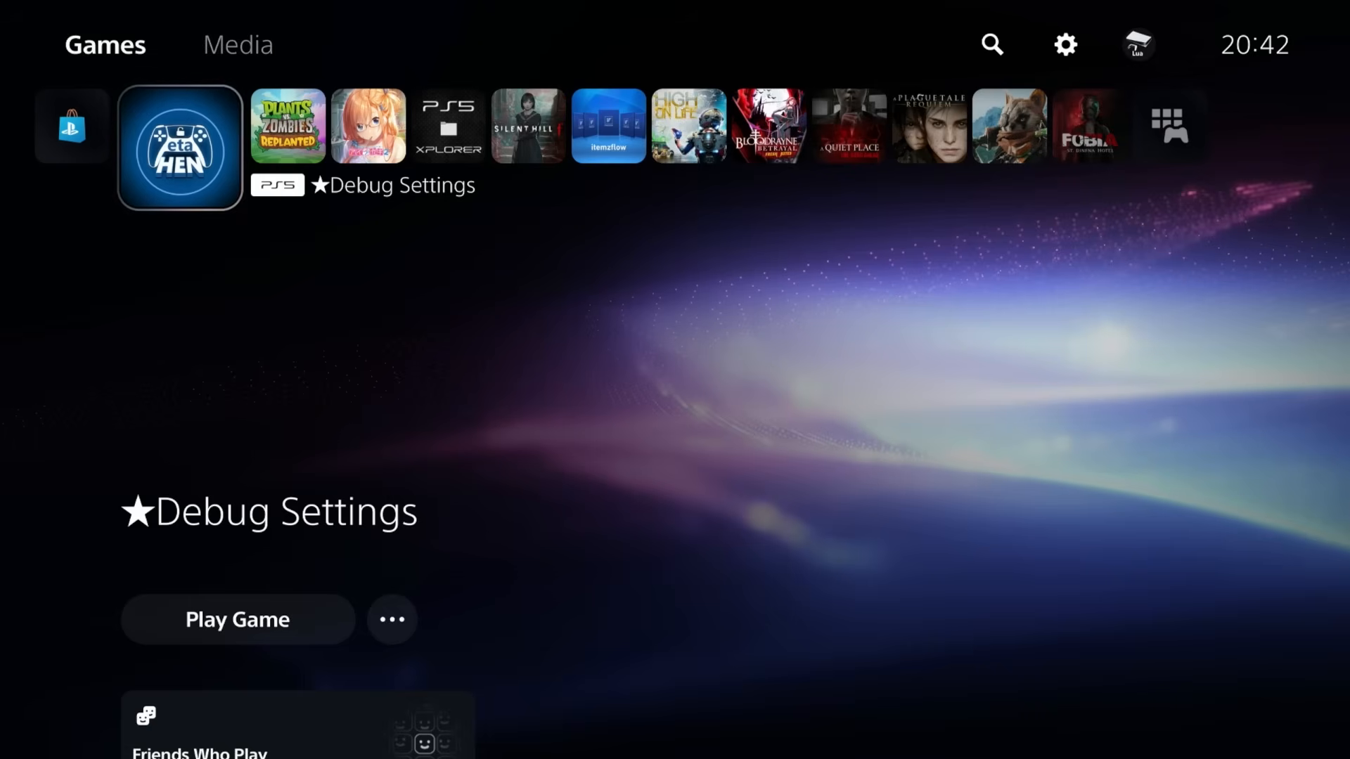
pyautogui.moveTo(1064, 44)
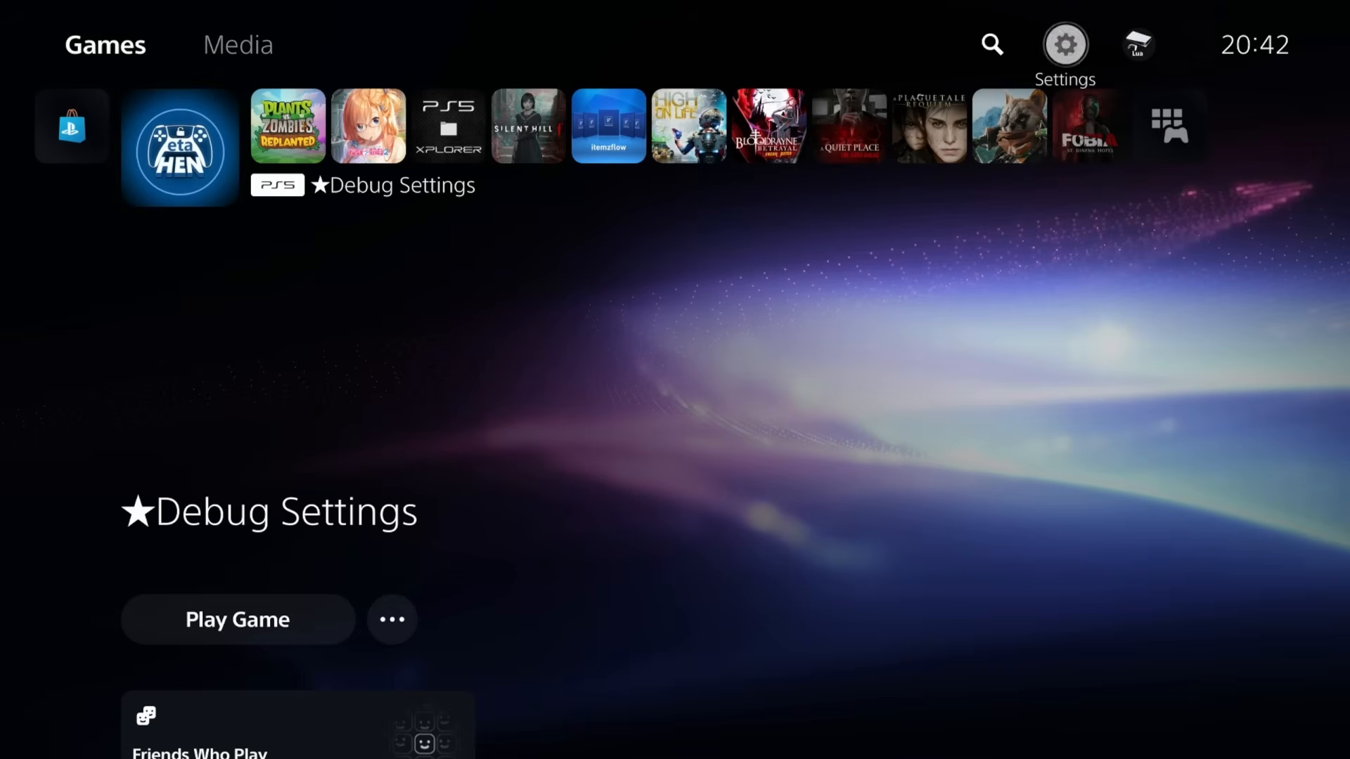
# - Move across the home top bar from Games to the Media tab and back
pyautogui.click(1064, 44)
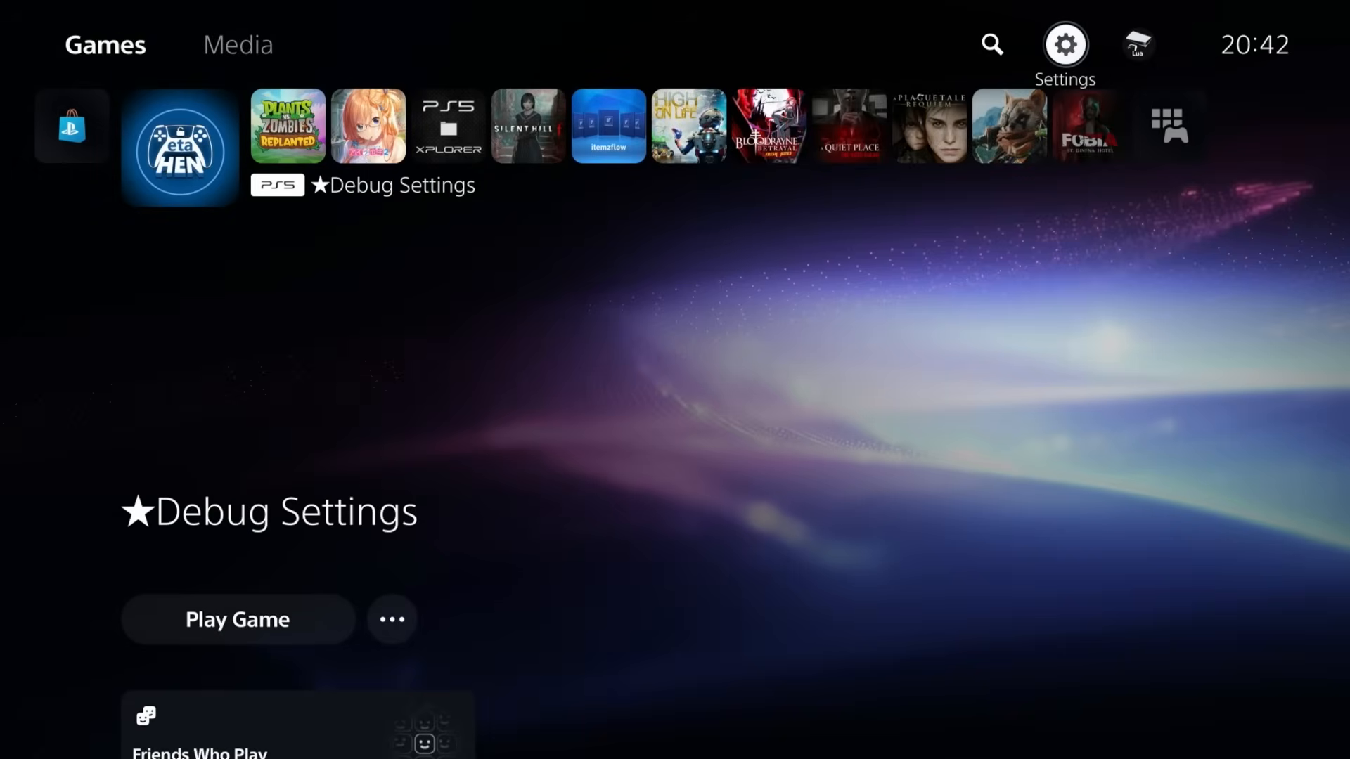
pyautogui.click(238, 45)
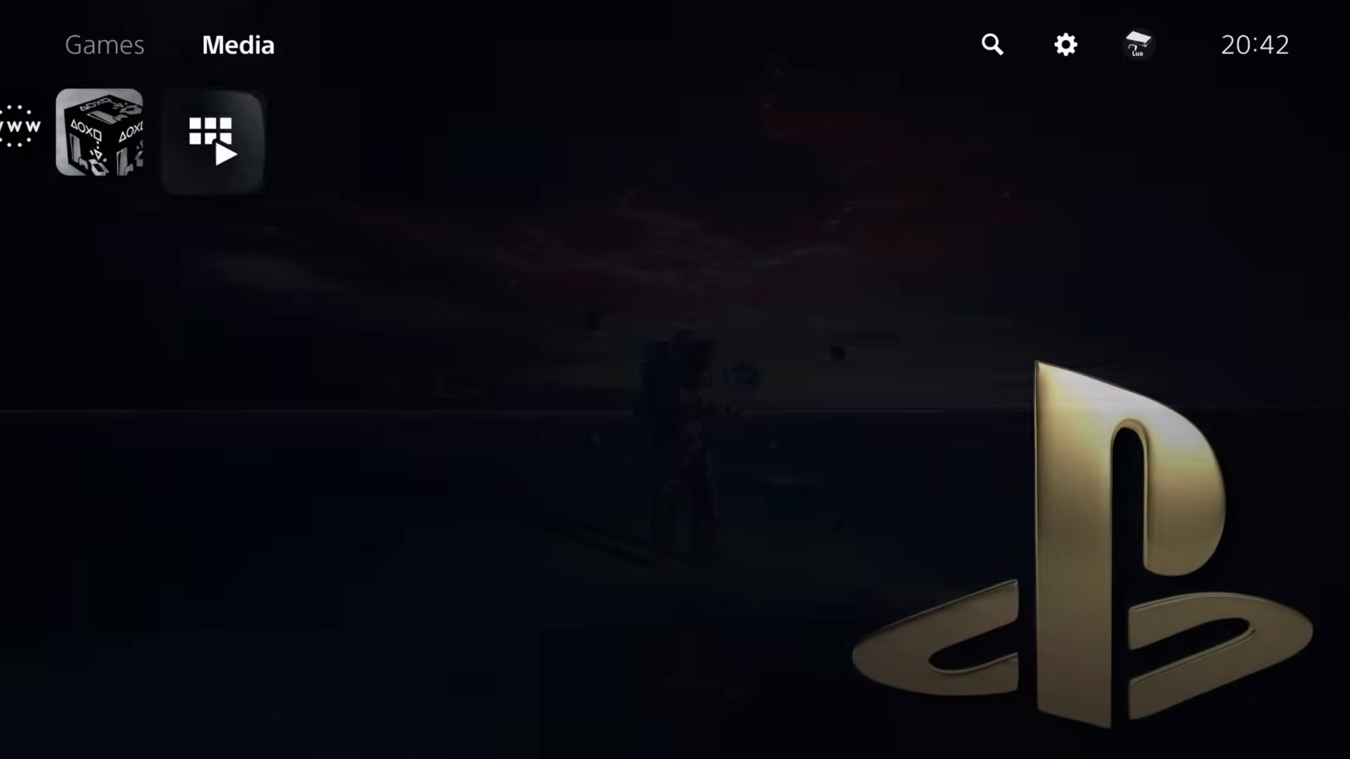
pyautogui.click(106, 45)
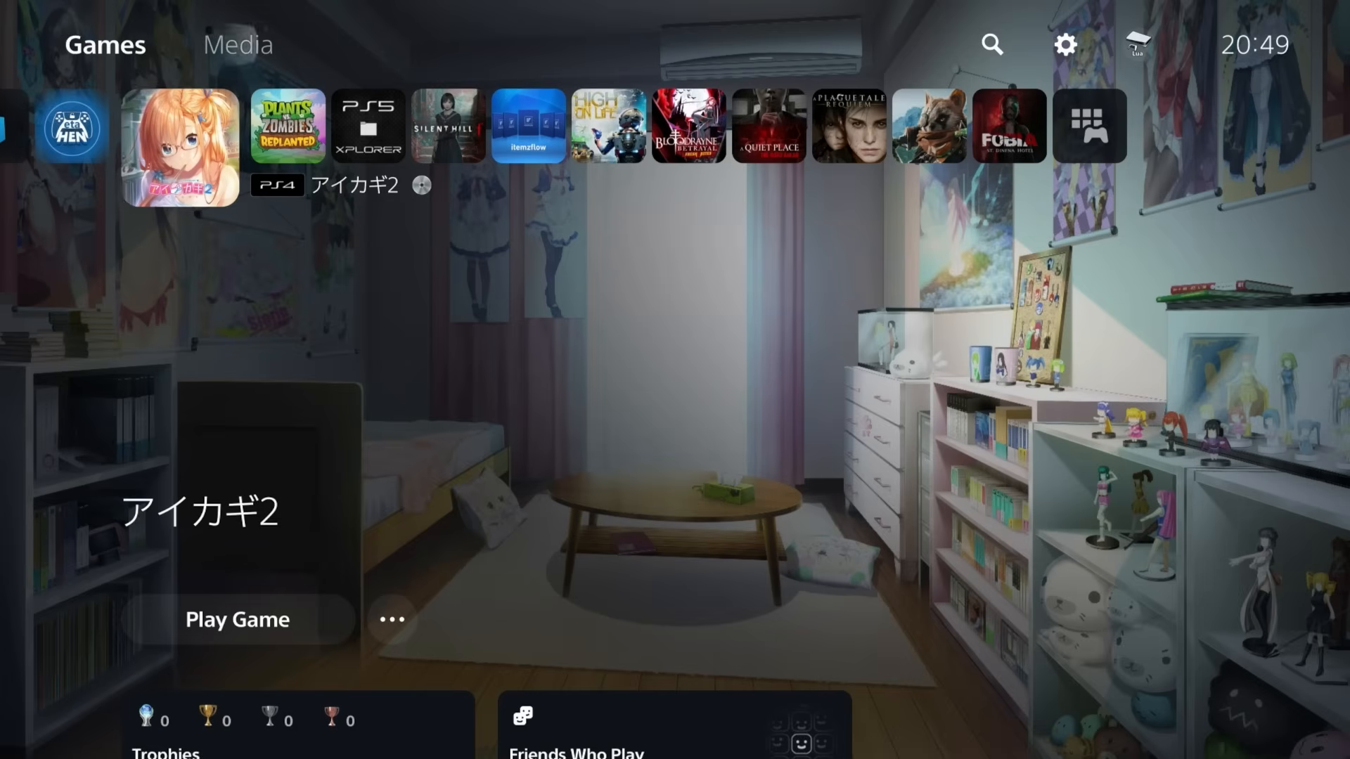
# - Enter ★Debug Settings from the bottom of the console Settings list
pyautogui.click(1064, 45)
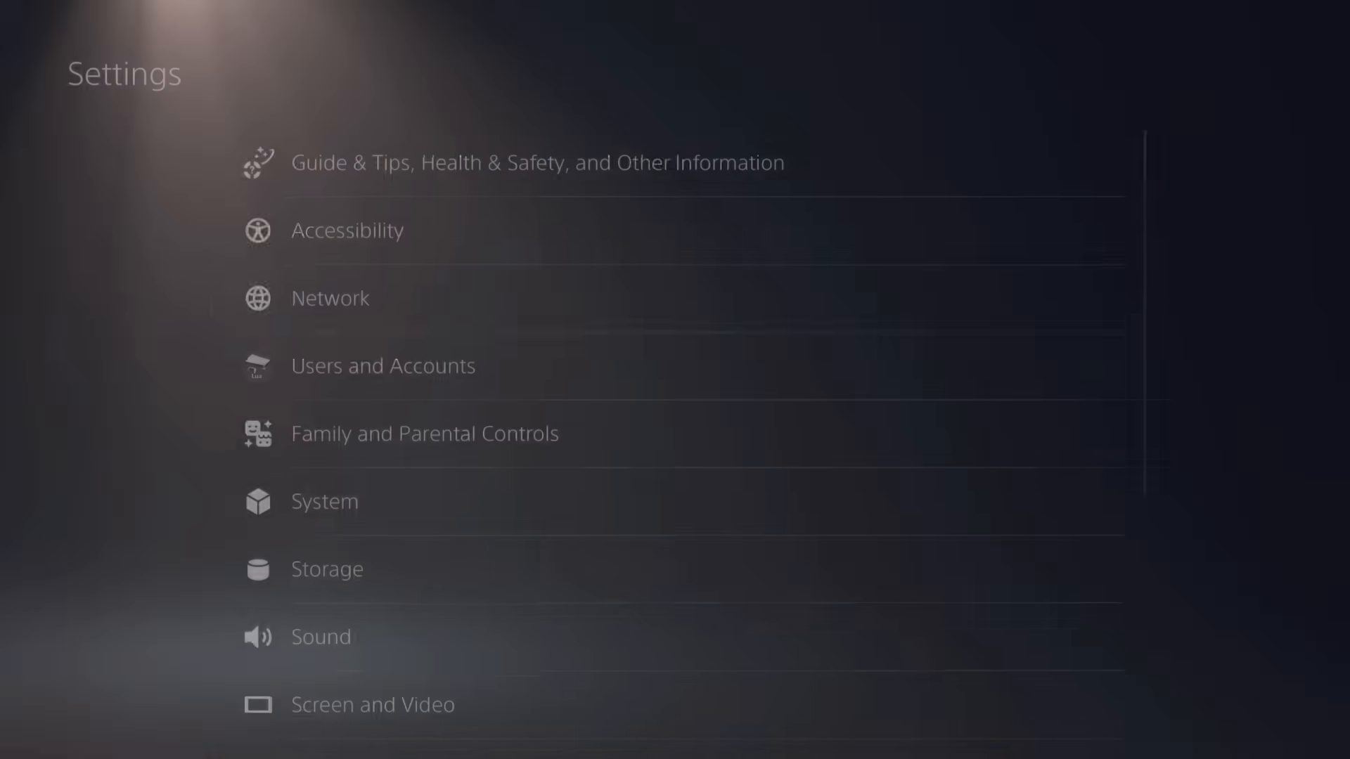
pyautogui.scroll(-3)
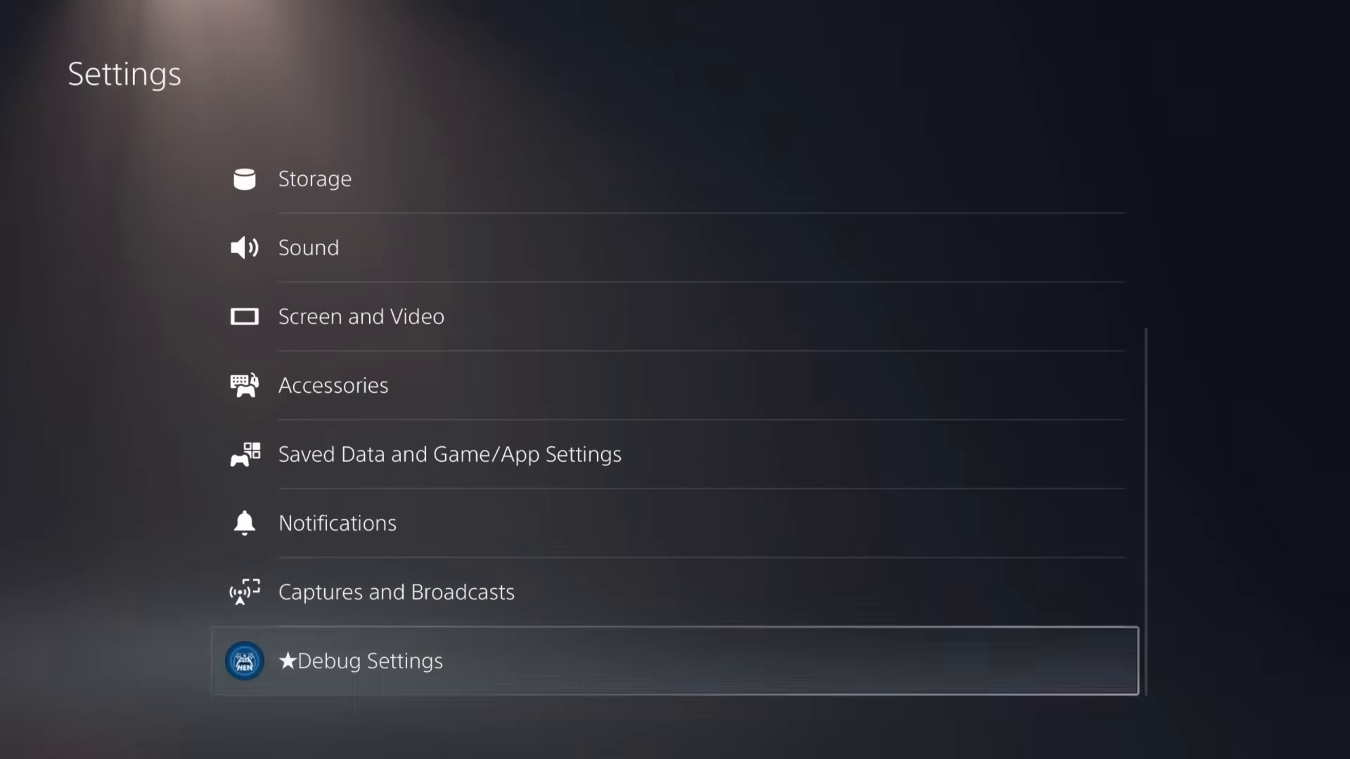
pyautogui.click(382, 660)
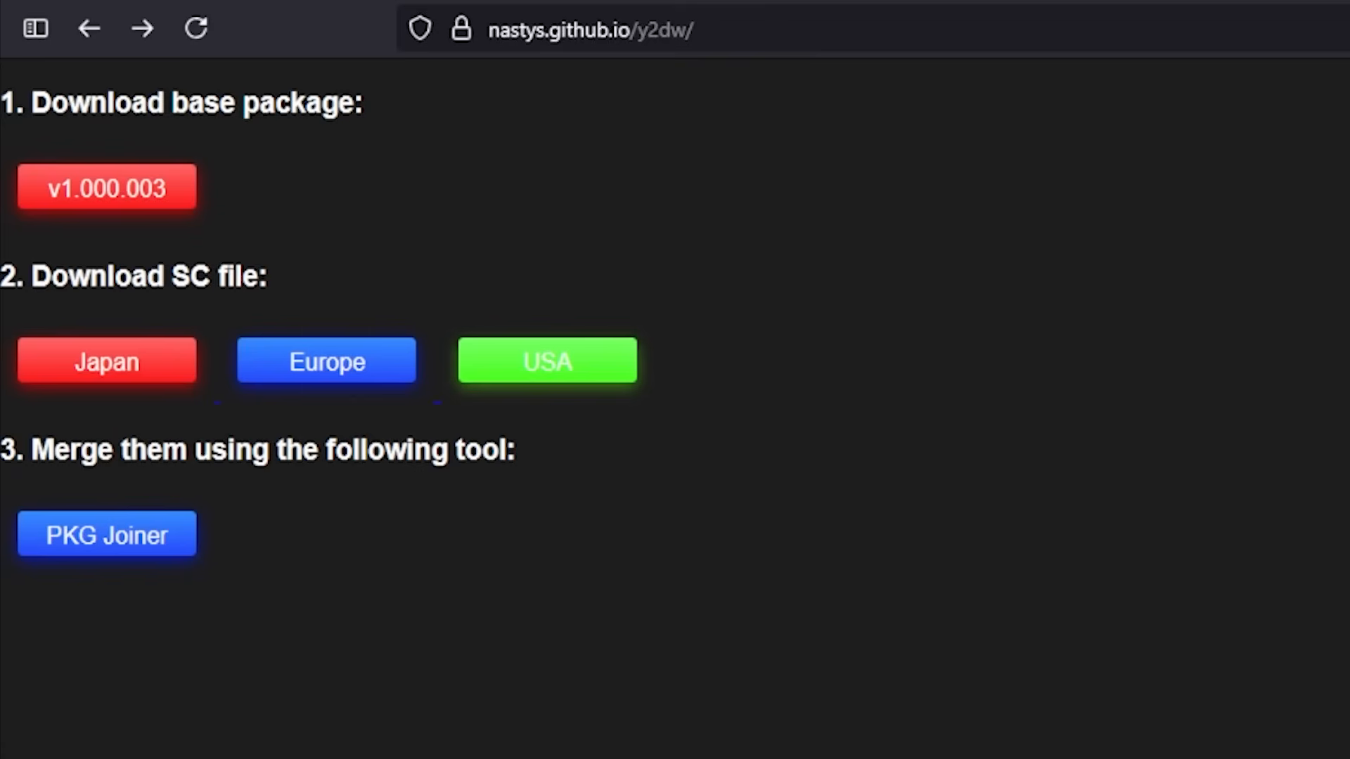
pyautogui.moveTo(627, 245)
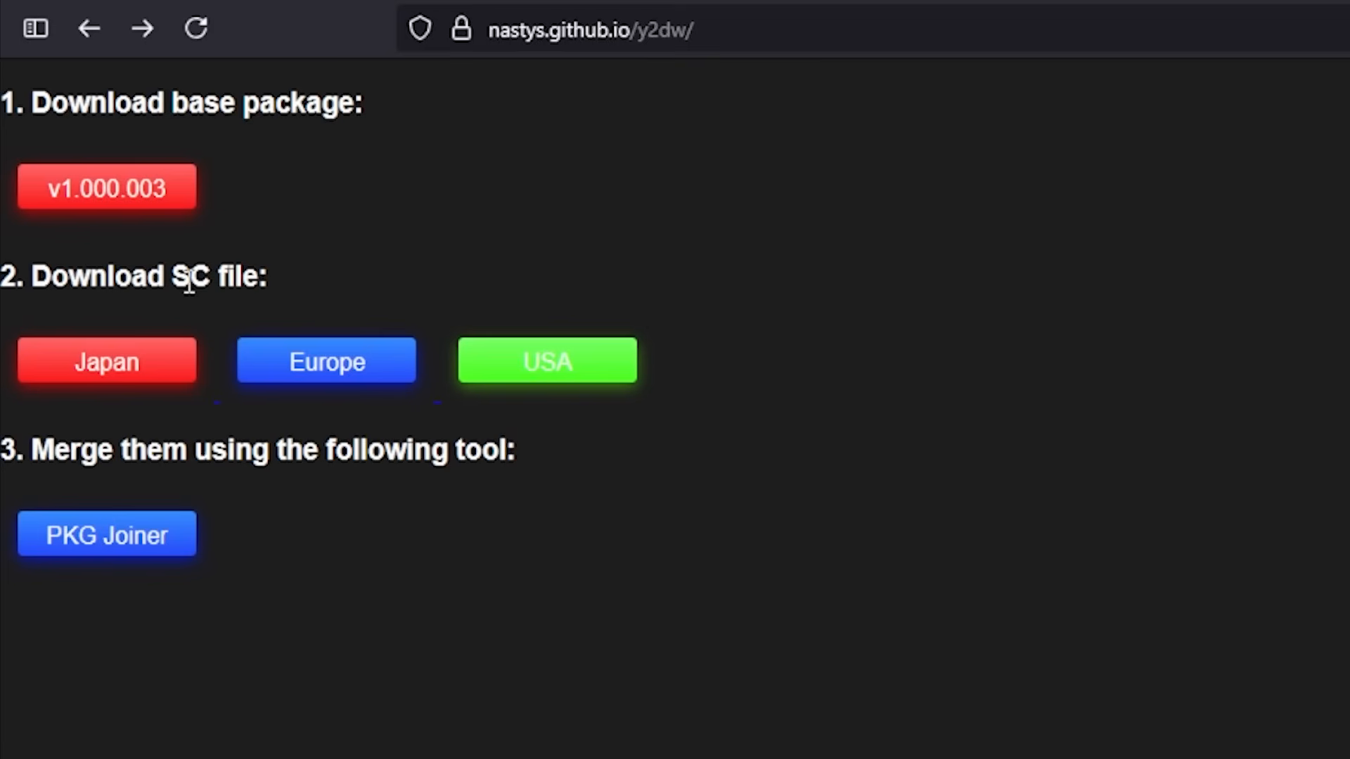
pyautogui.moveTo(447, 295)
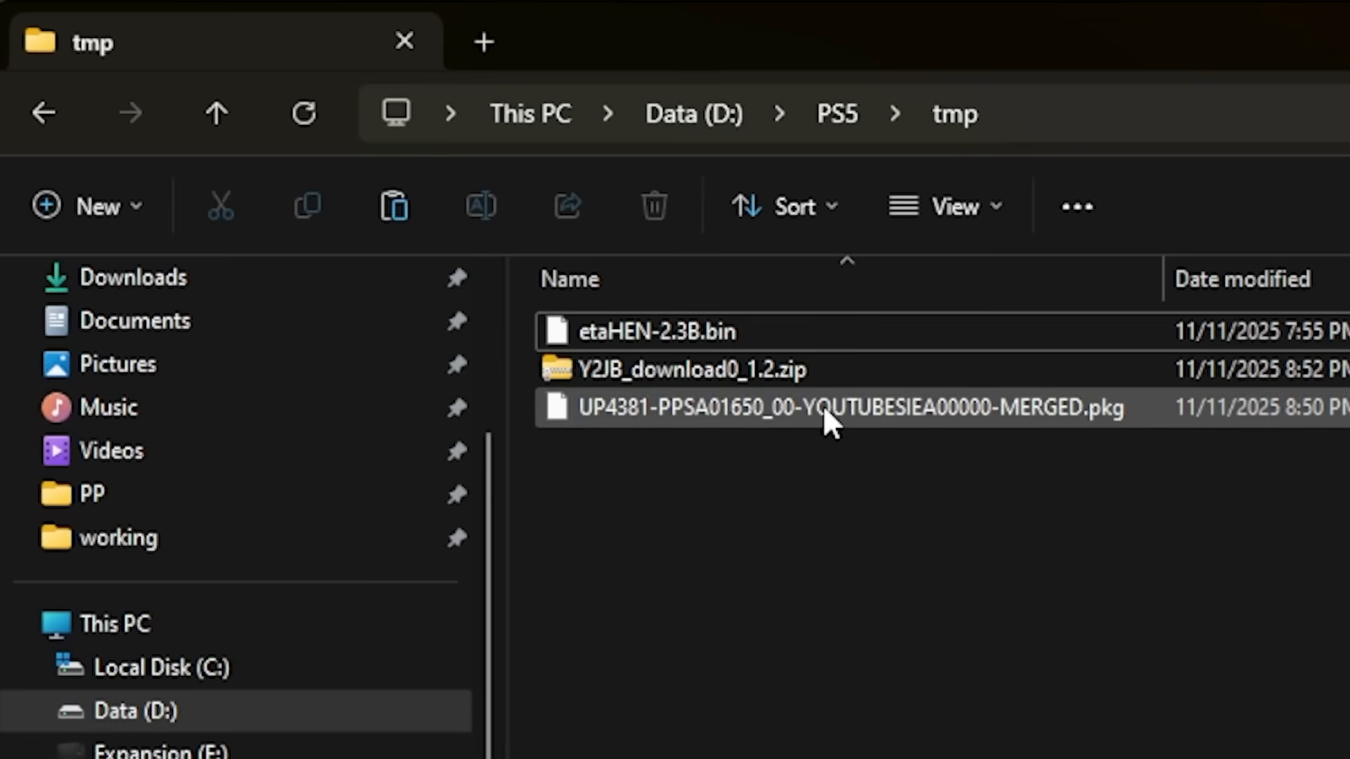
# - Copy MERGED.pkg and the Y2JB zip to G: and extract download0.dat from the zip
pyautogui.click(706, 369)
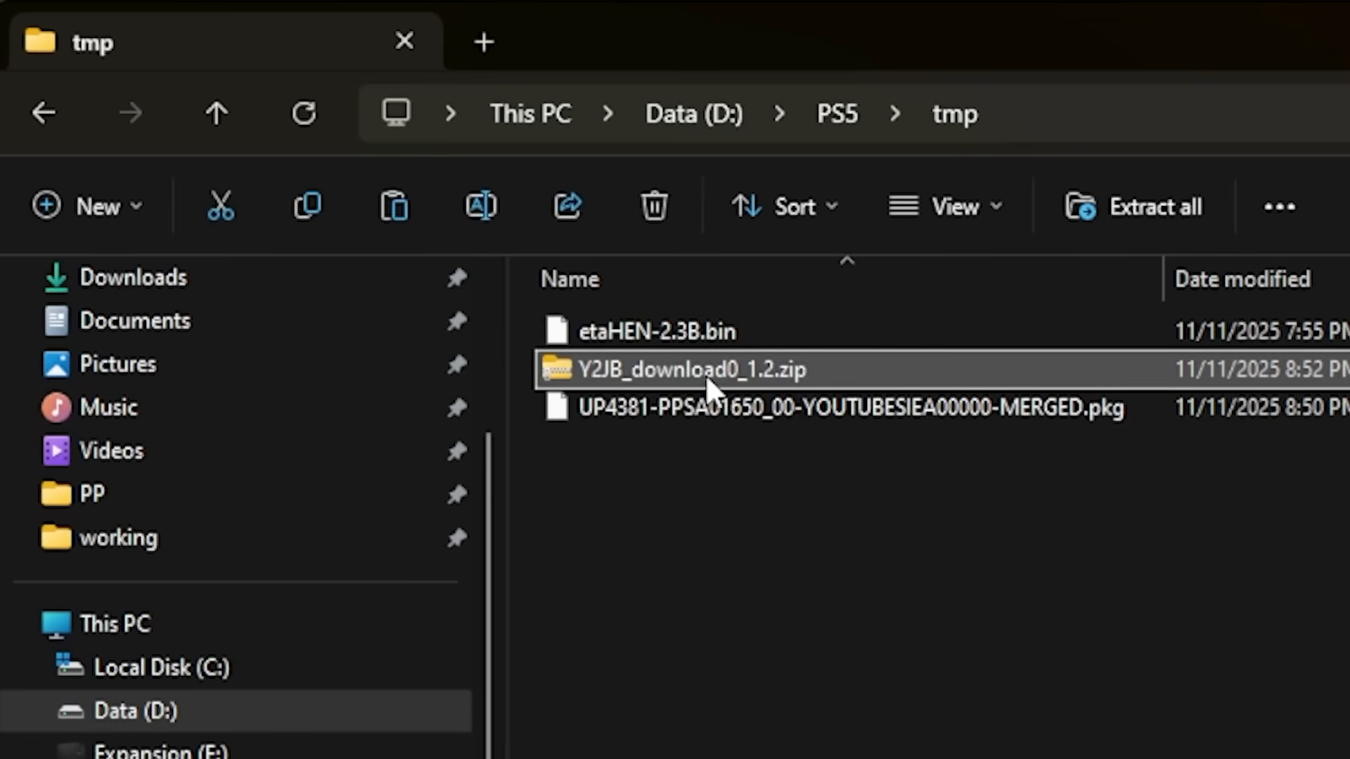
pyautogui.click(849, 408)
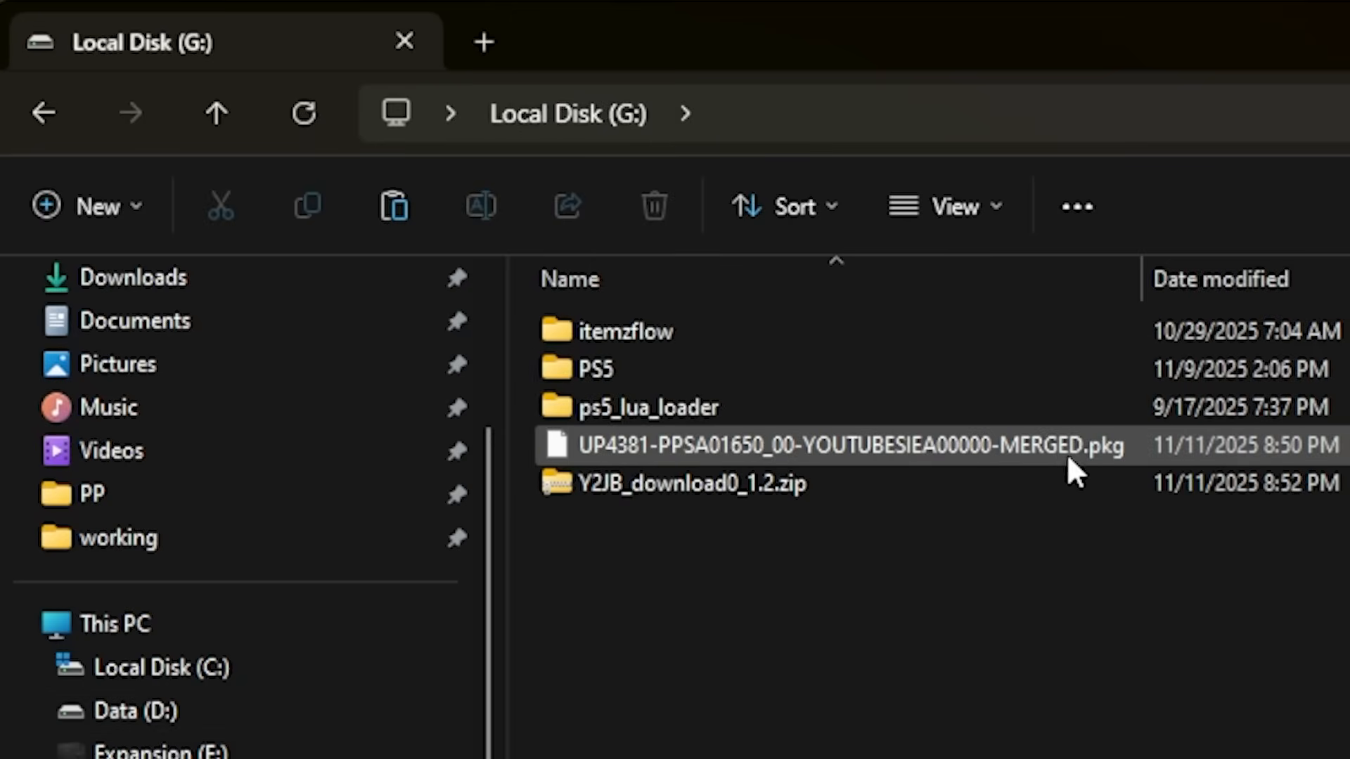
pyautogui.click(693, 482)
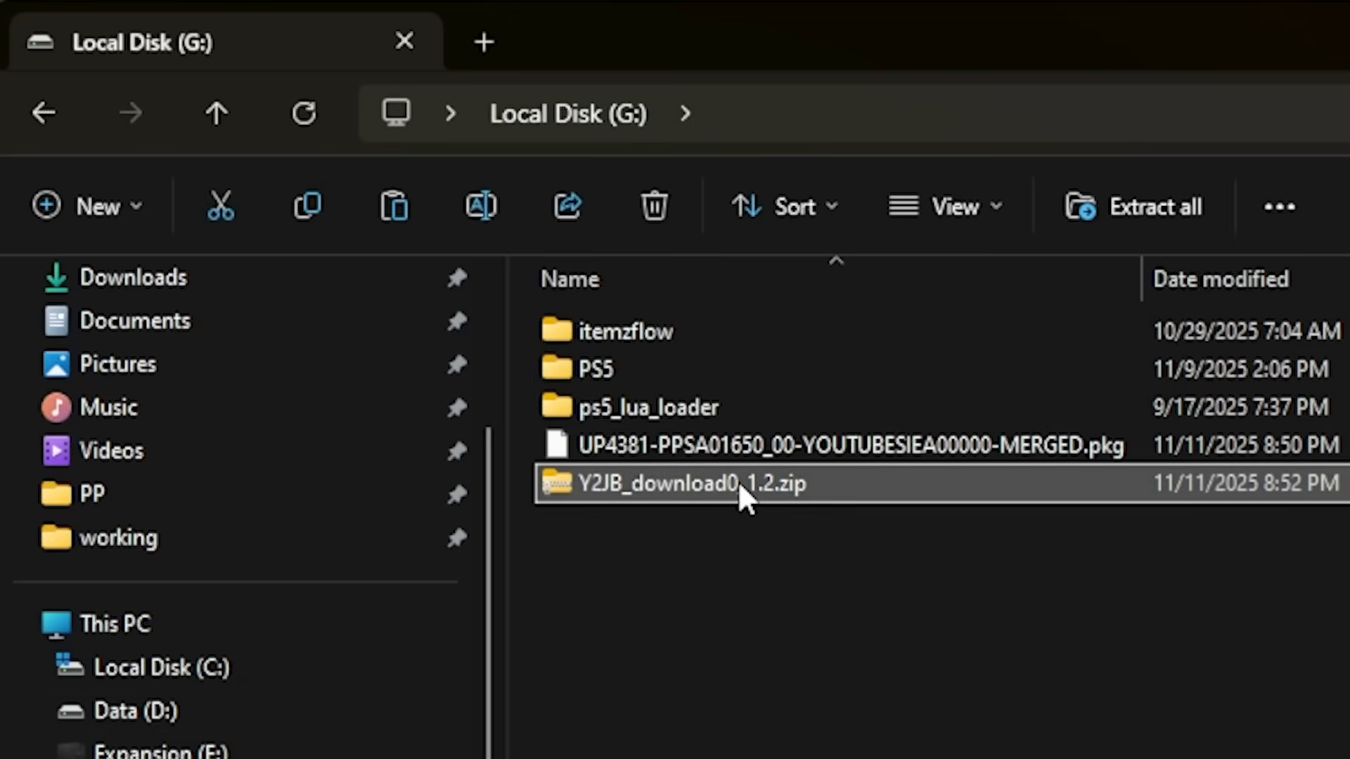
pyautogui.rightClick(672, 482)
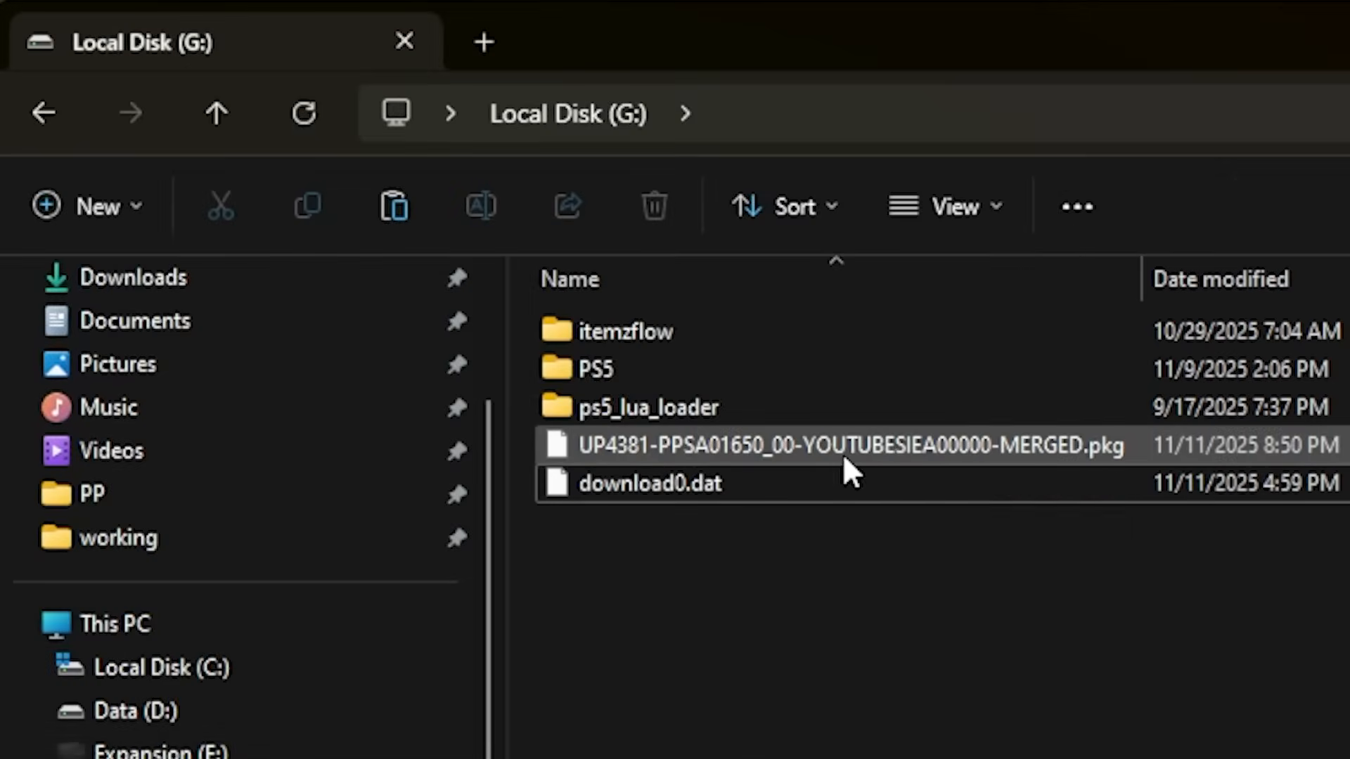
pyautogui.moveTo(860, 465)
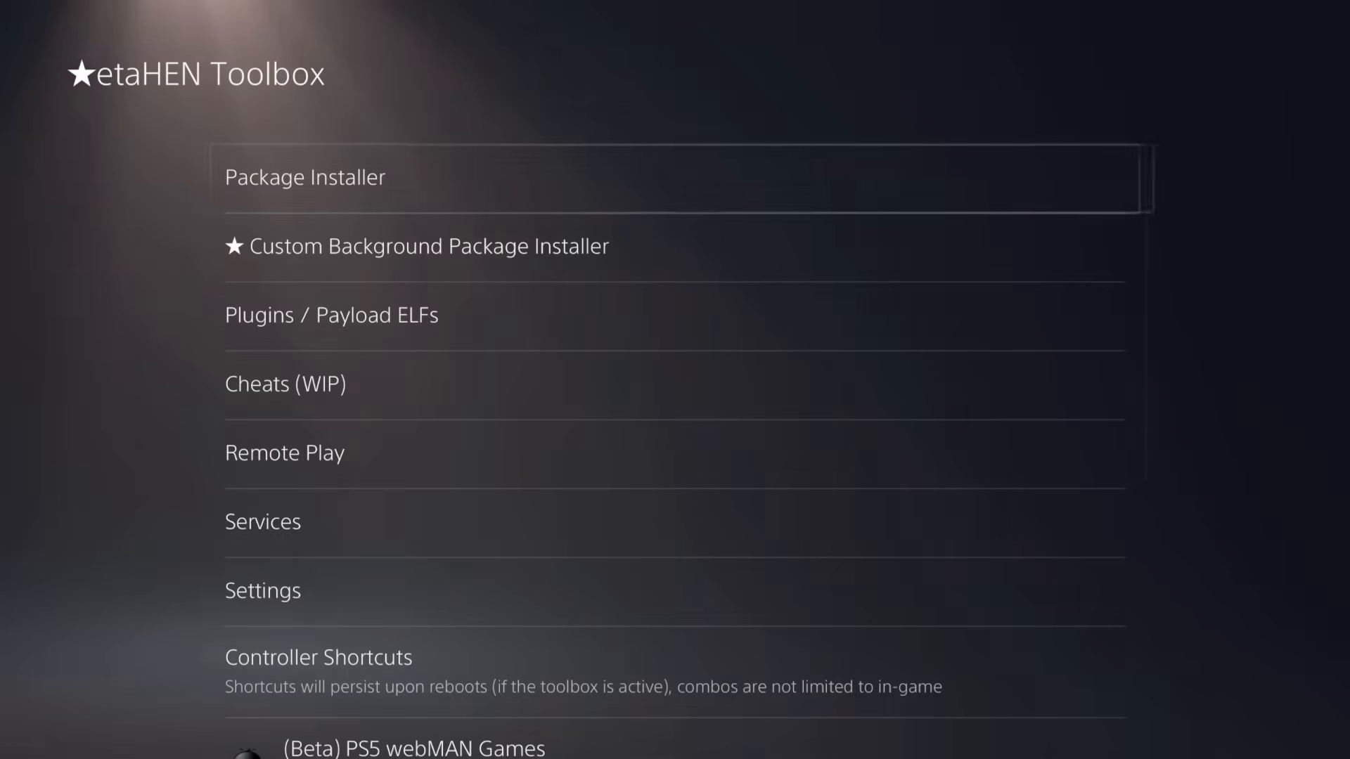
# - Install the merged YouTube pkg via Package Installer and confirm the YouTube tile under Media
pyautogui.click(304, 177)
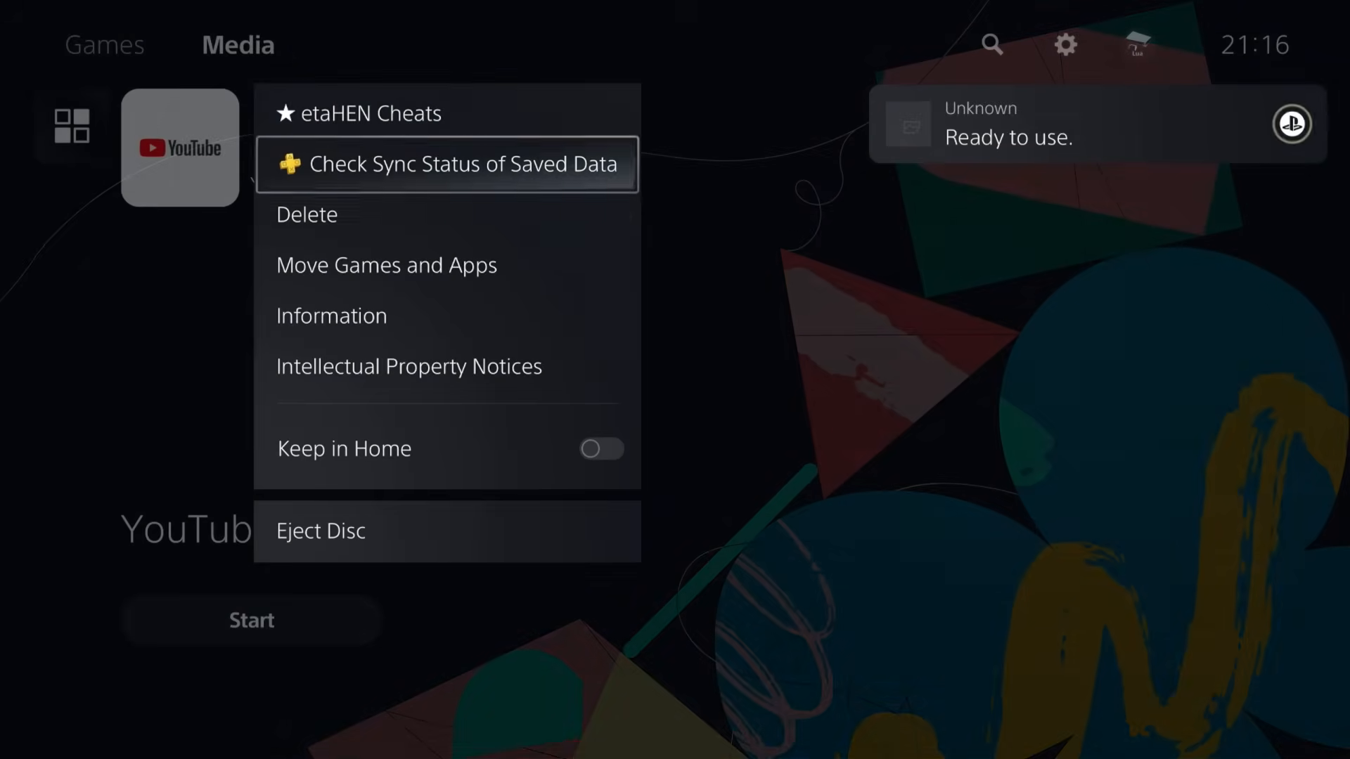
pyautogui.click(330, 315)
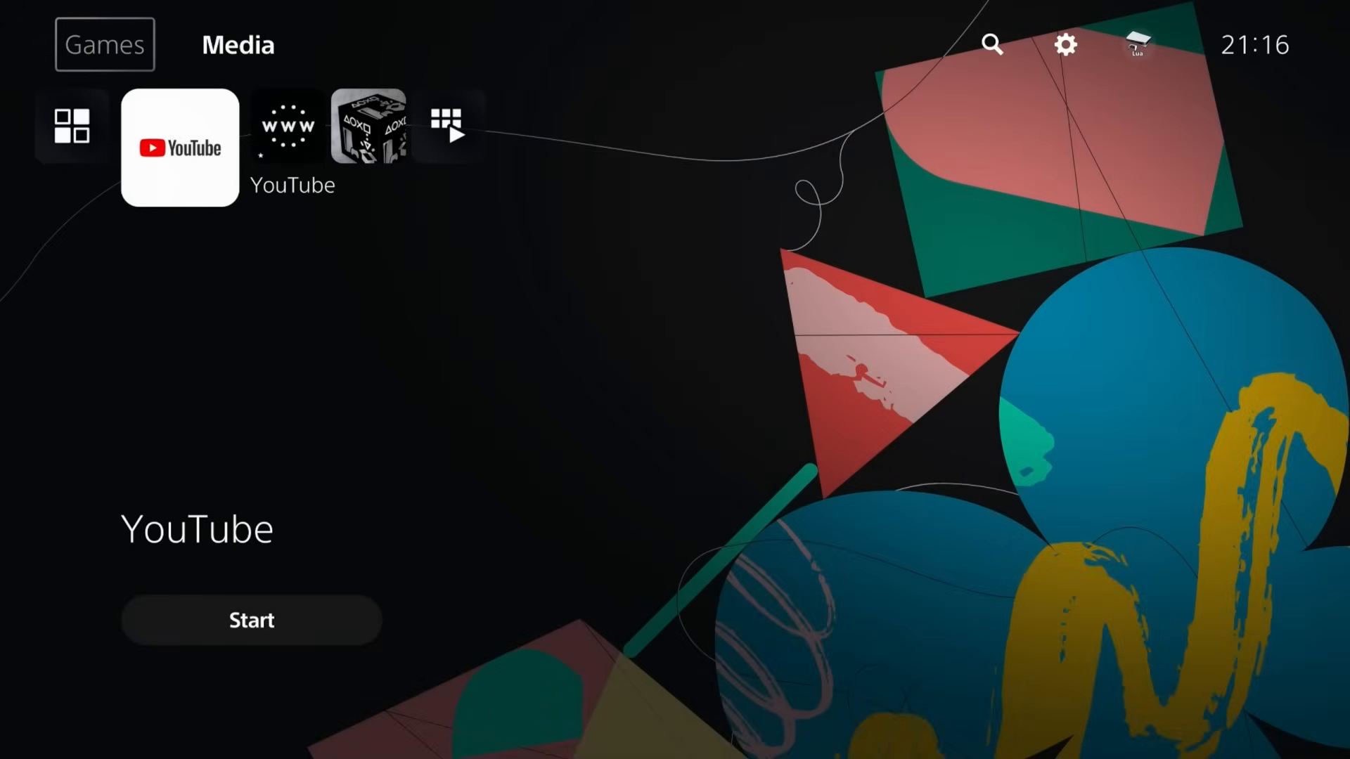
pyautogui.click(104, 44)
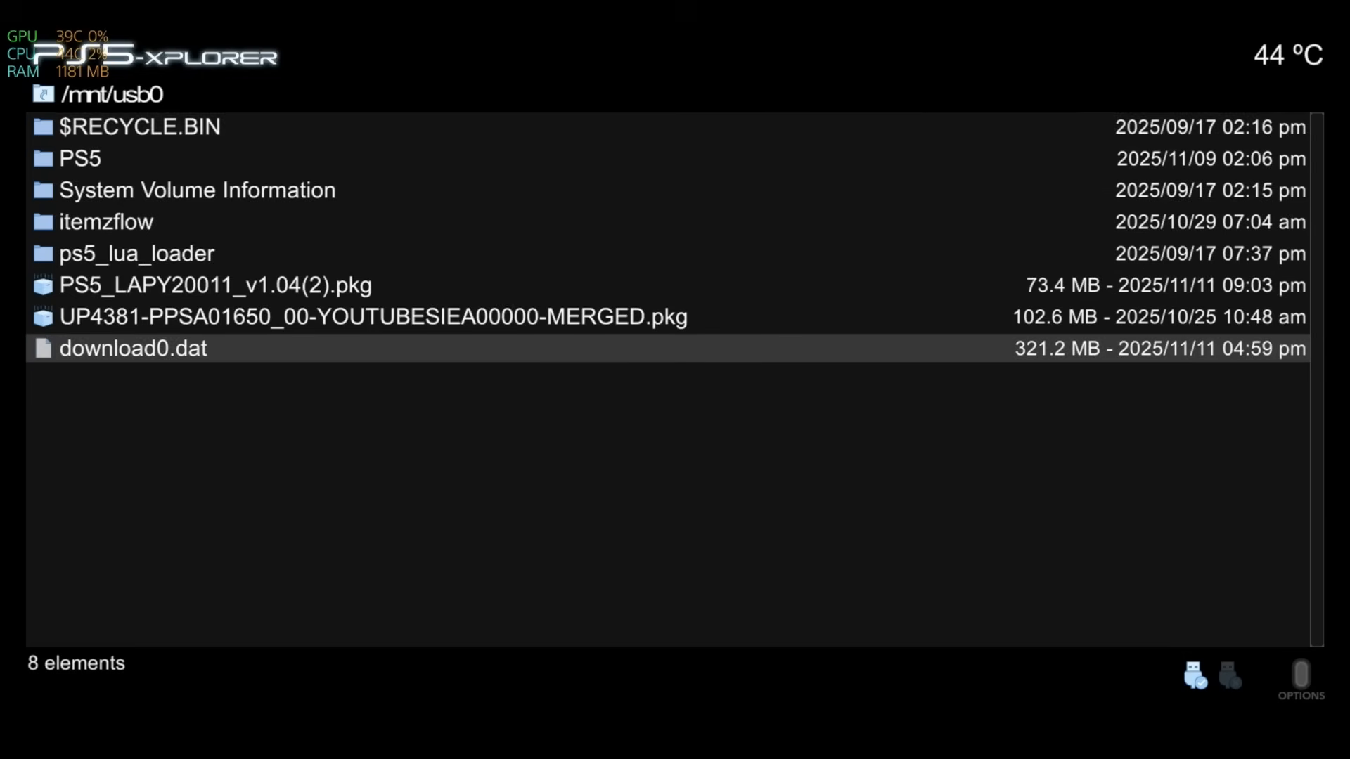
# - Copy download0.dat from /mnt/usb0 and paste it into new folder /user/download/PPSA01650
pyautogui.rightClick(132, 347)
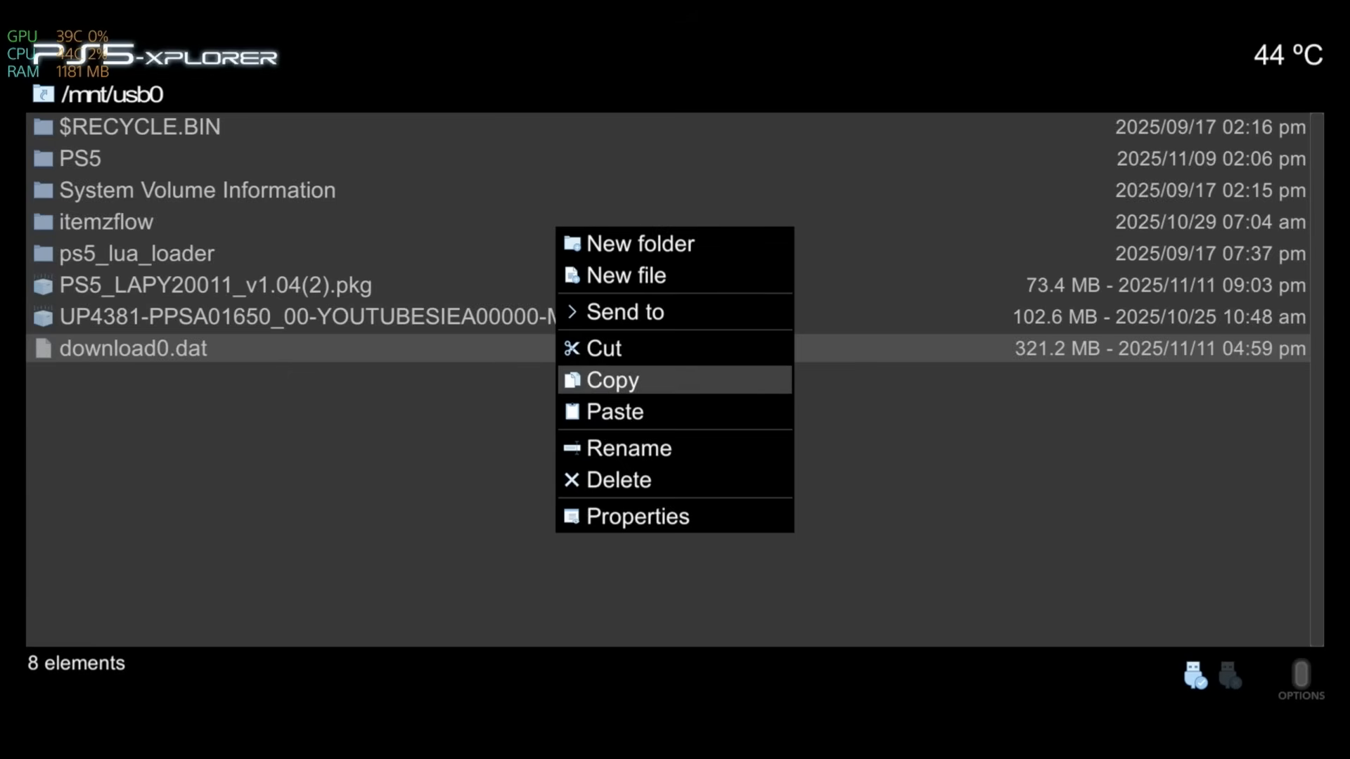
pyautogui.click(610, 379)
pyautogui.write('PPSA01650')
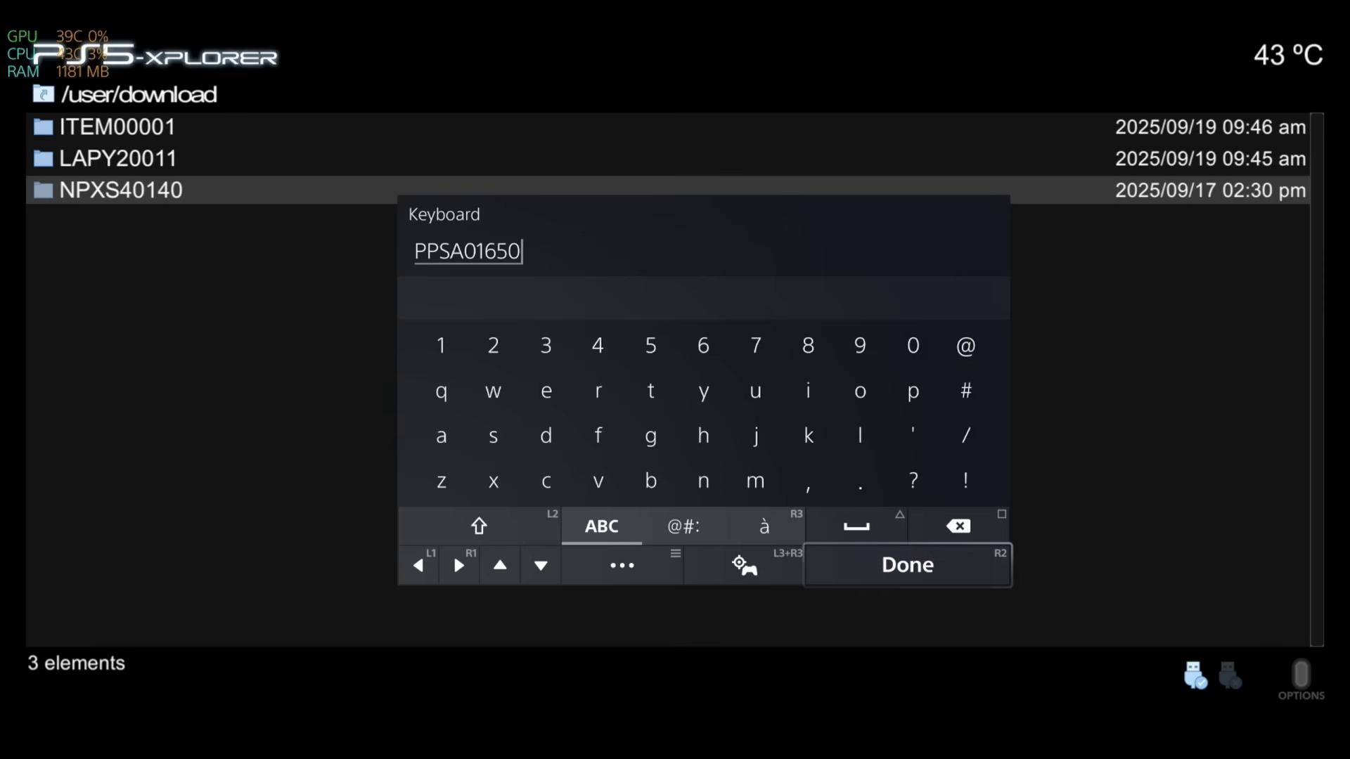
pyautogui.click(906, 565)
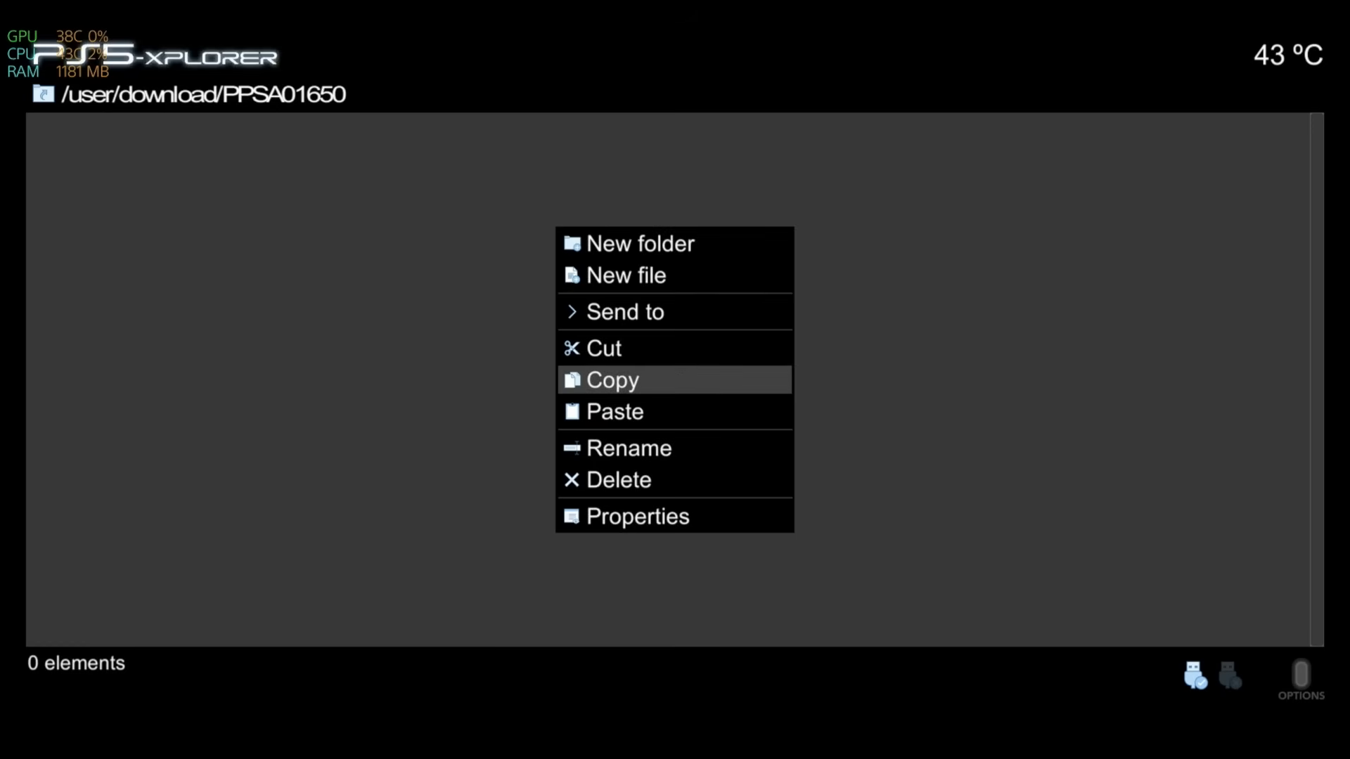
pyautogui.click(611, 380)
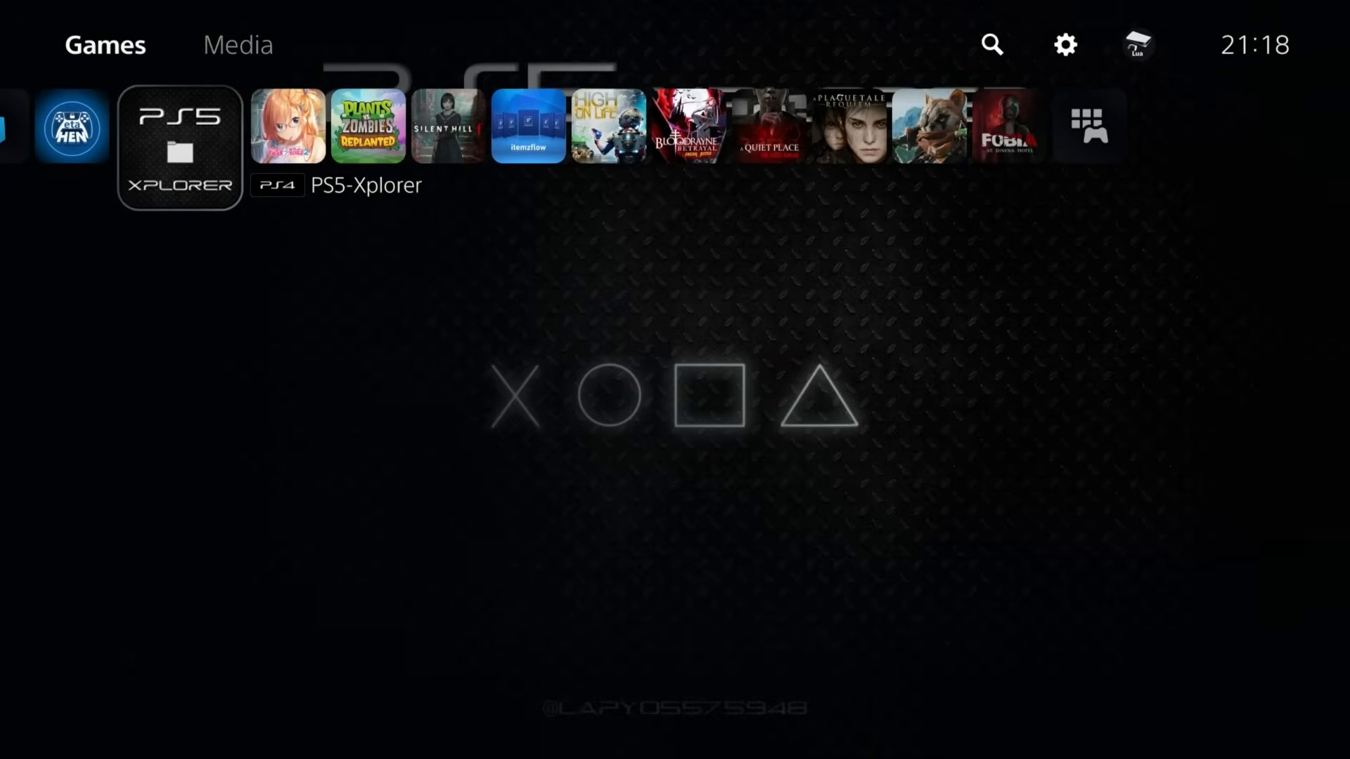
# - Reach Set Up Internet Connection under Settings > Network for the Wi-Fi network
pyautogui.click(179, 148)
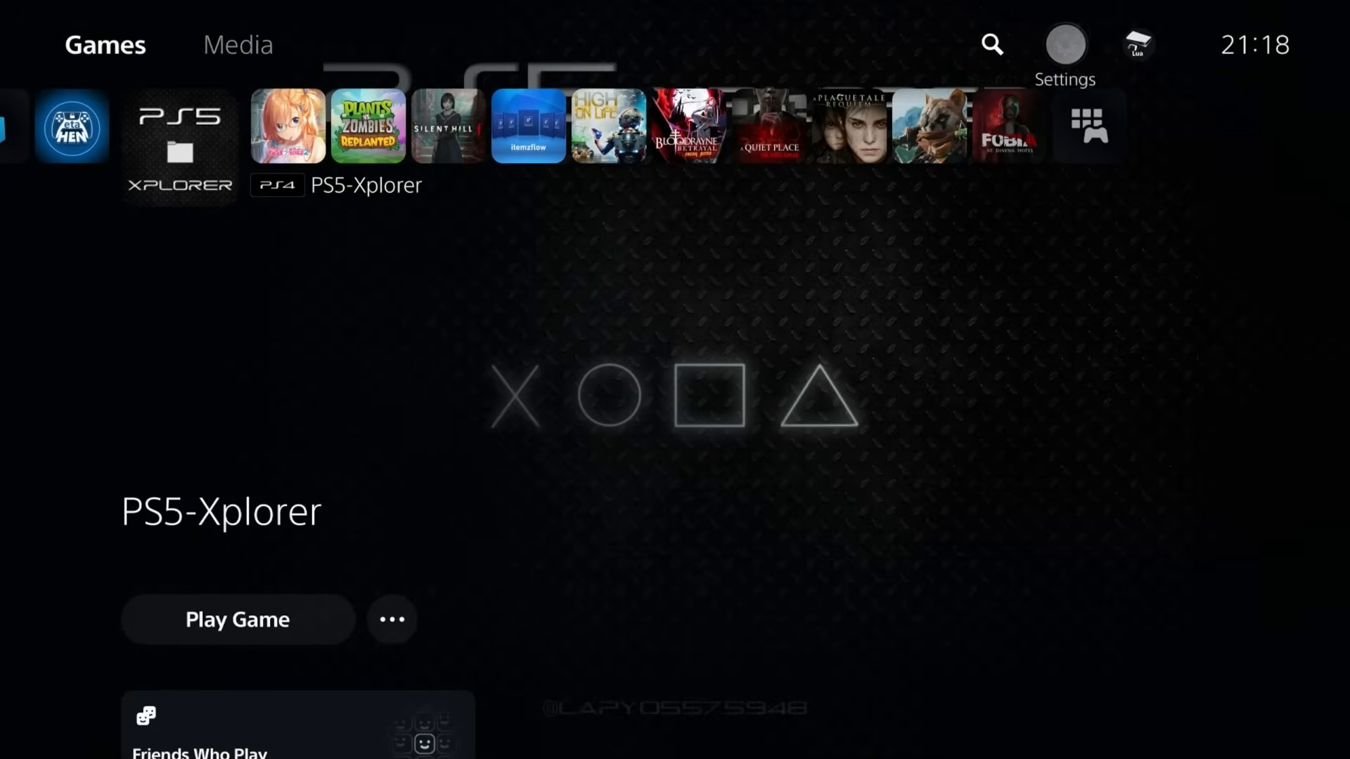
pyautogui.click(1064, 44)
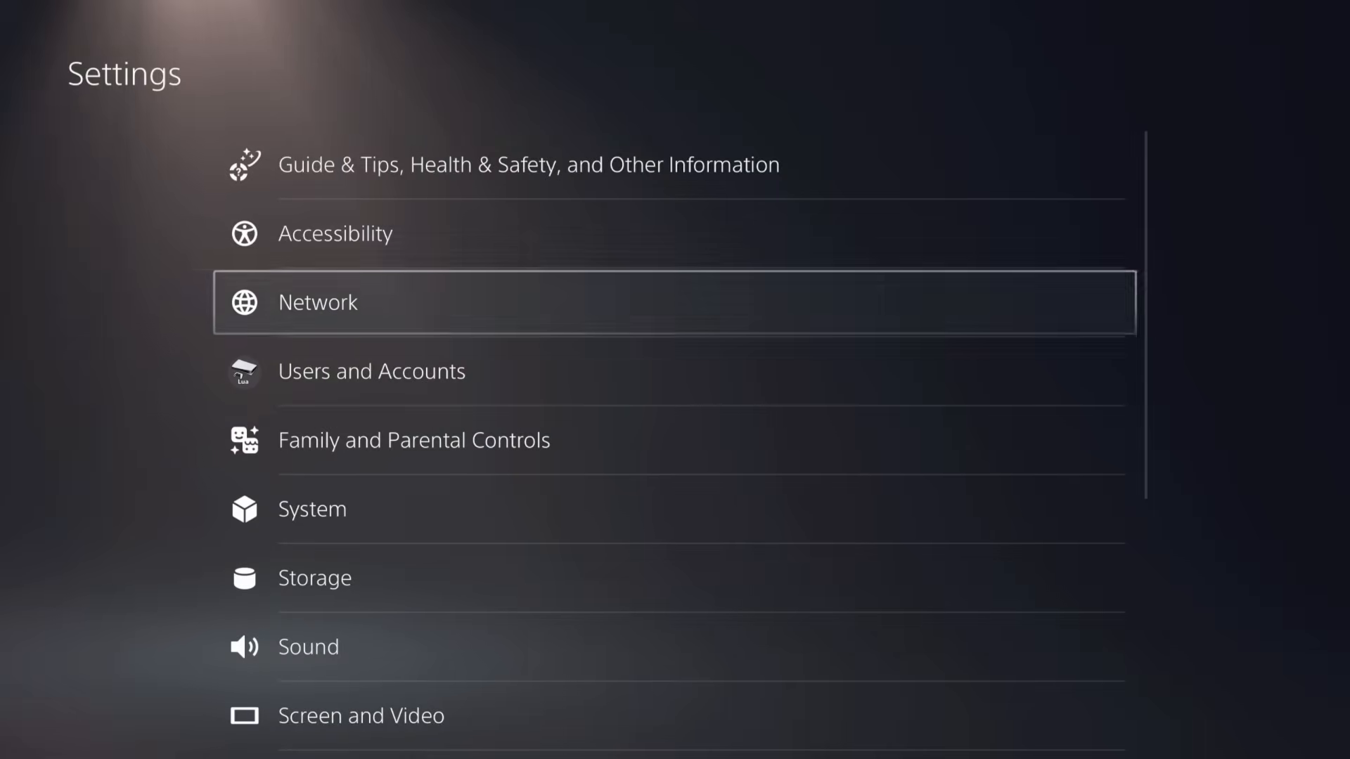
pyautogui.click(317, 301)
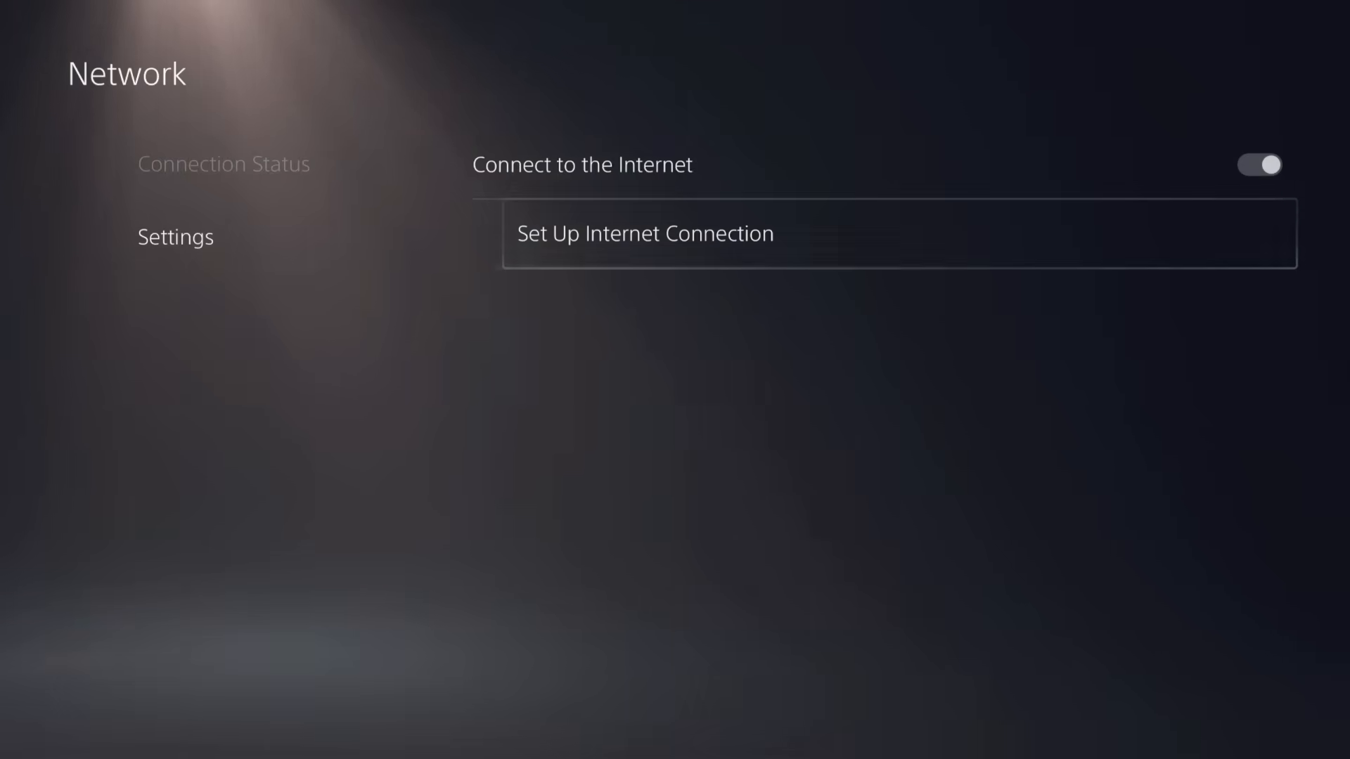
pyautogui.click(644, 234)
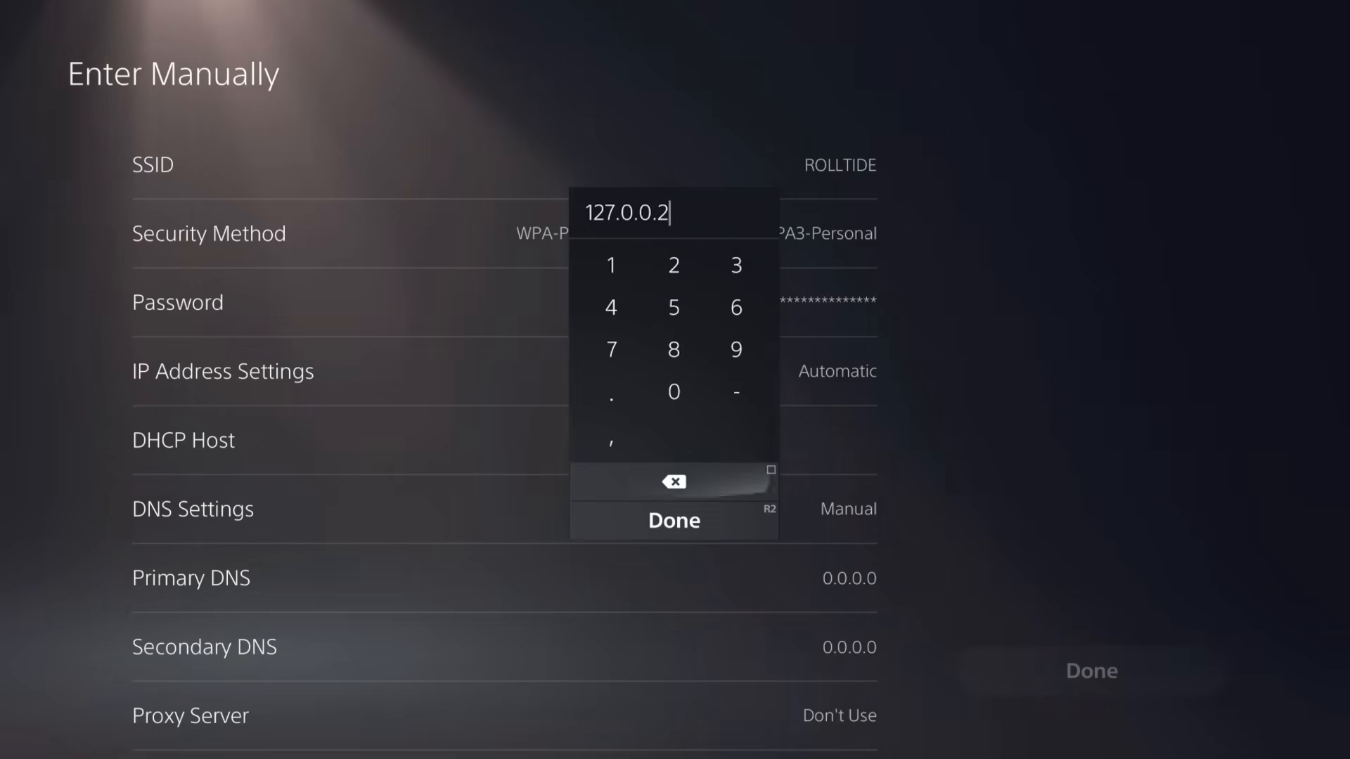
# - Save manual Primary DNS 127.0.0.2 and dismiss the can't-connect error
pyautogui.click(673, 520)
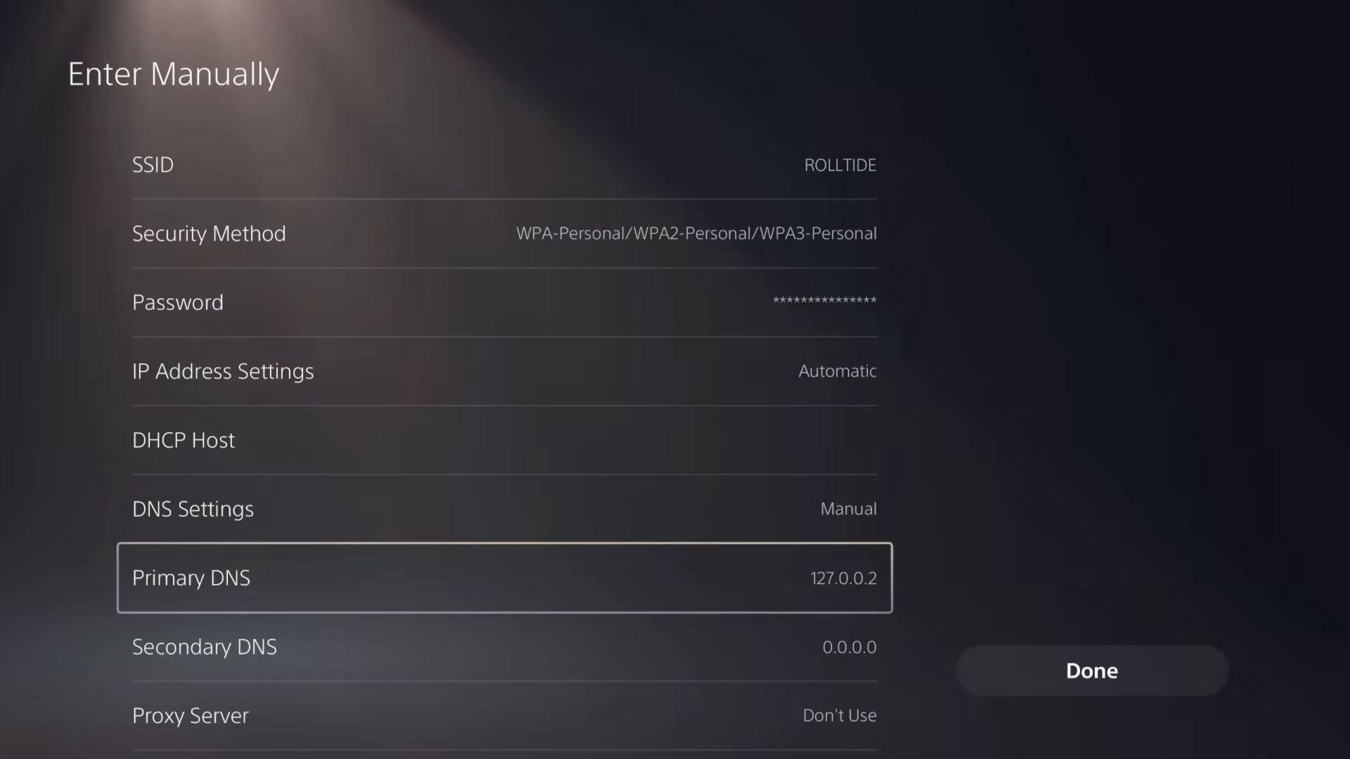
pyautogui.click(1090, 671)
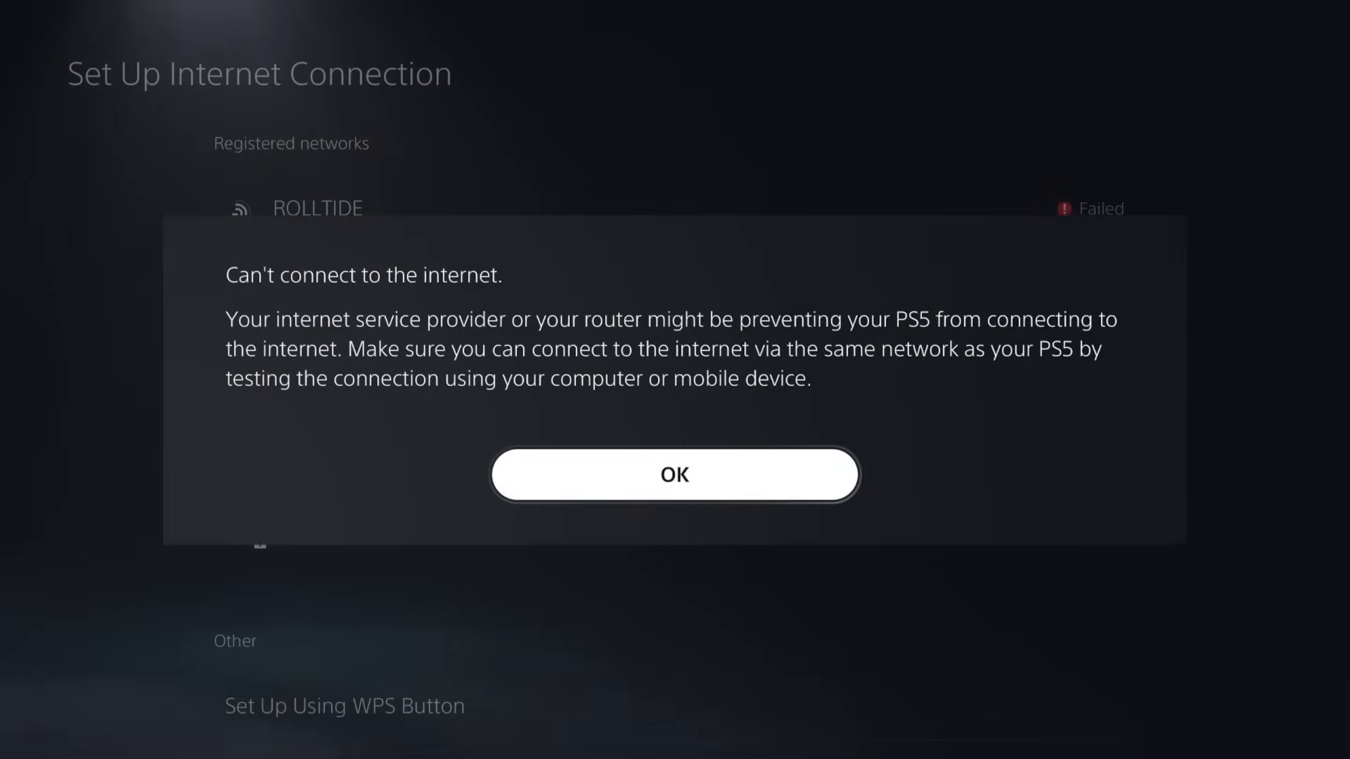
pyautogui.click(674, 474)
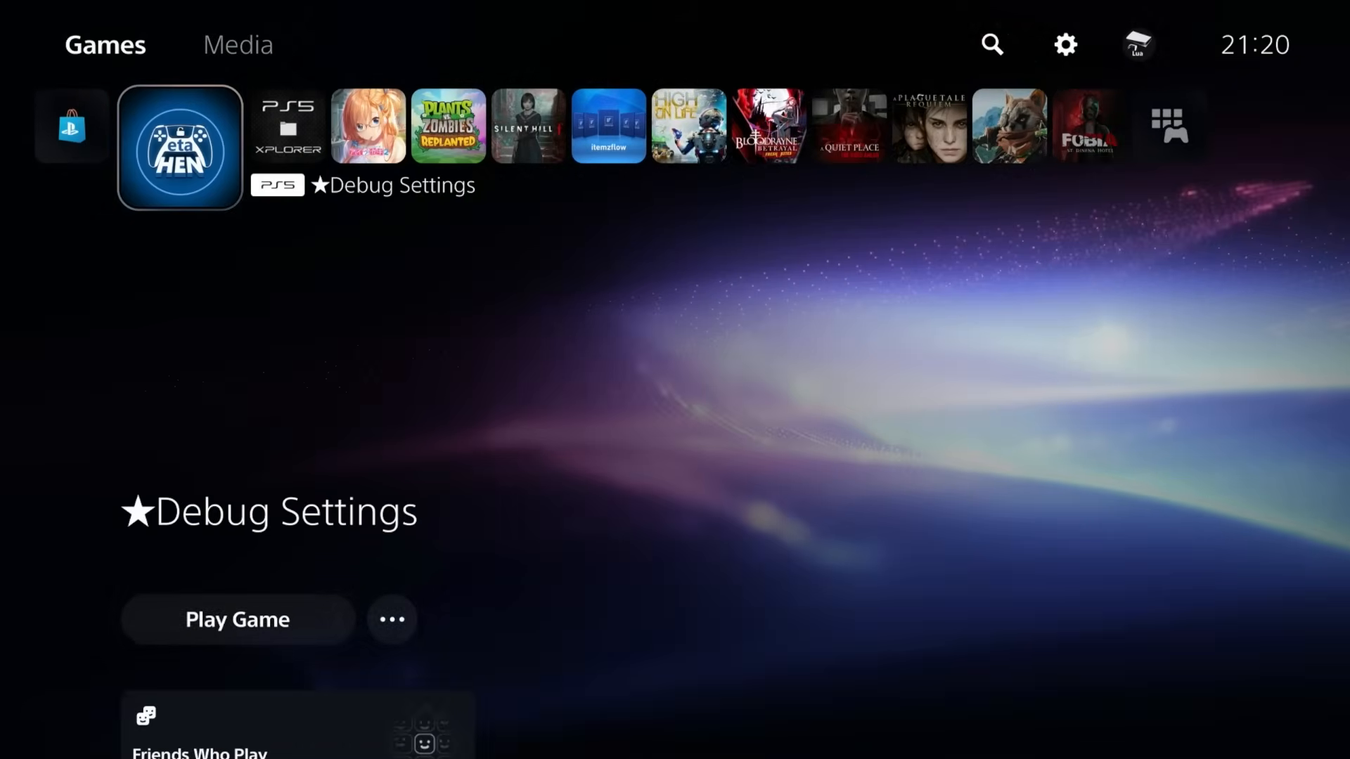
# - Restart the PS5 from the control center Power menu
pyautogui.click(71, 126)
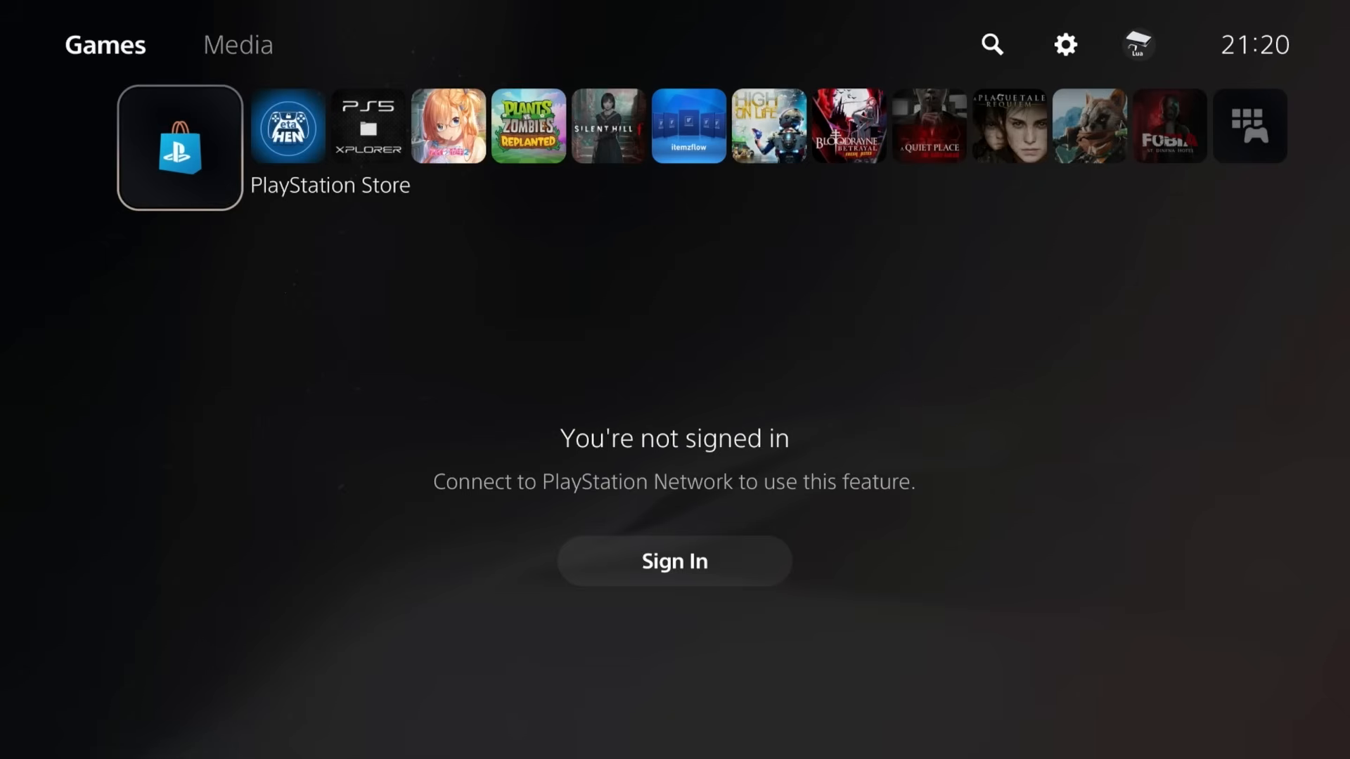
pyautogui.click(1106, 711)
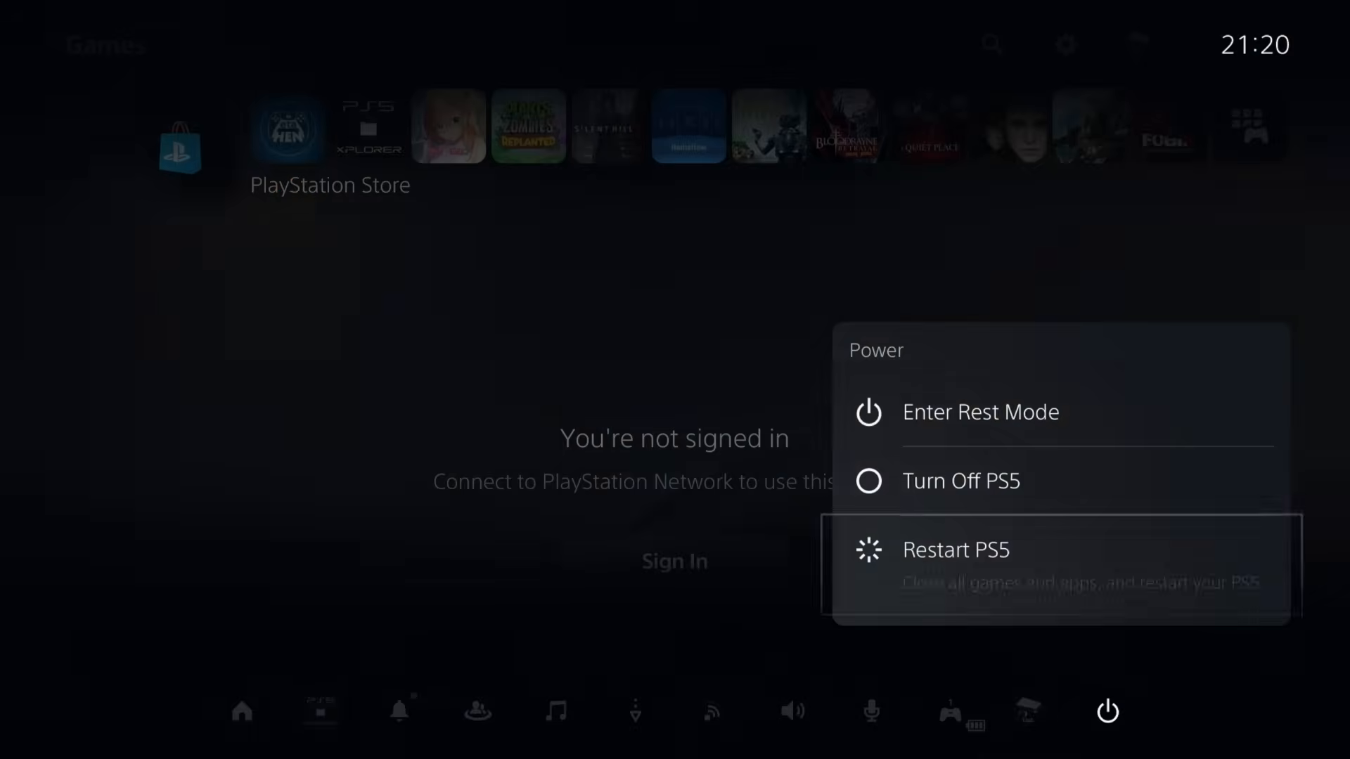
pyautogui.click(956, 549)
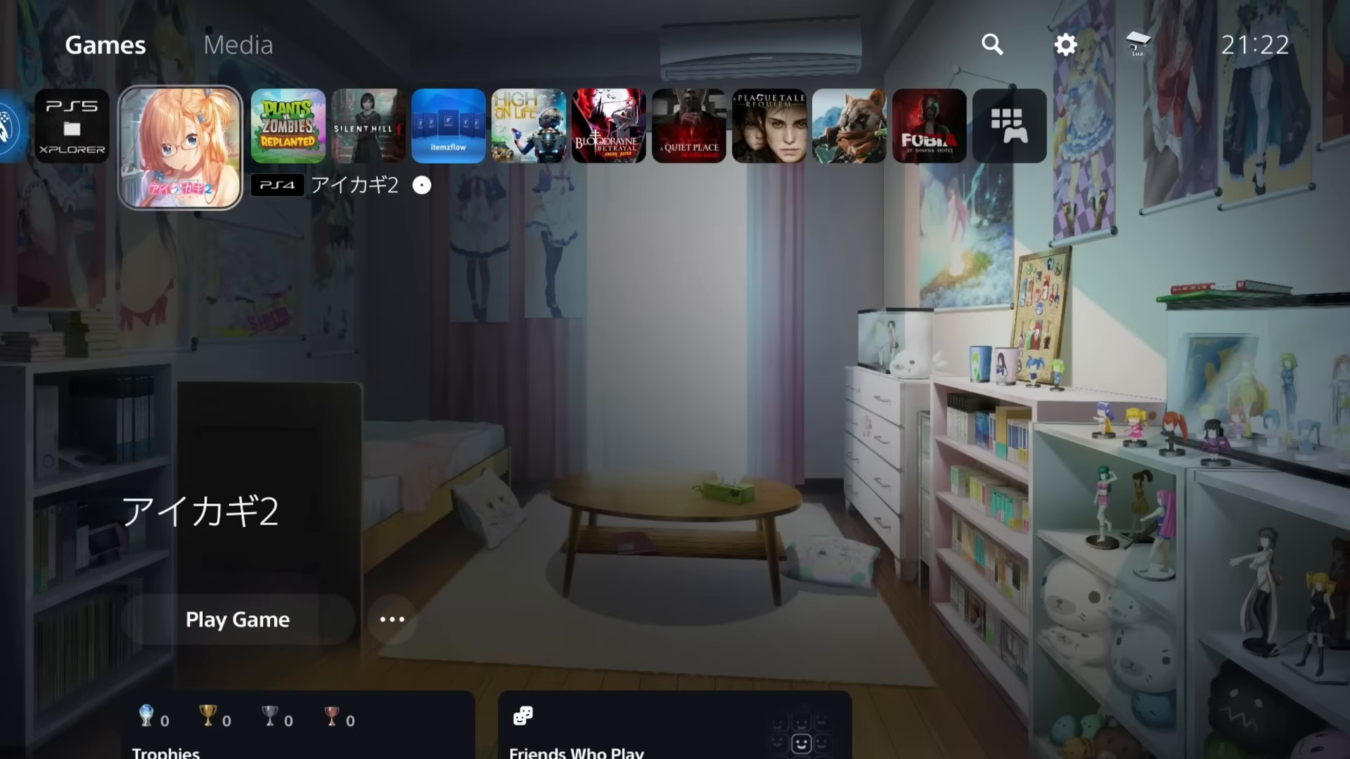
# - Launch YouTube from Media, accept the PSN sign-out notice, and return to Games once etaHEN loads
pyautogui.click(239, 45)
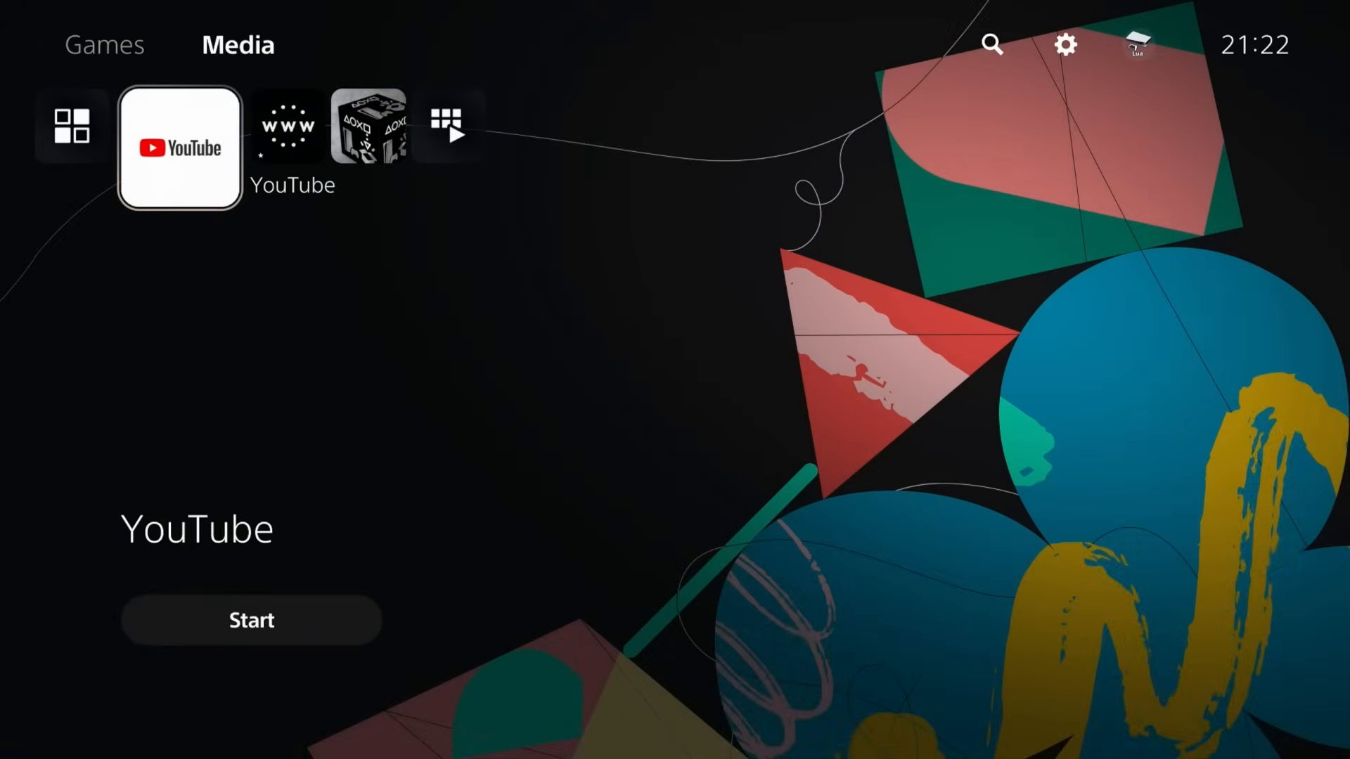
pyautogui.click(250, 620)
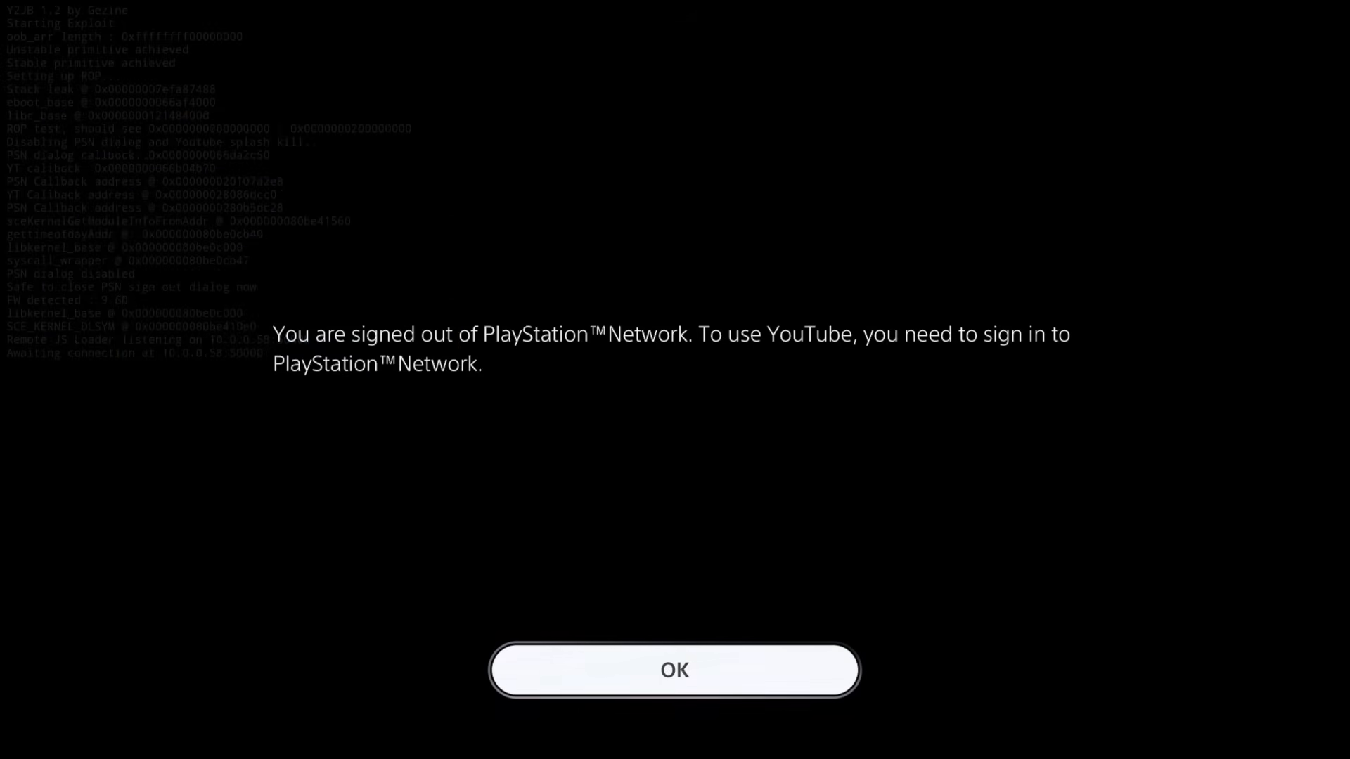
pyautogui.click(674, 670)
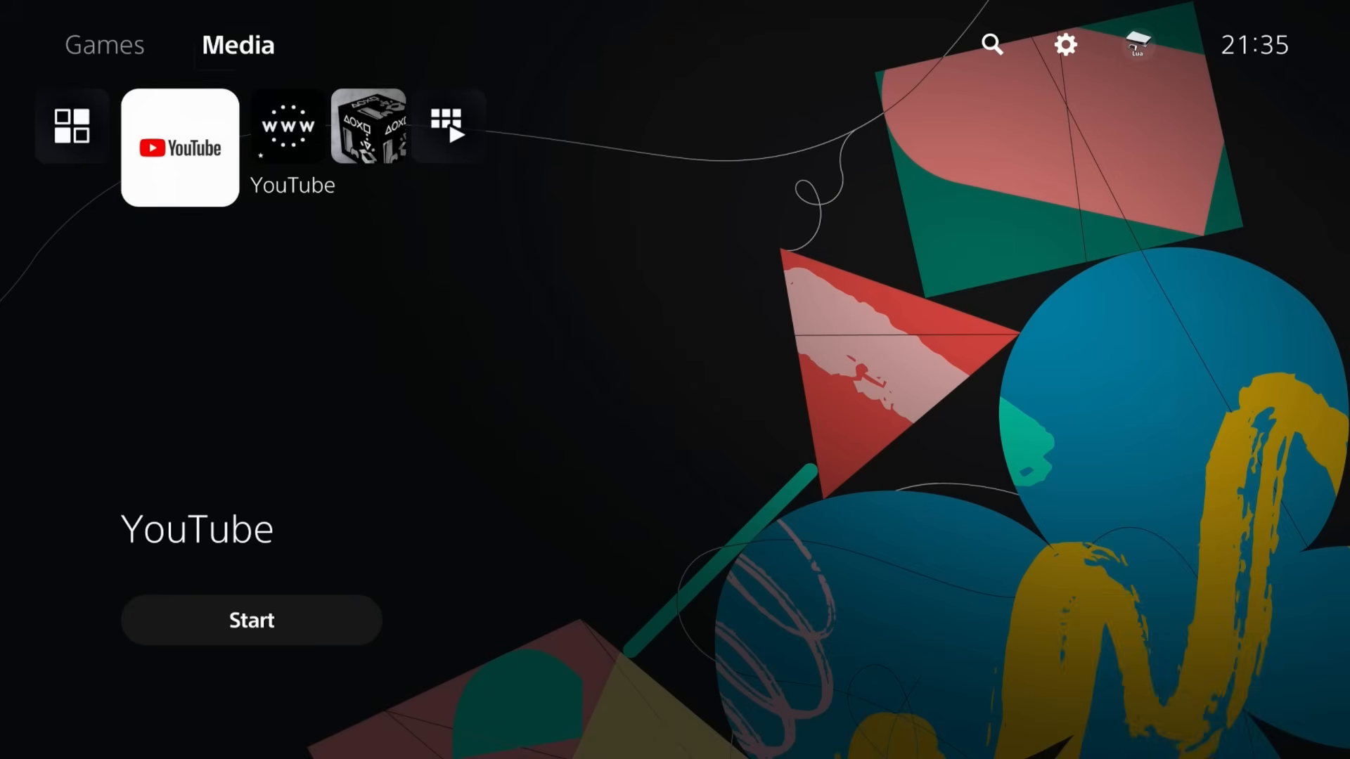
pyautogui.click(104, 45)
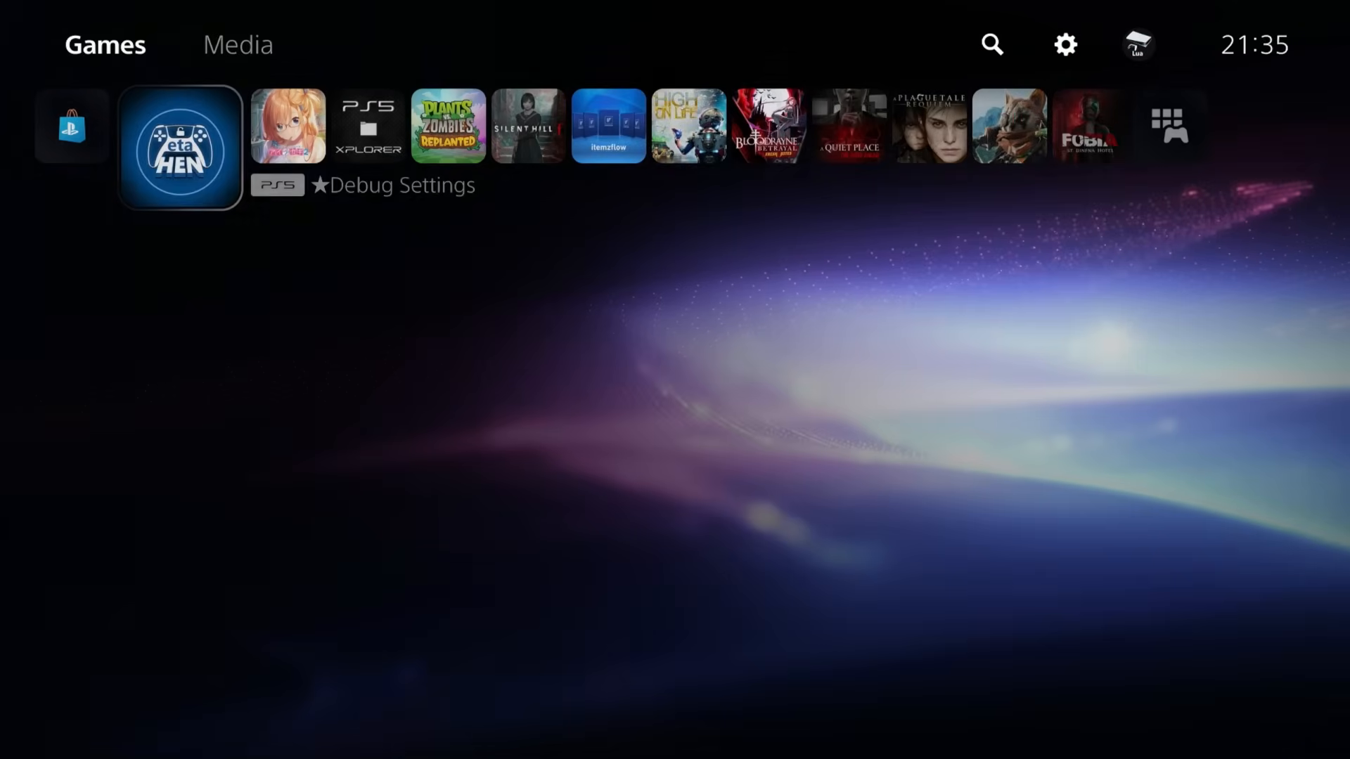